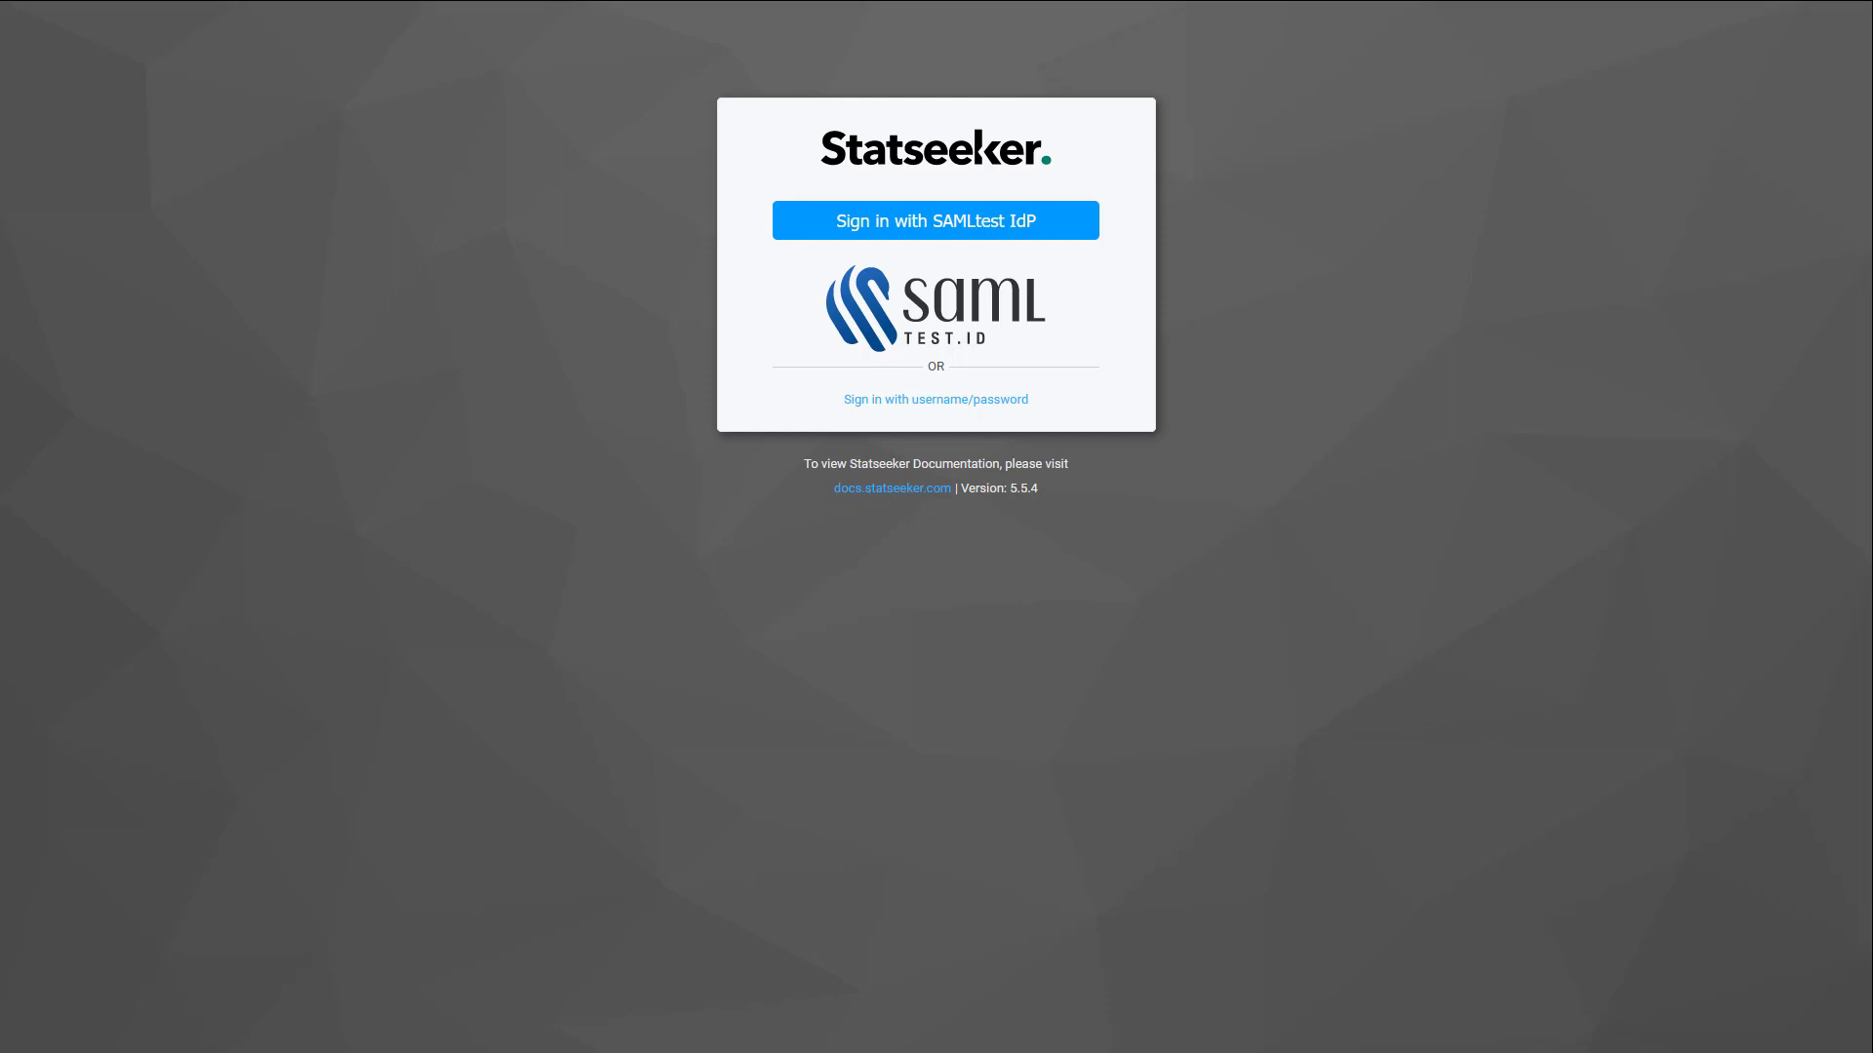
Sign in as admin through the SAMLtest identity provider to reach the Worldmap Changes dashboard.
{"action": "left_click", "coordinate": [934, 220]}
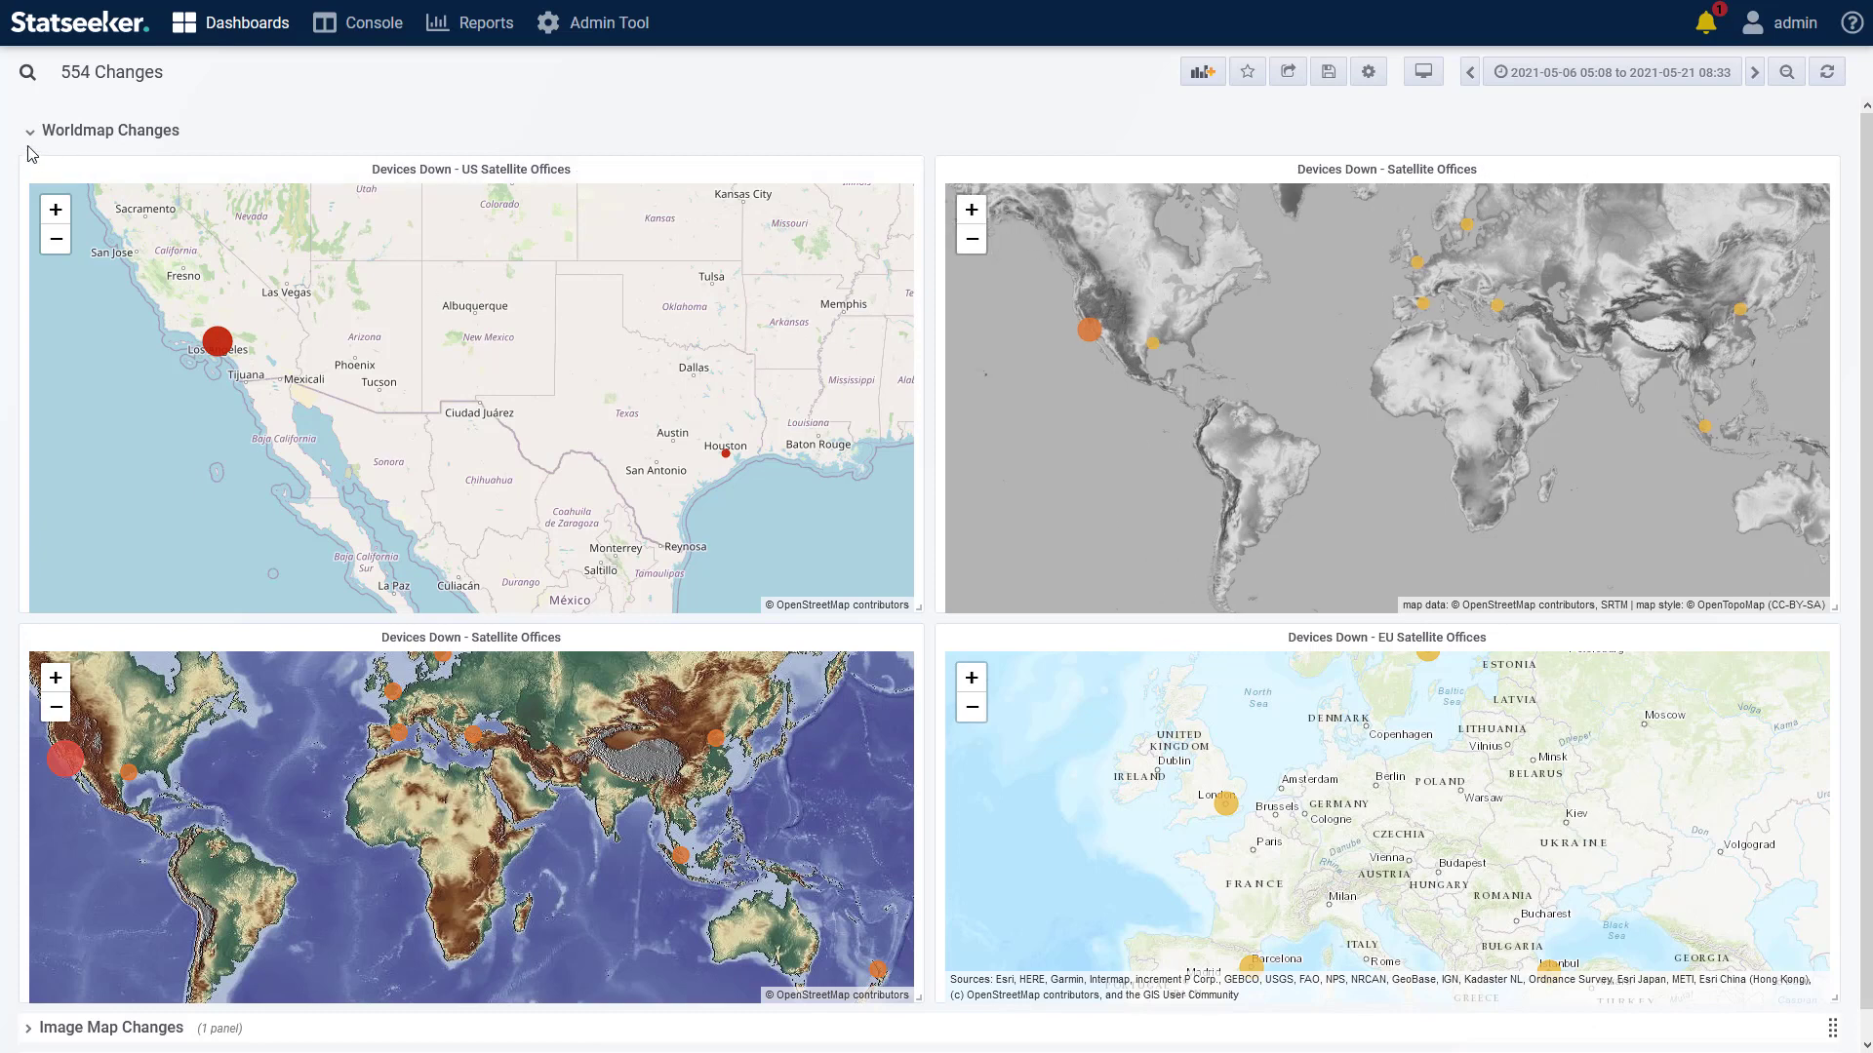
Fold away Worldmap Changes and reveal the London Office image map with CPU and temperature readings.
{"action": "left_click", "coordinate": [27, 130]}
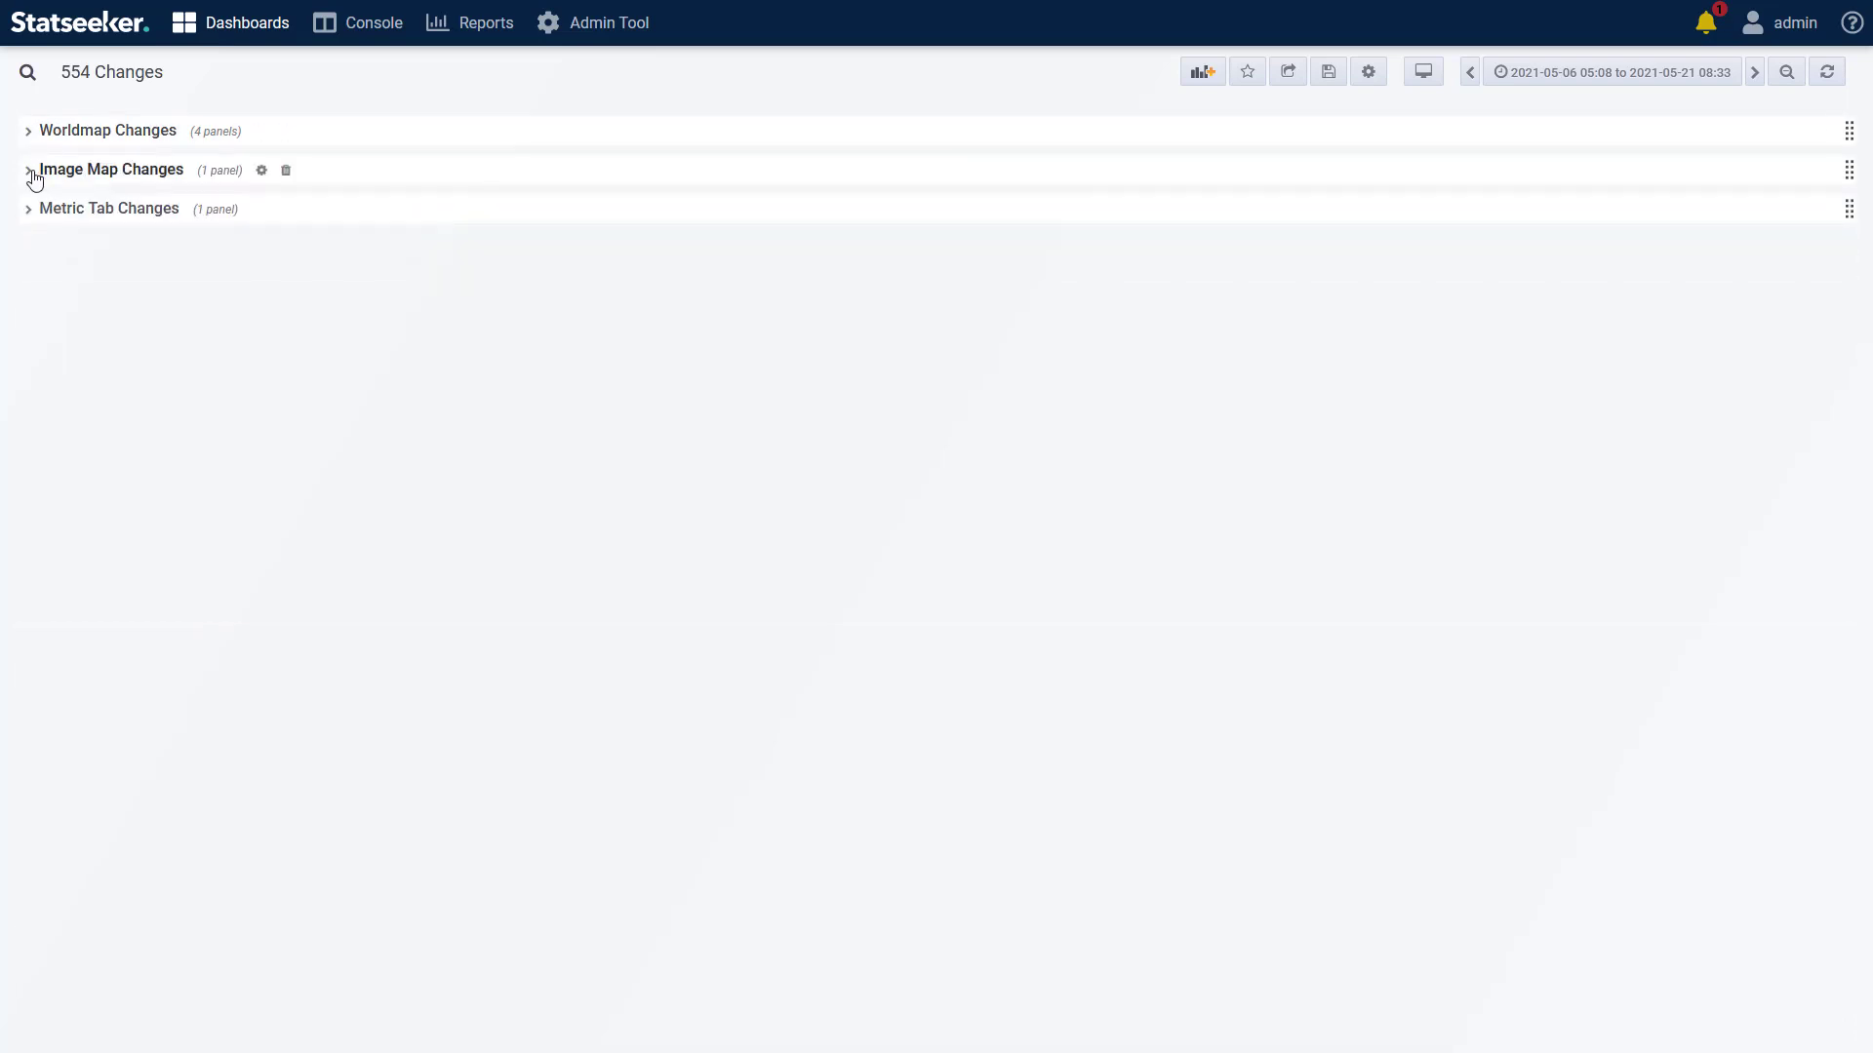
{"action": "left_click", "coordinate": [28, 167]}
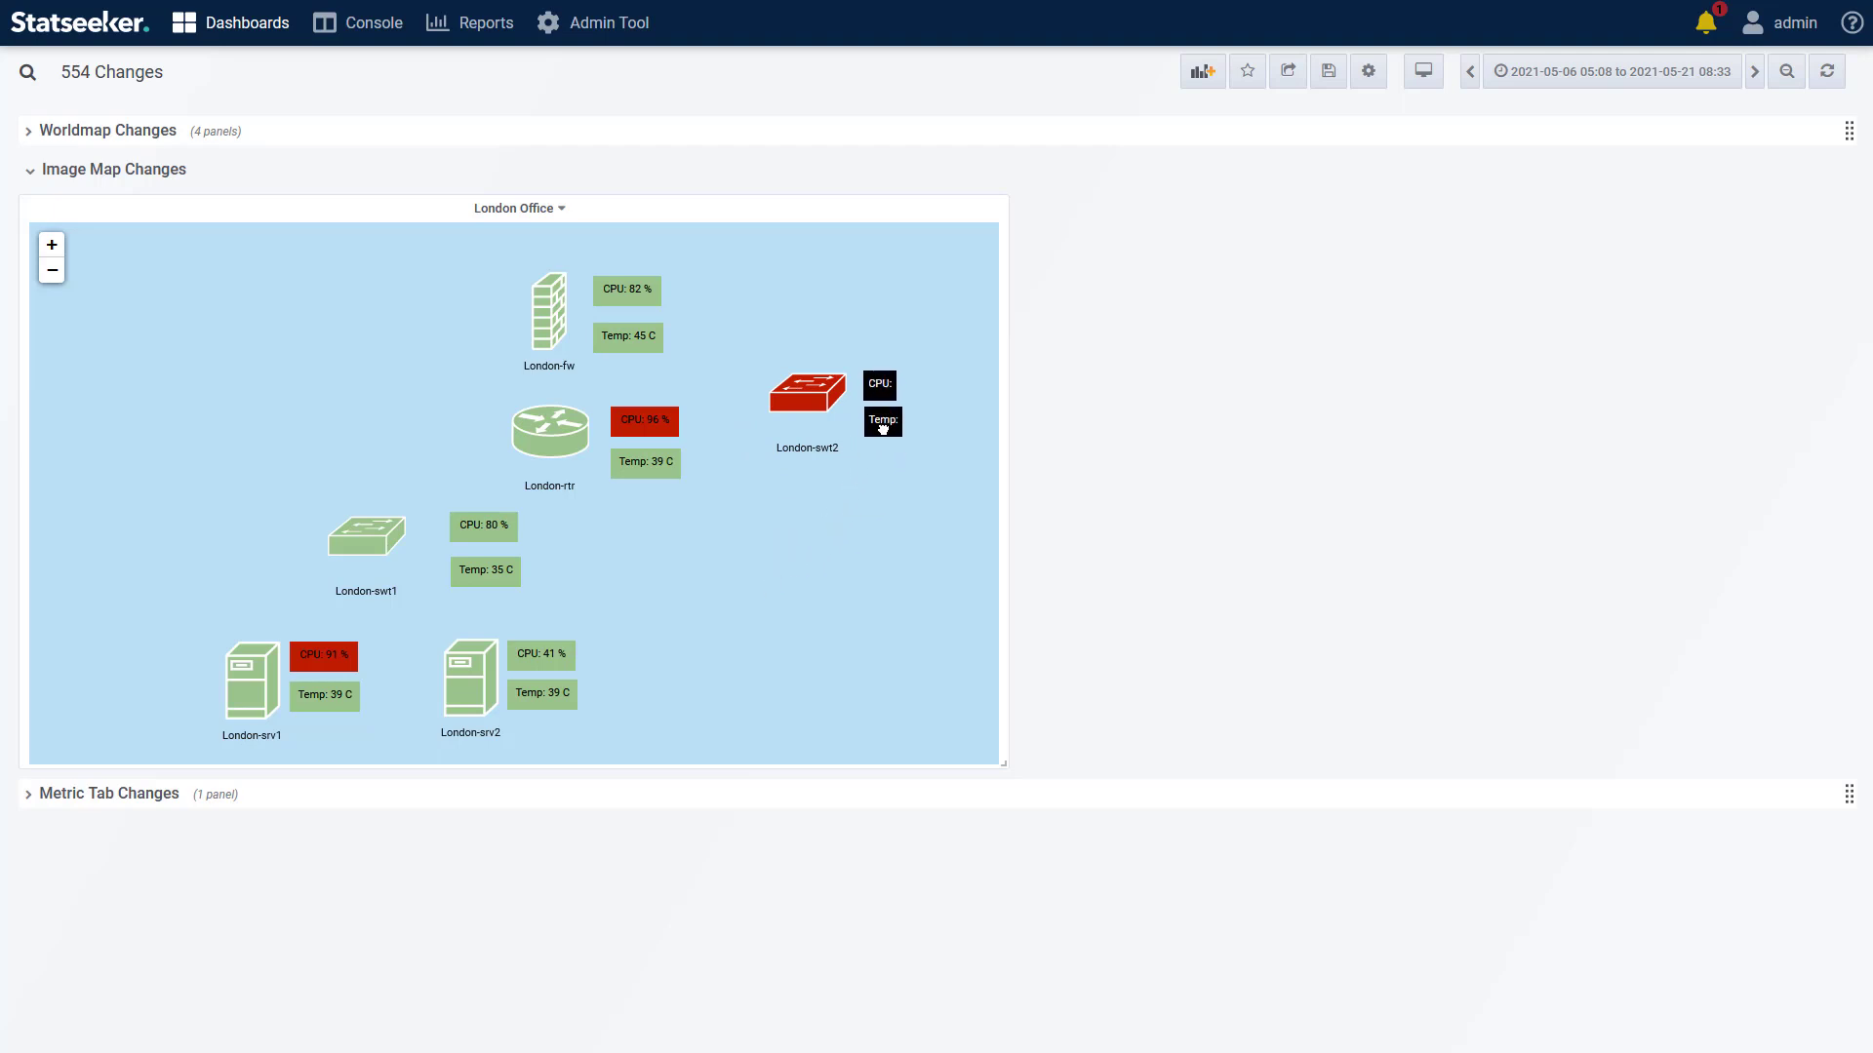
{"action": "mouse_move", "coordinate": [930, 566]}
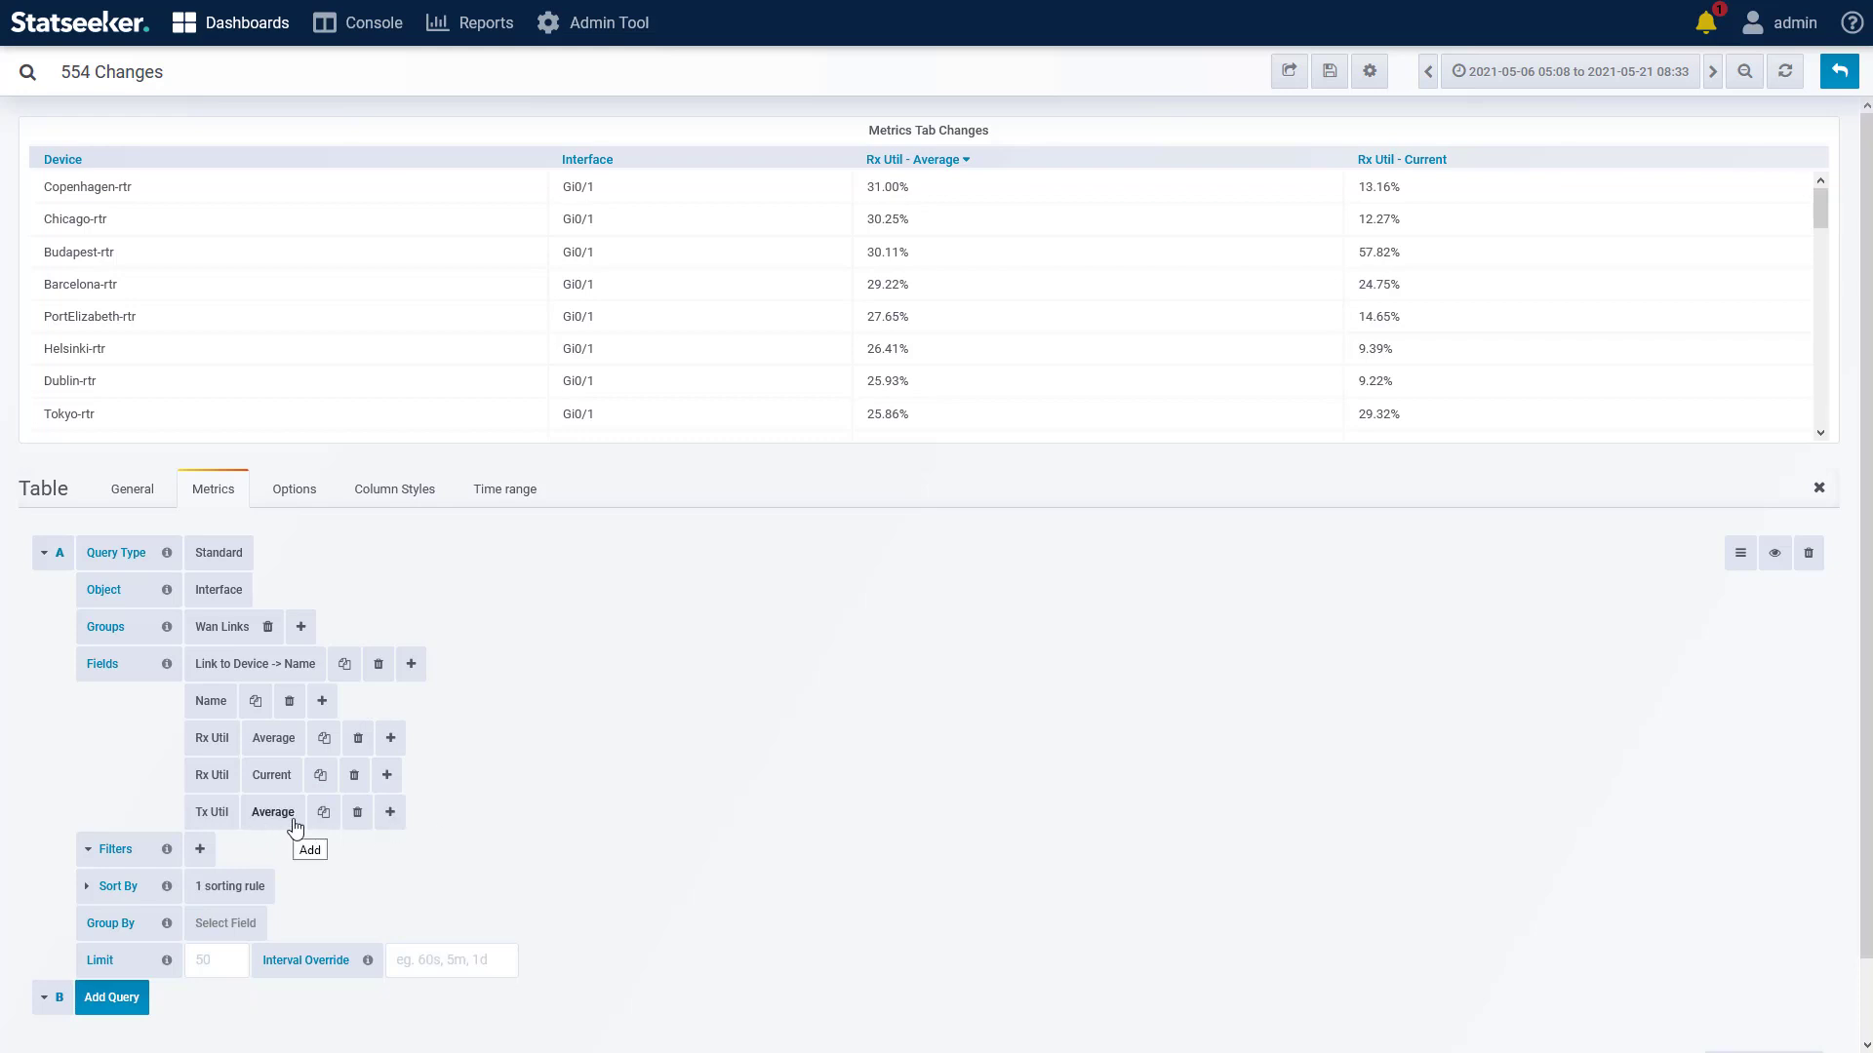
Expand the Metric Tab Changes row to reach its interface table with Rx Util and Tx Util fields.
{"action": "left_click", "coordinate": [321, 811]}
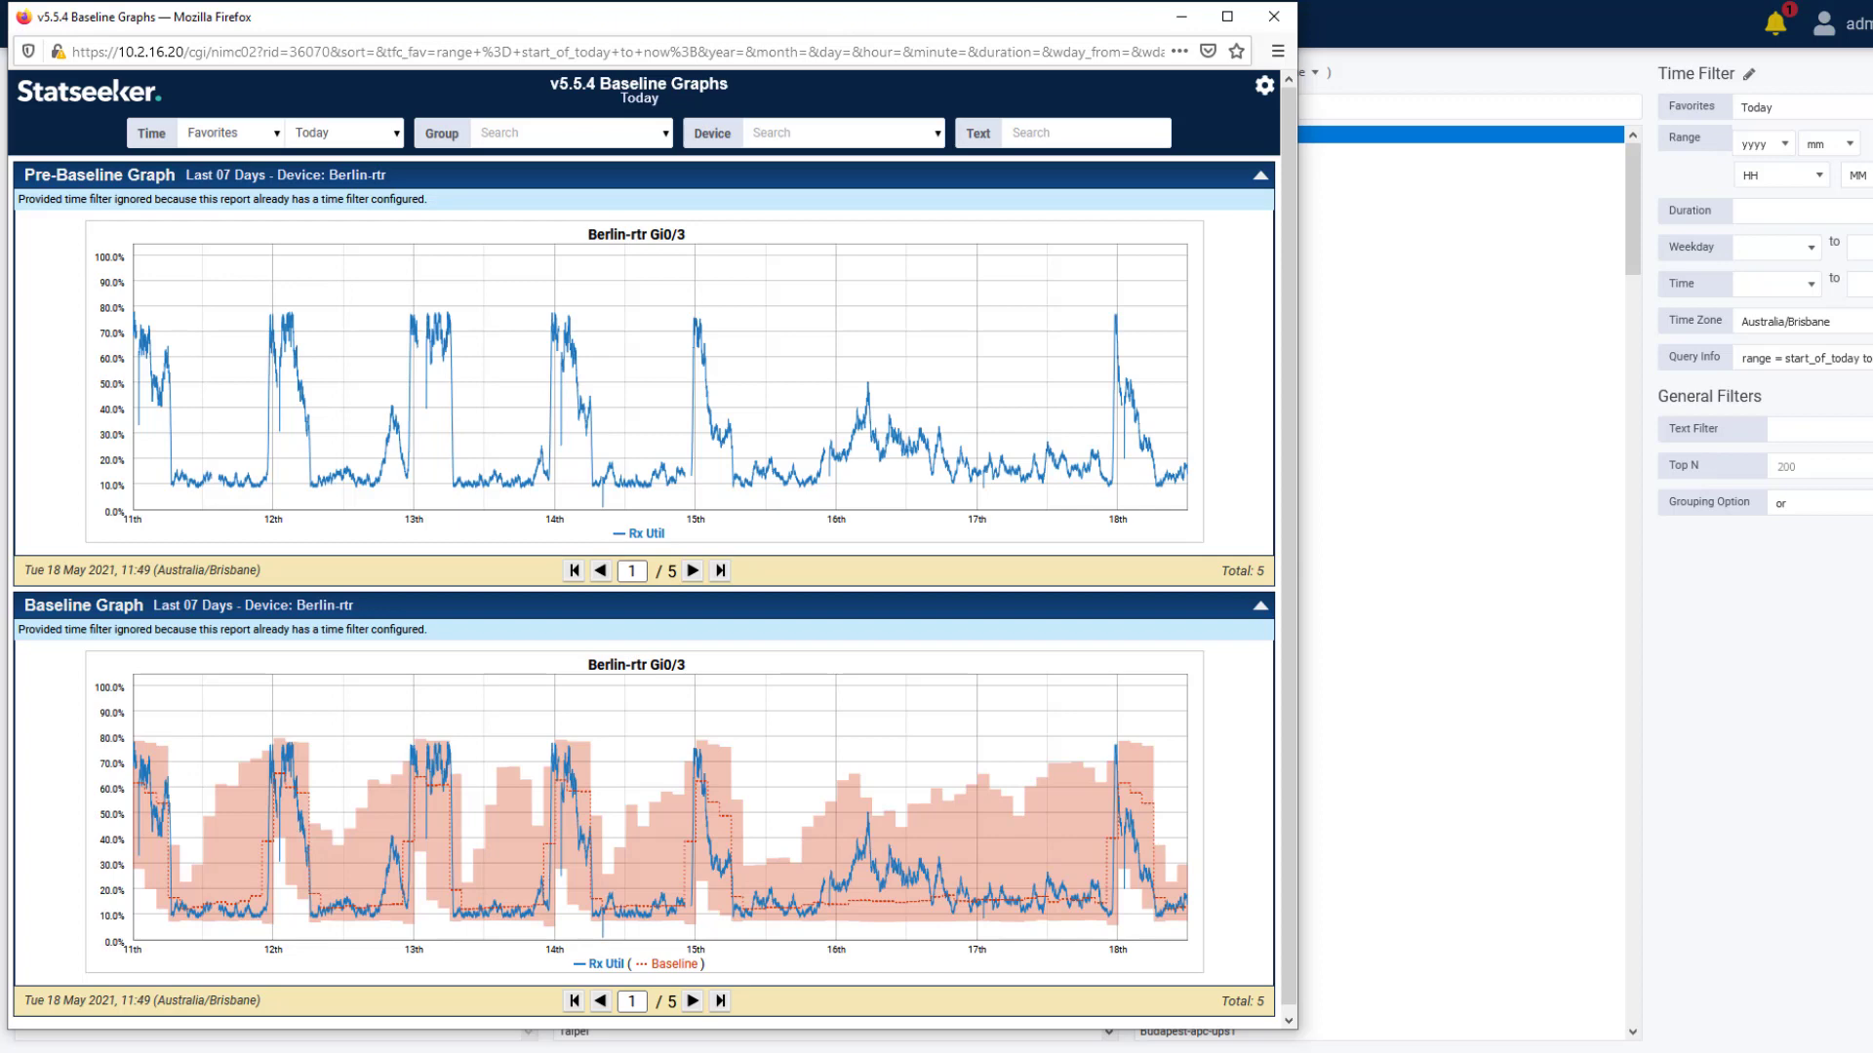
{"action": "mouse_move", "coordinate": [651, 328]}
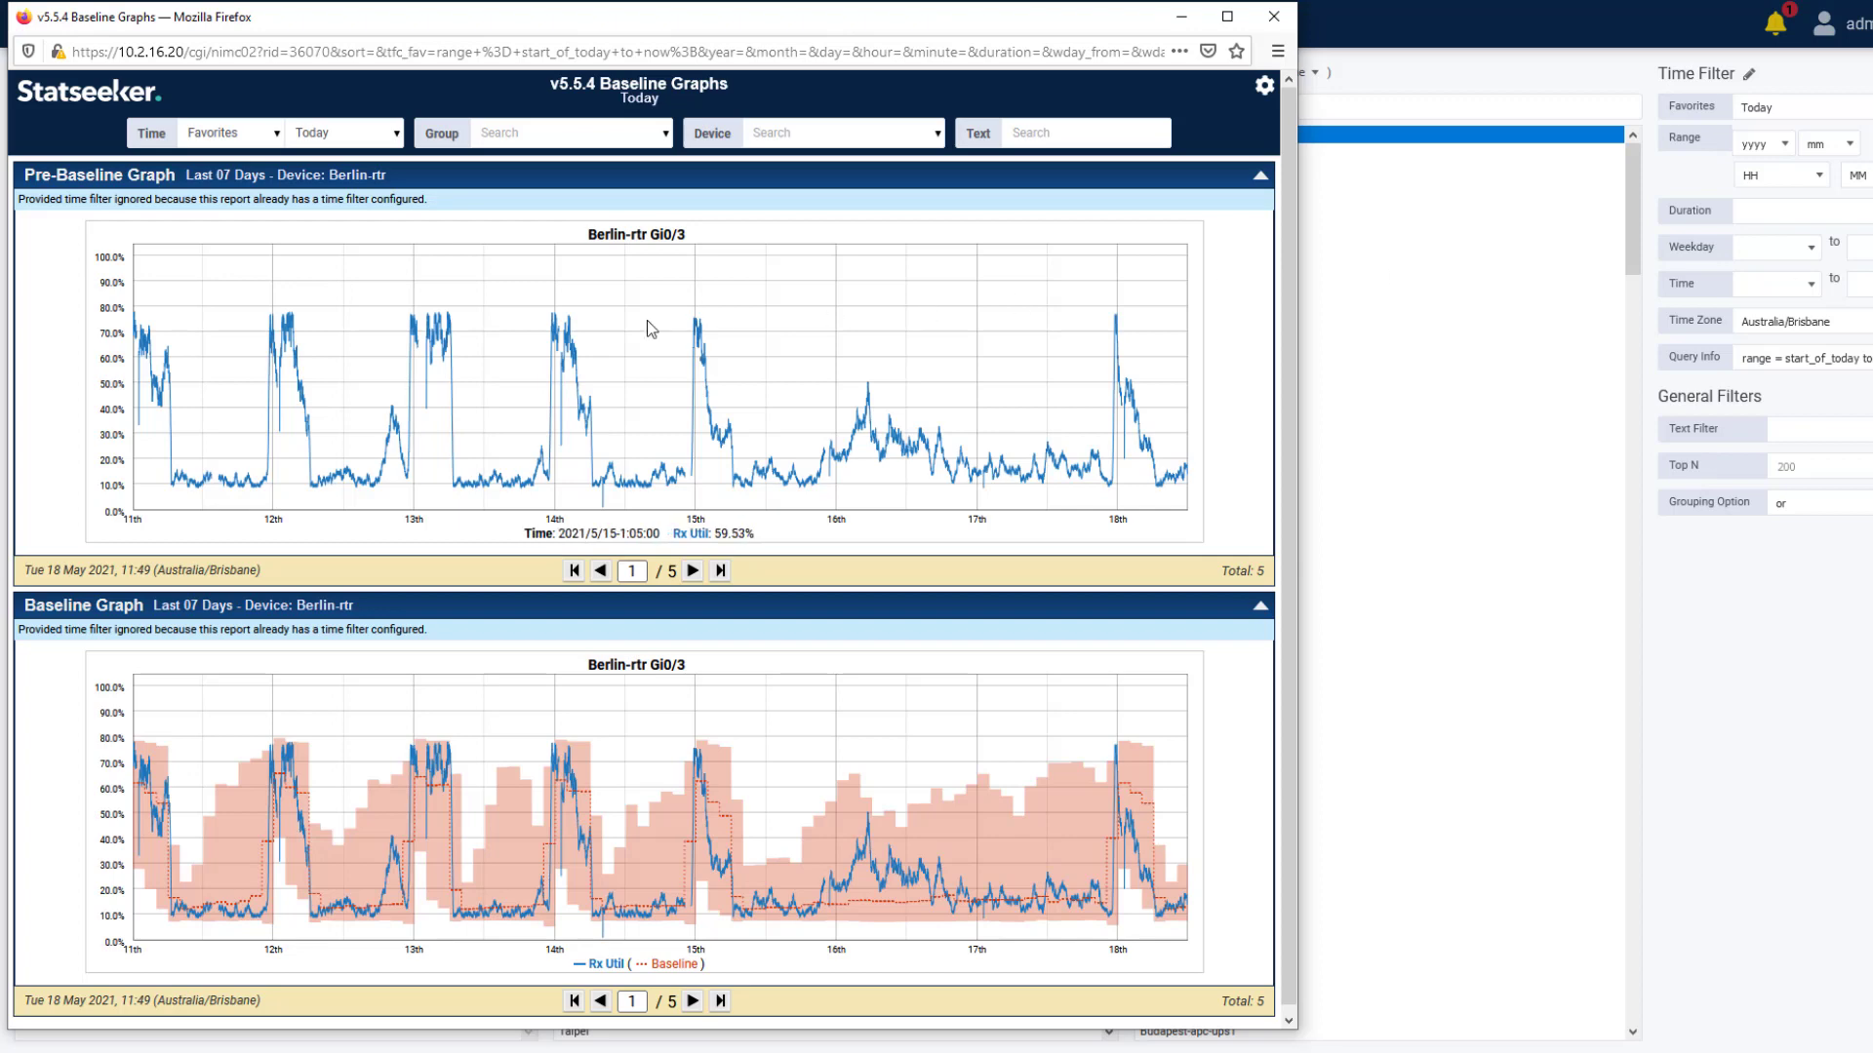
{"action": "mouse_move", "coordinate": [817, 380]}
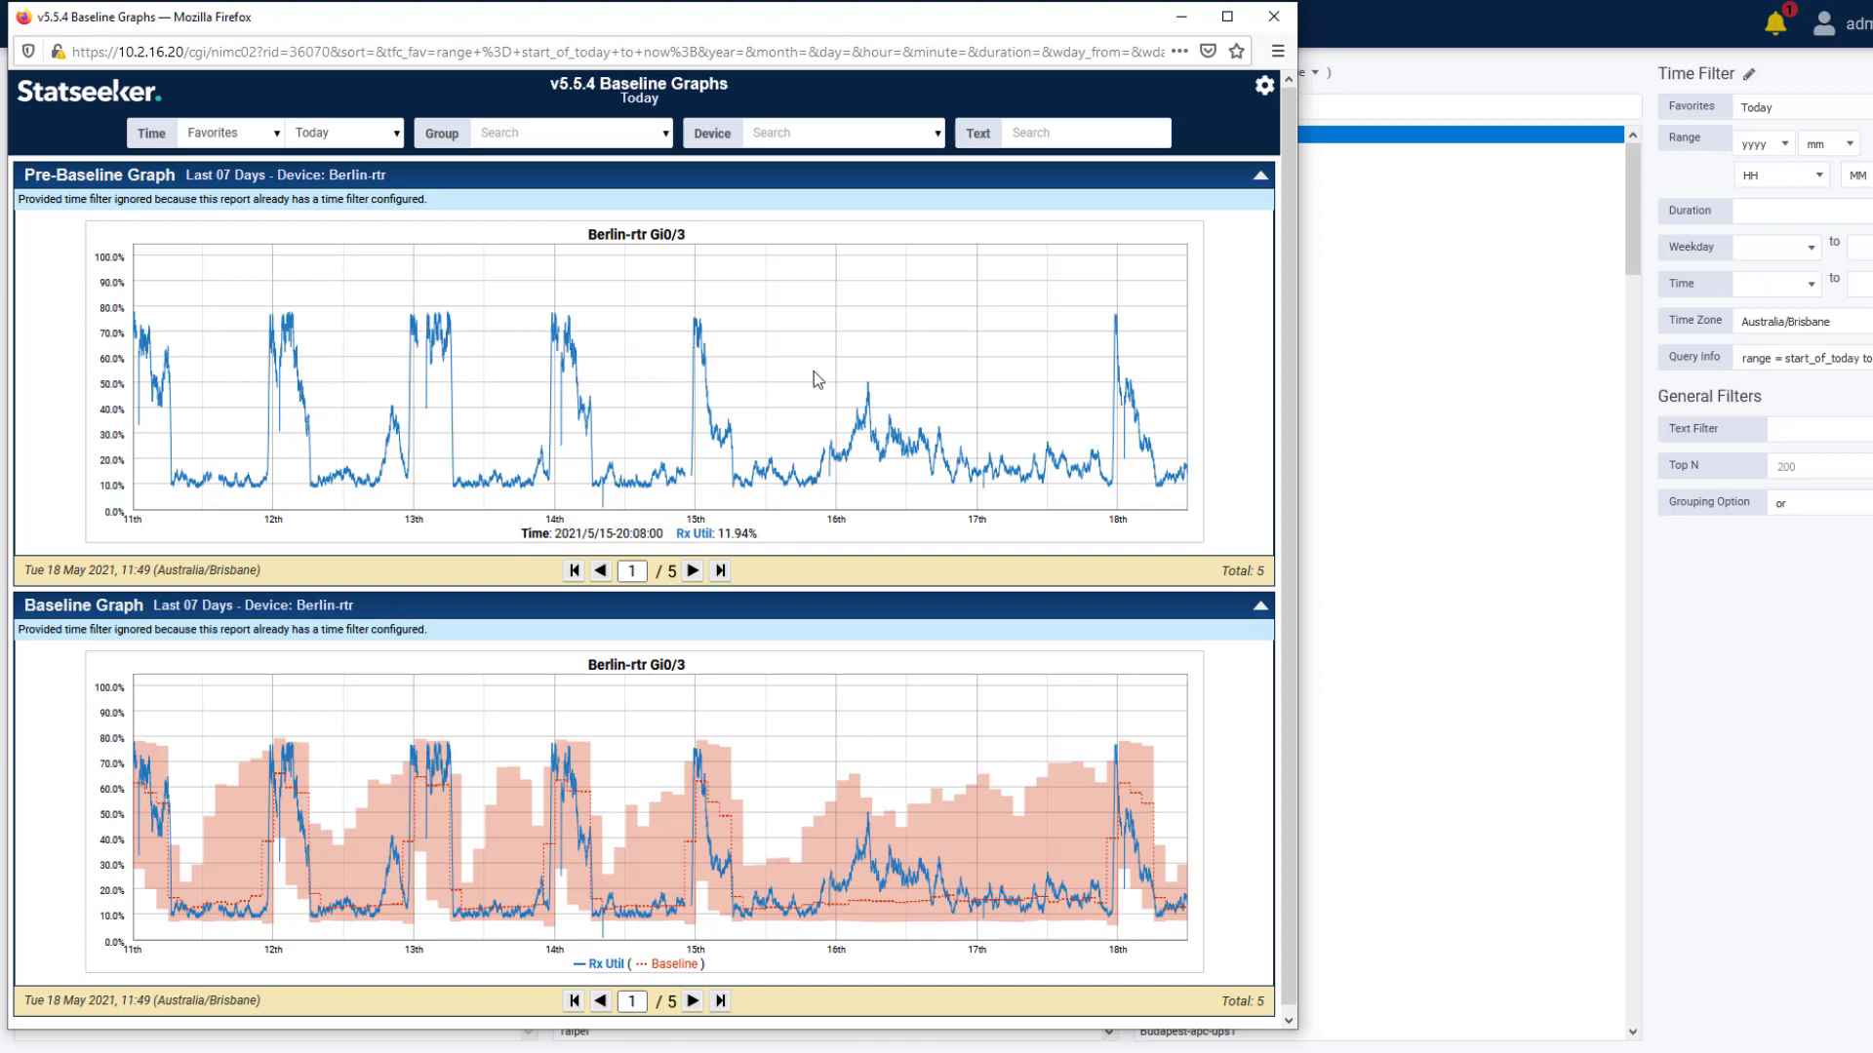
{"action": "mouse_move", "coordinate": [866, 377]}
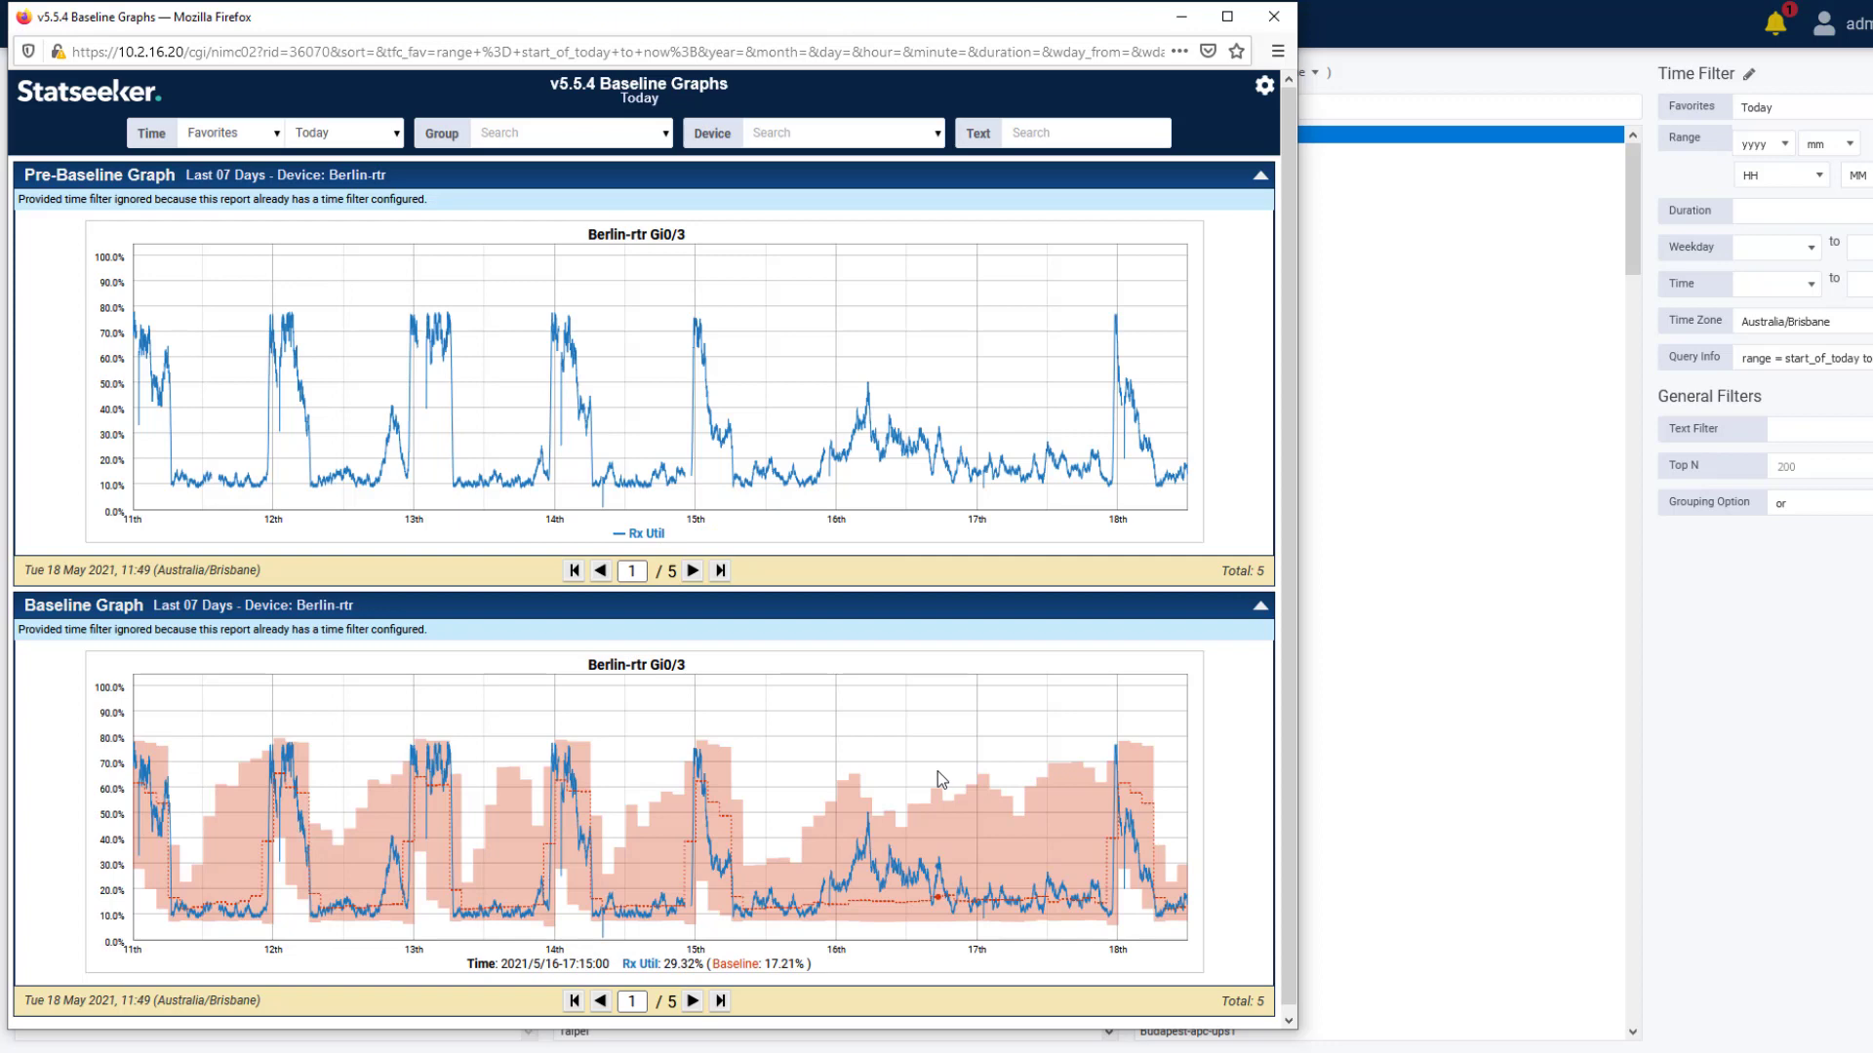
{"action": "mouse_move", "coordinate": [652, 928]}
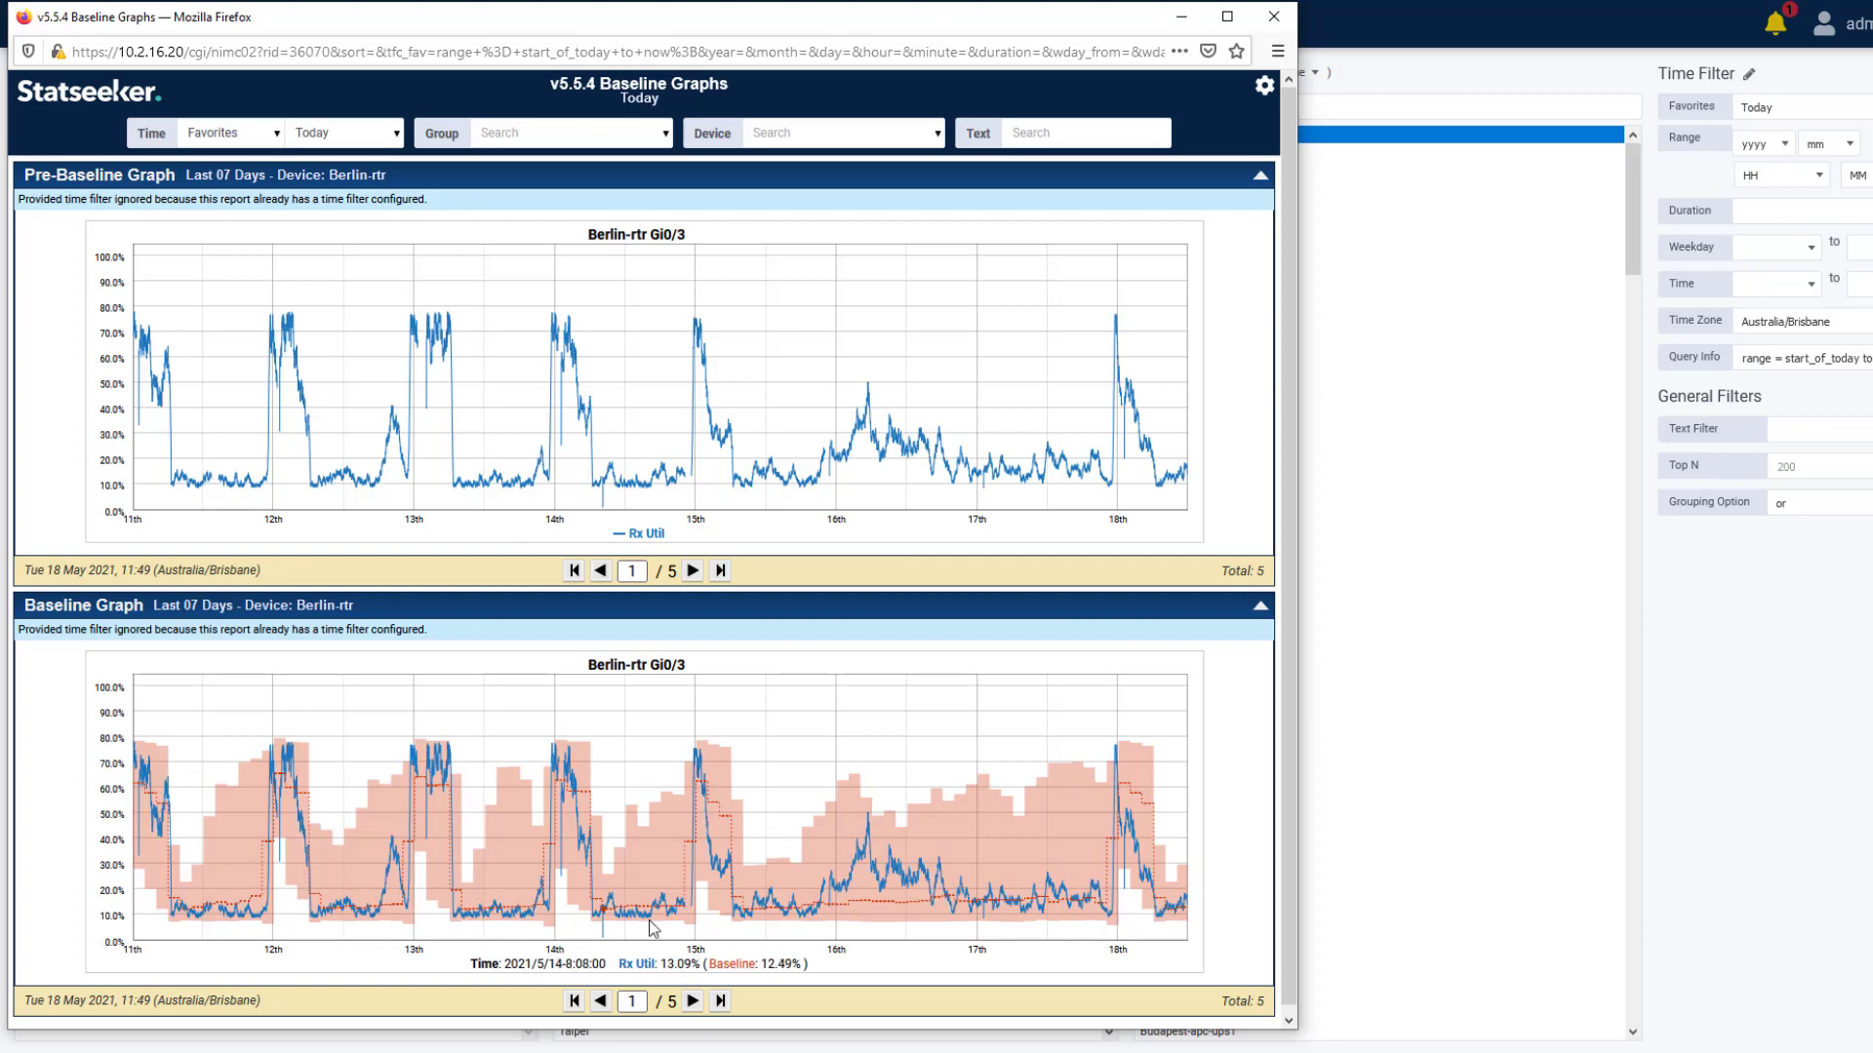
{"action": "mouse_move", "coordinate": [887, 903]}
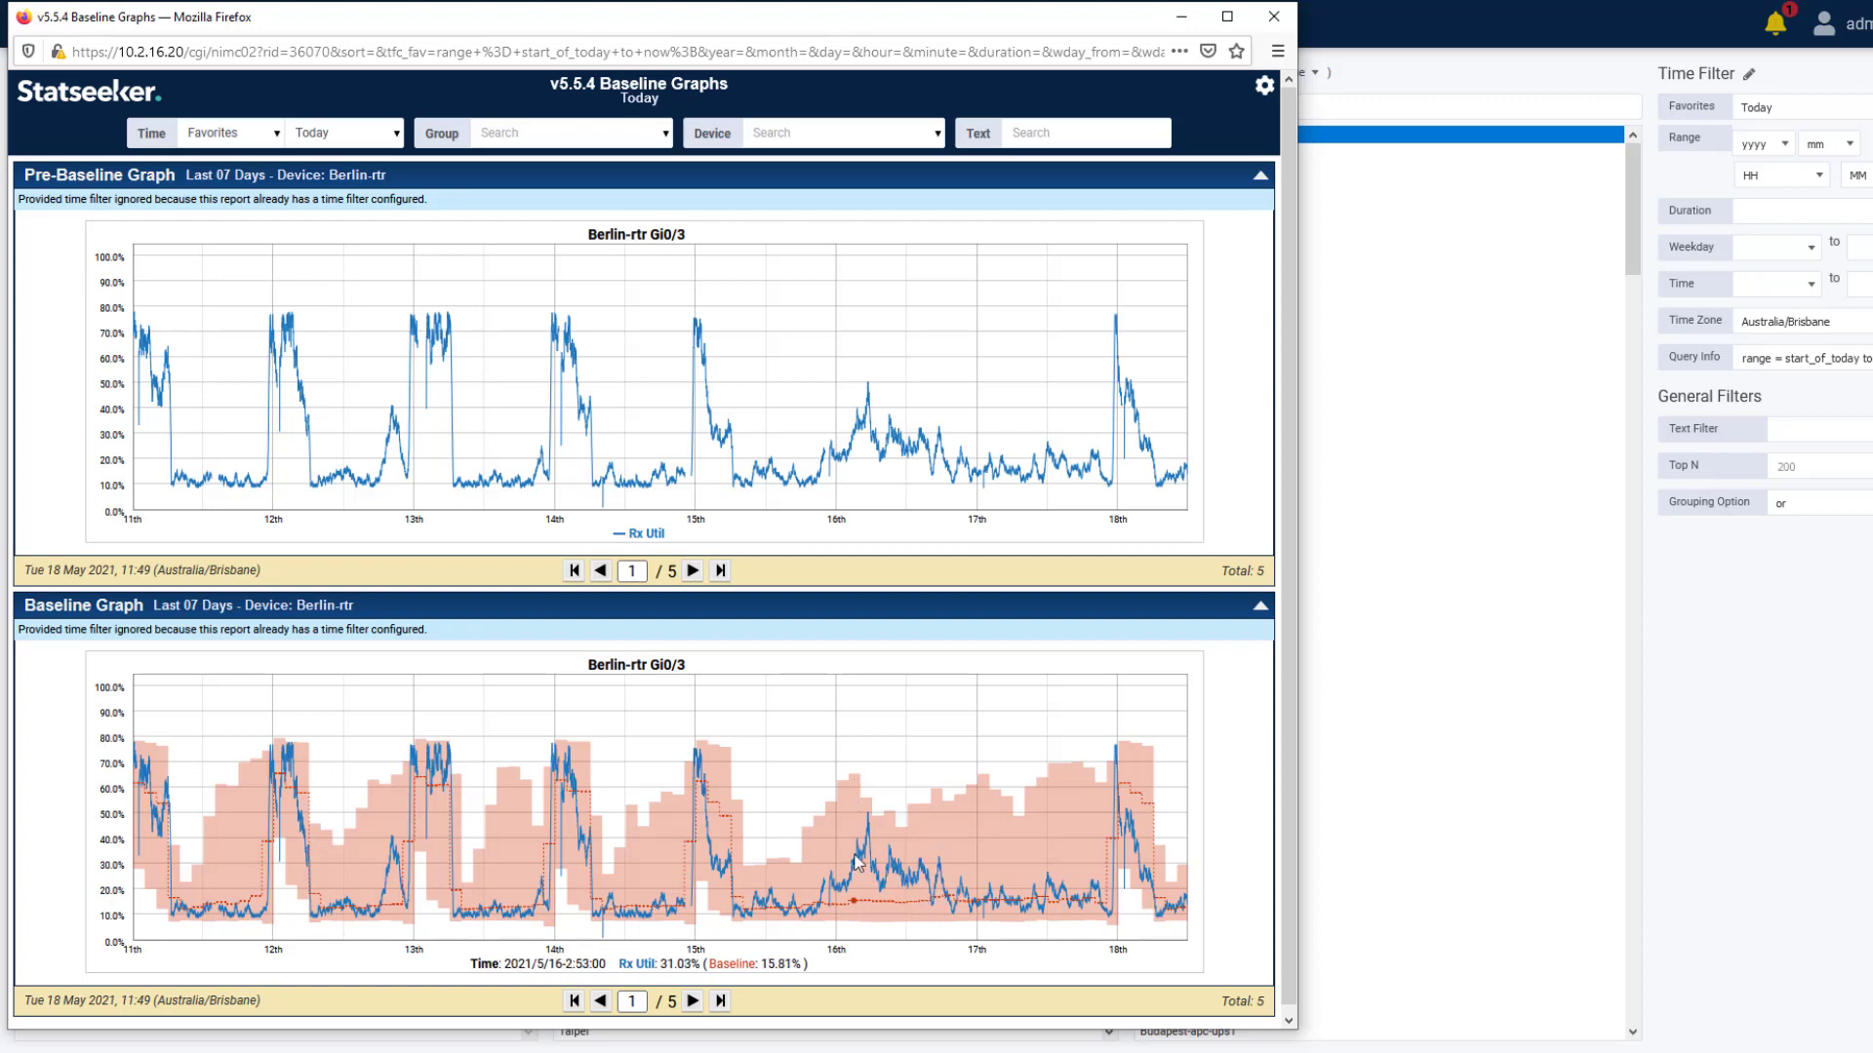
{"action": "mouse_move", "coordinate": [856, 913]}
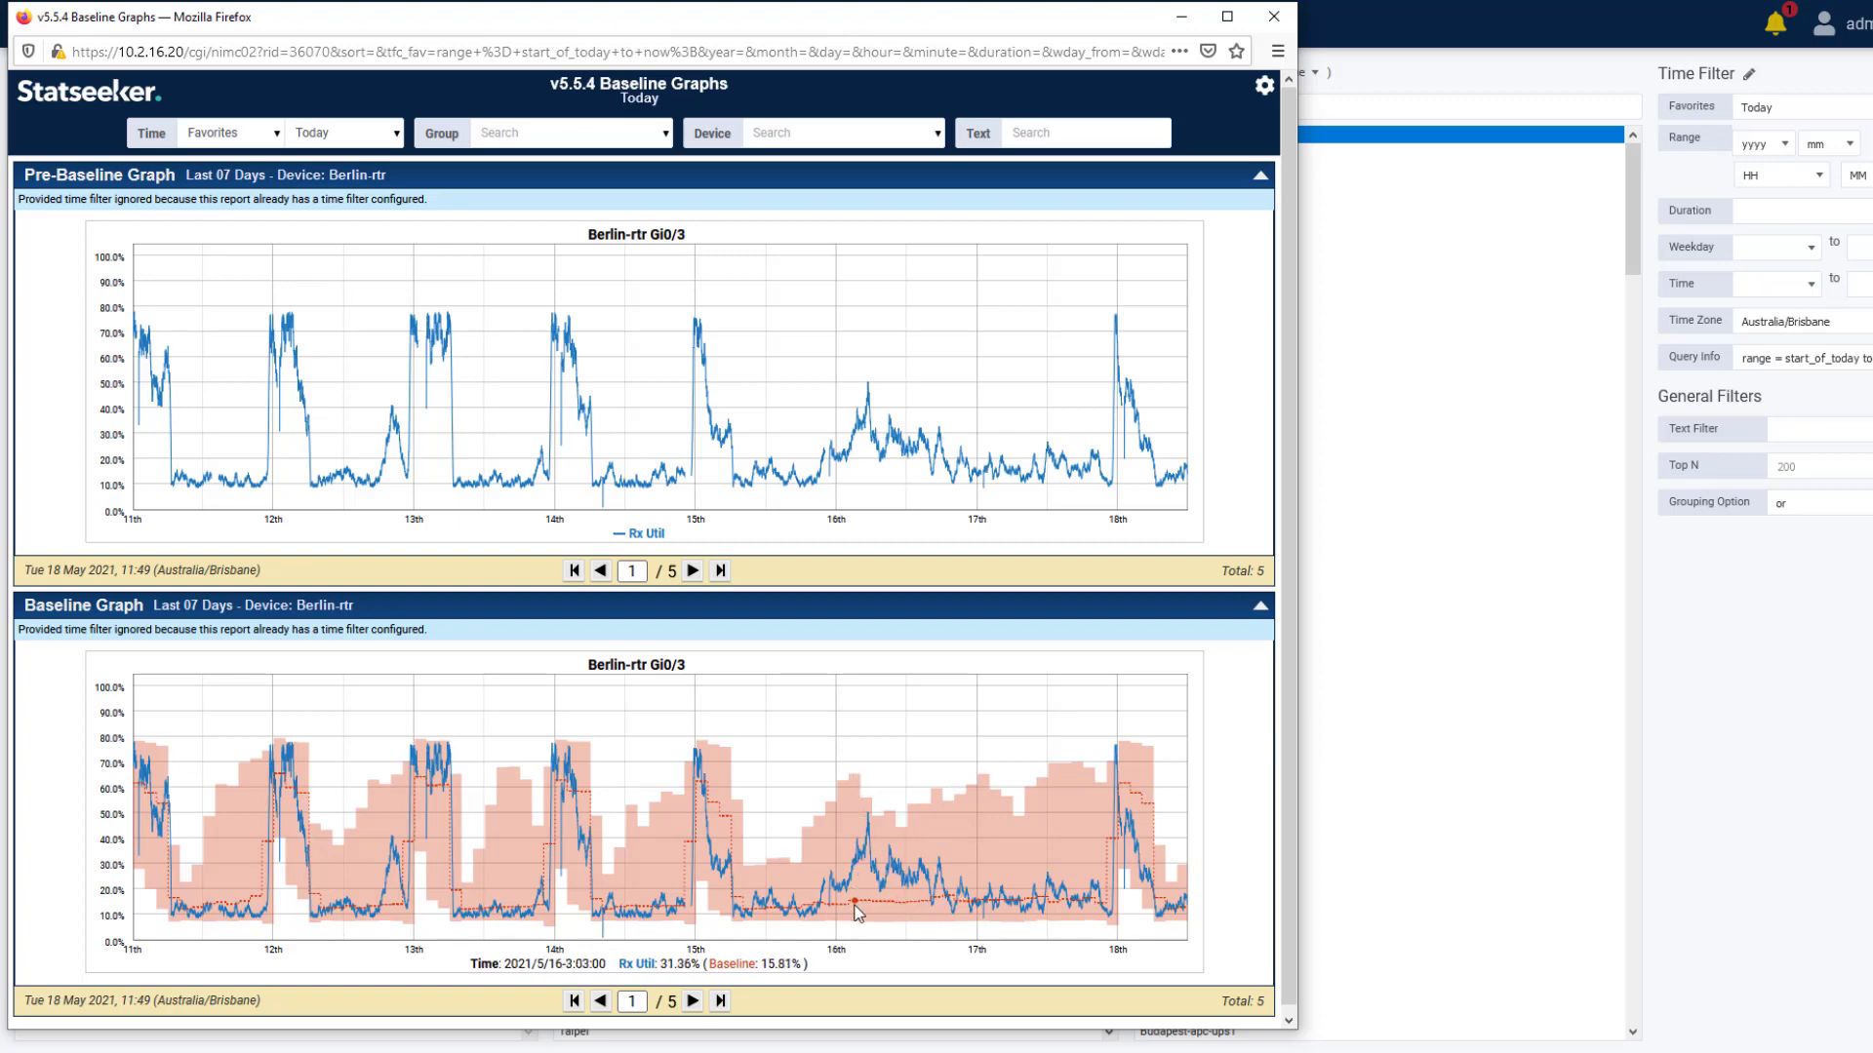
{"action": "mouse_move", "coordinate": [852, 928]}
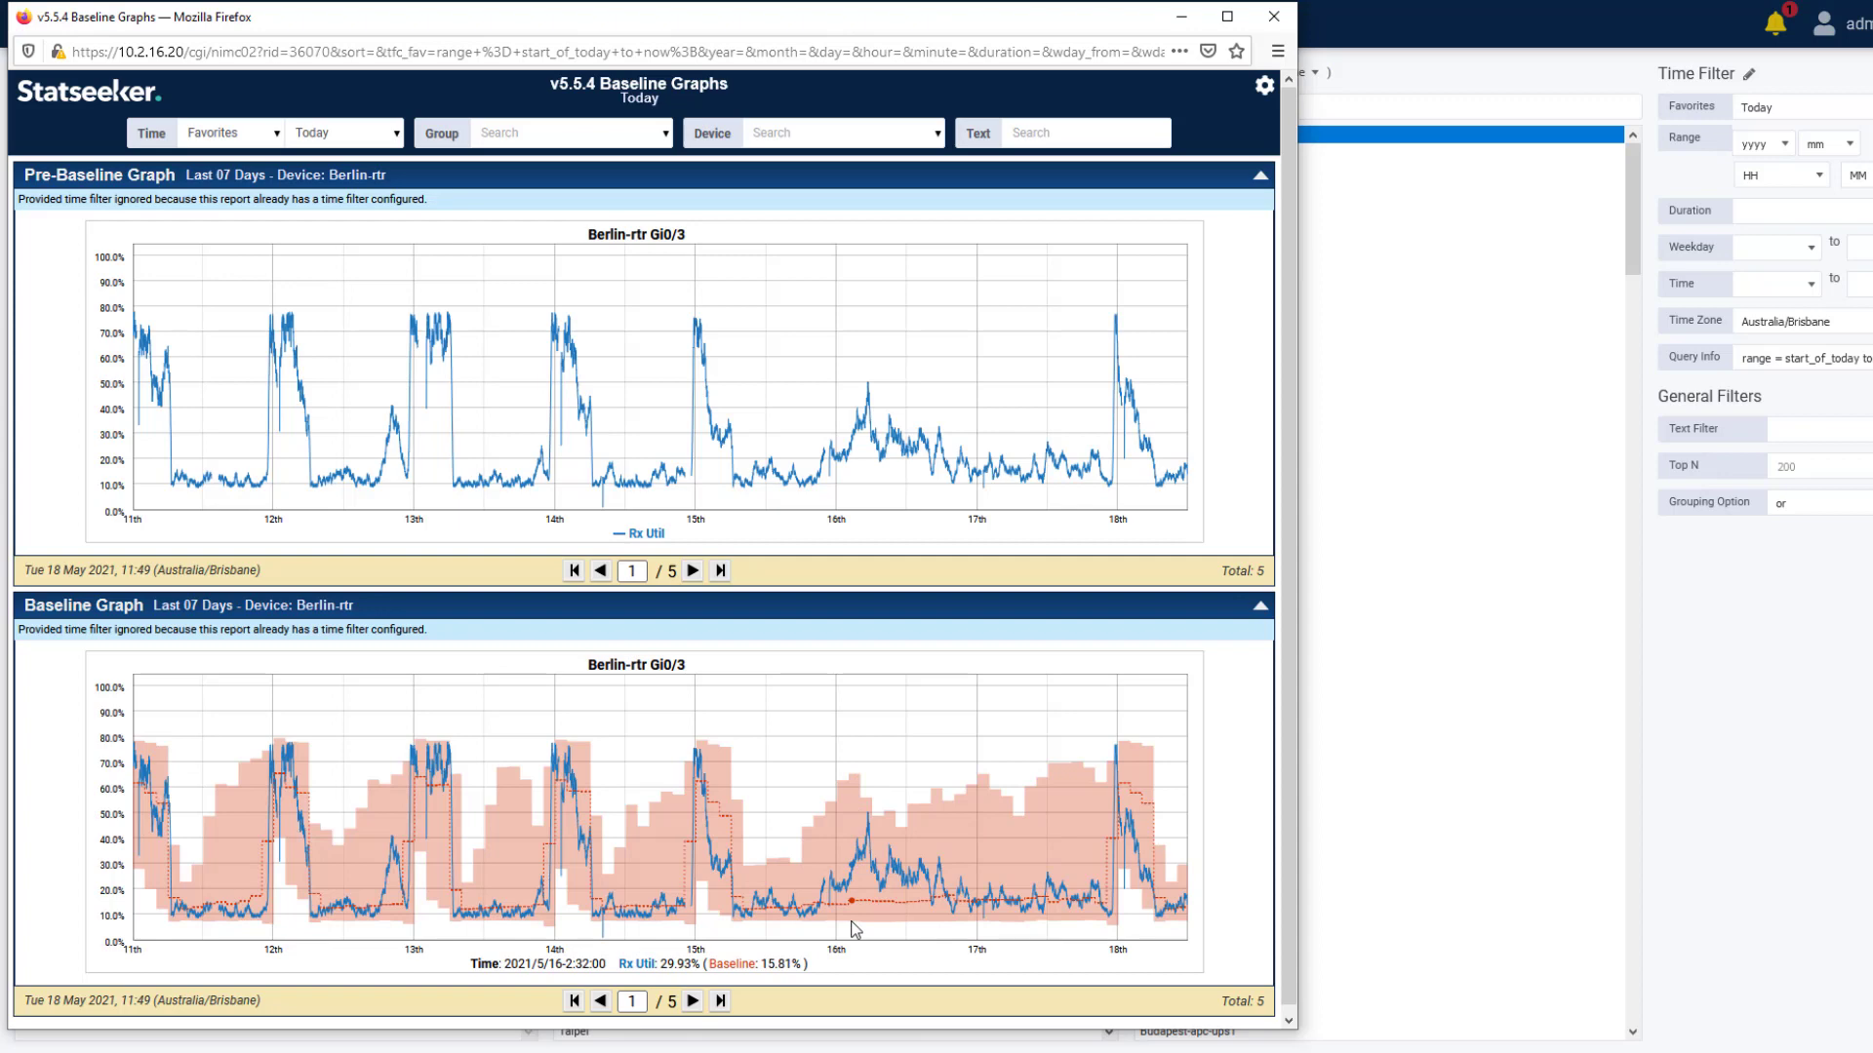
{"action": "mouse_move", "coordinate": [1015, 835]}
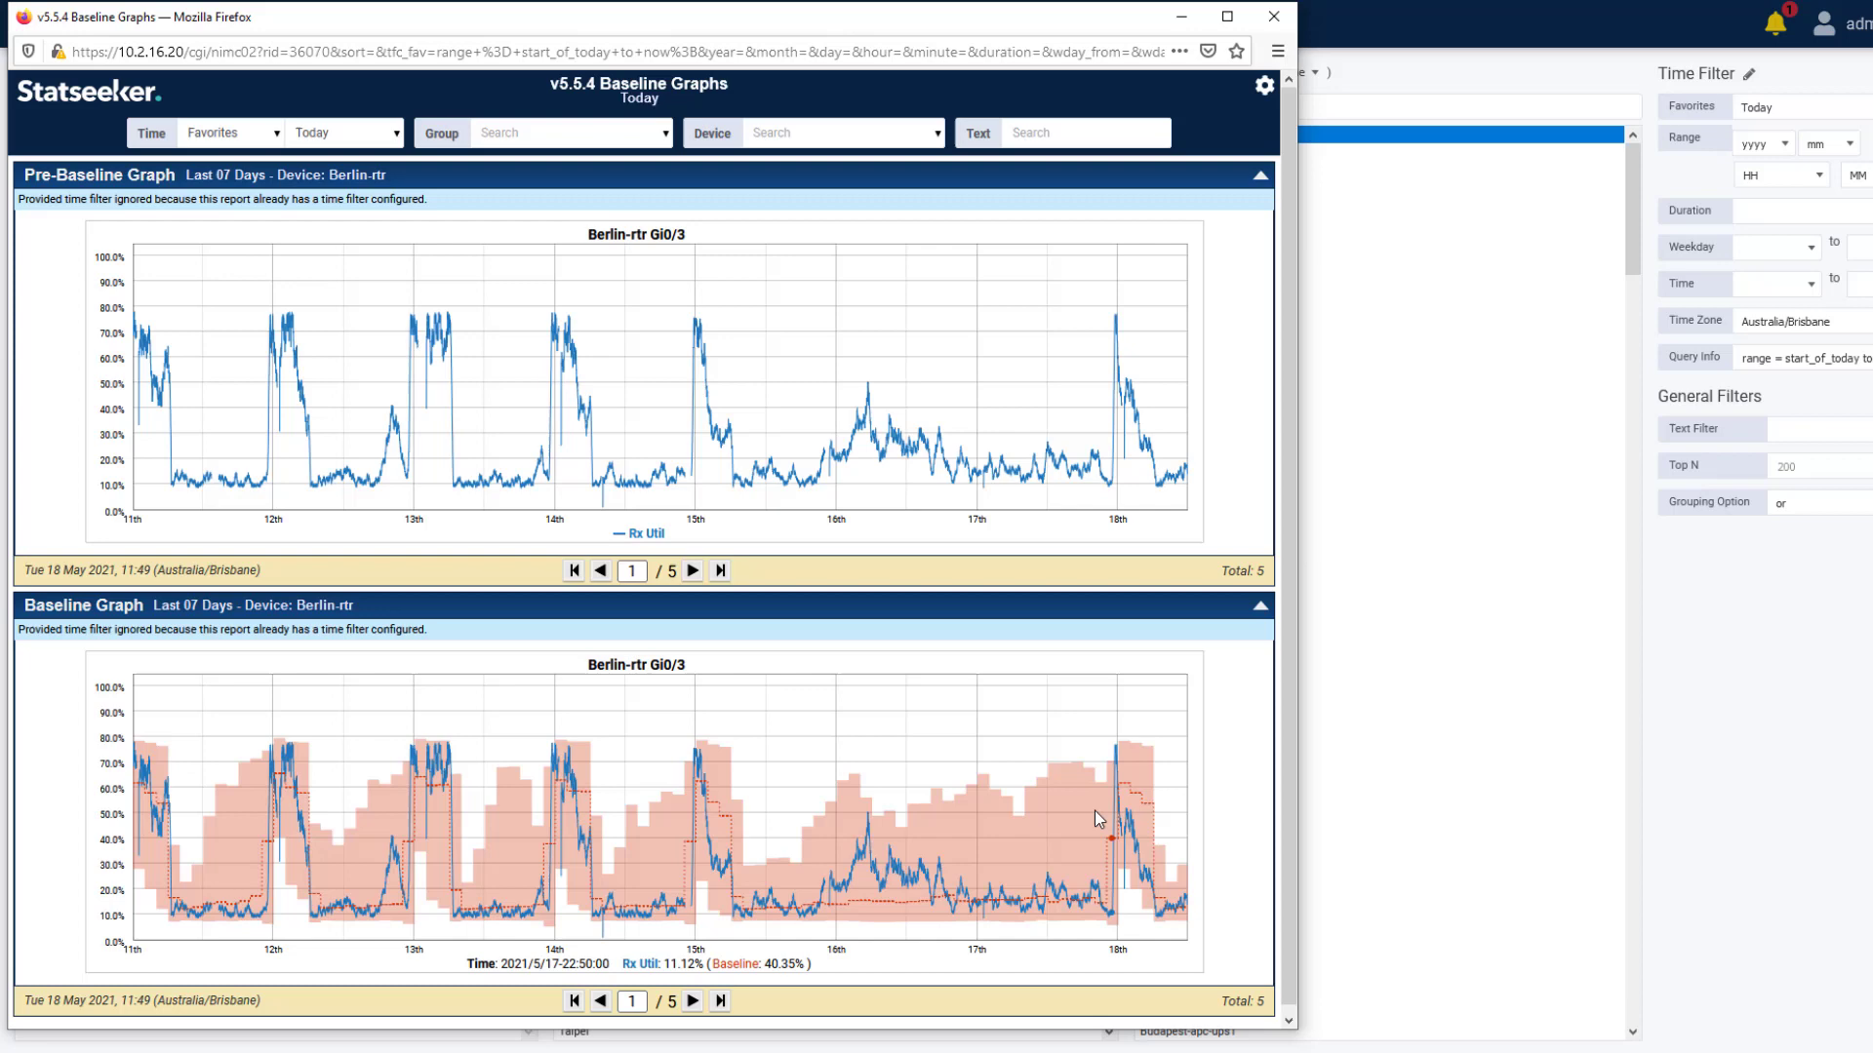
{"action": "mouse_move", "coordinate": [1087, 767]}
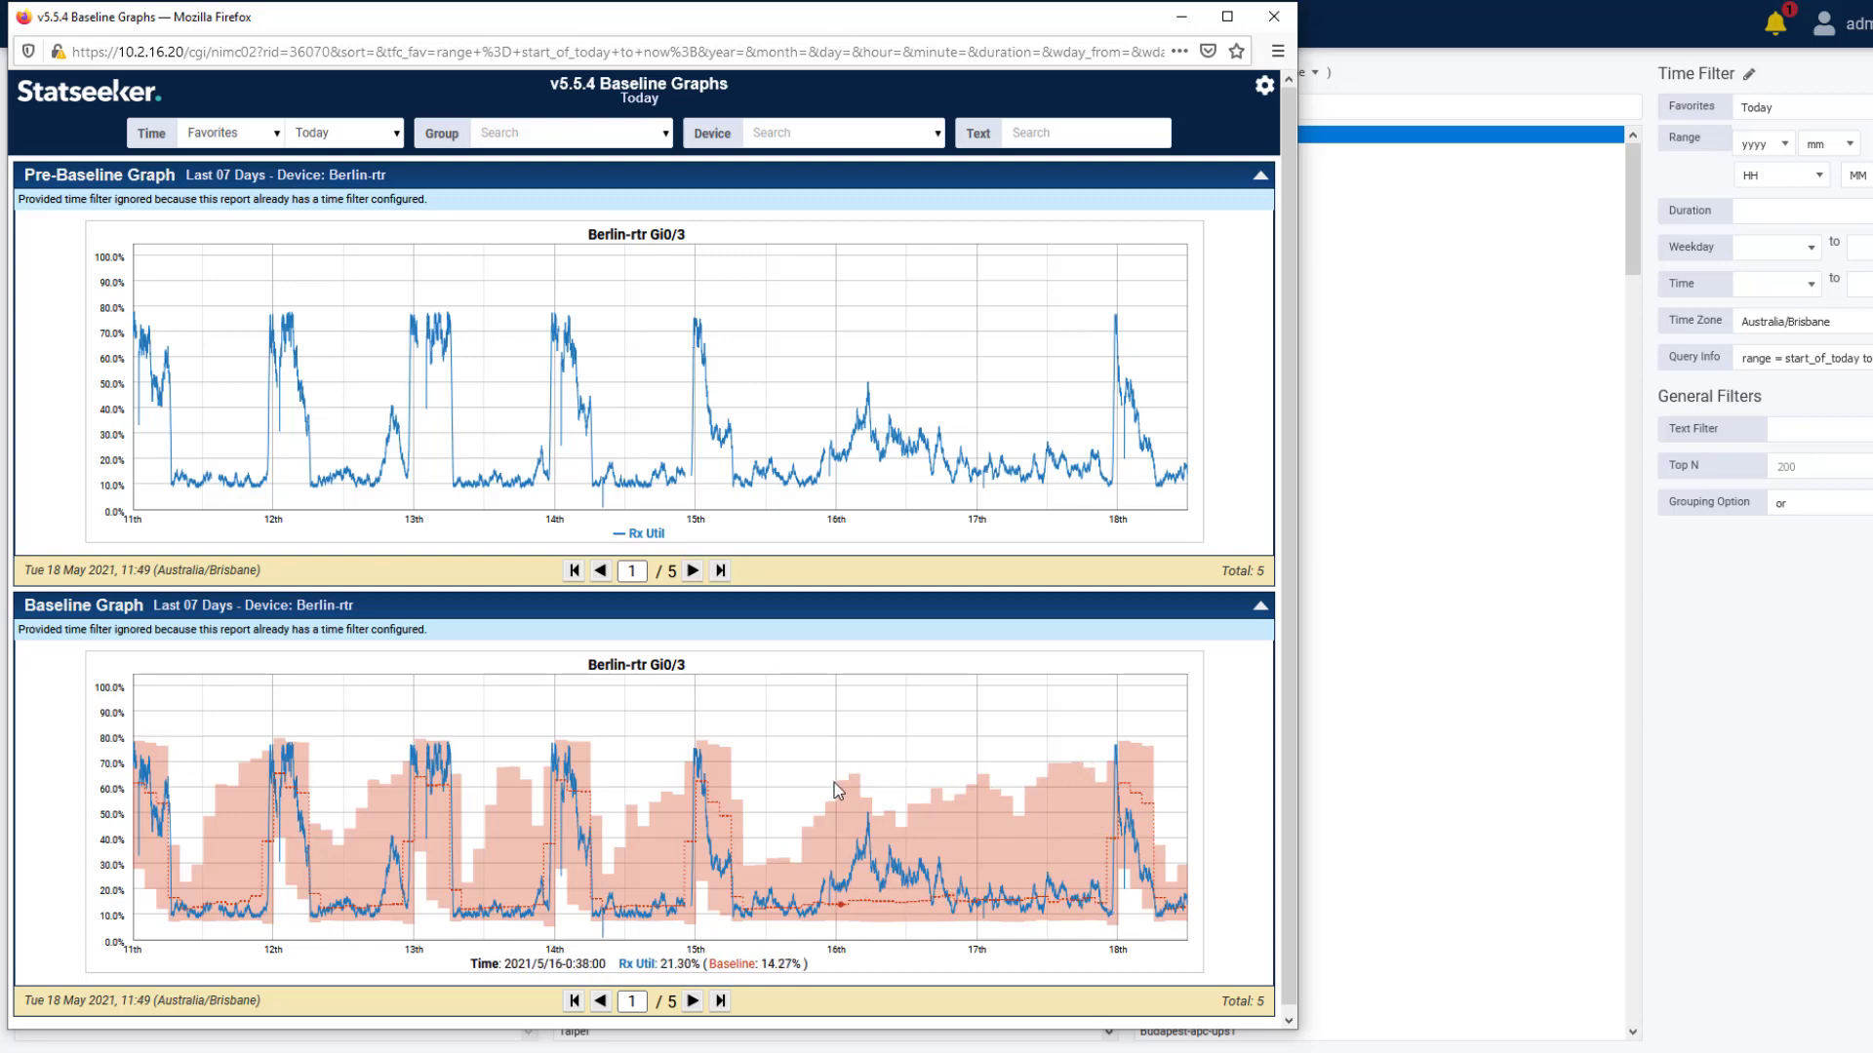
{"action": "mouse_move", "coordinate": [1009, 786]}
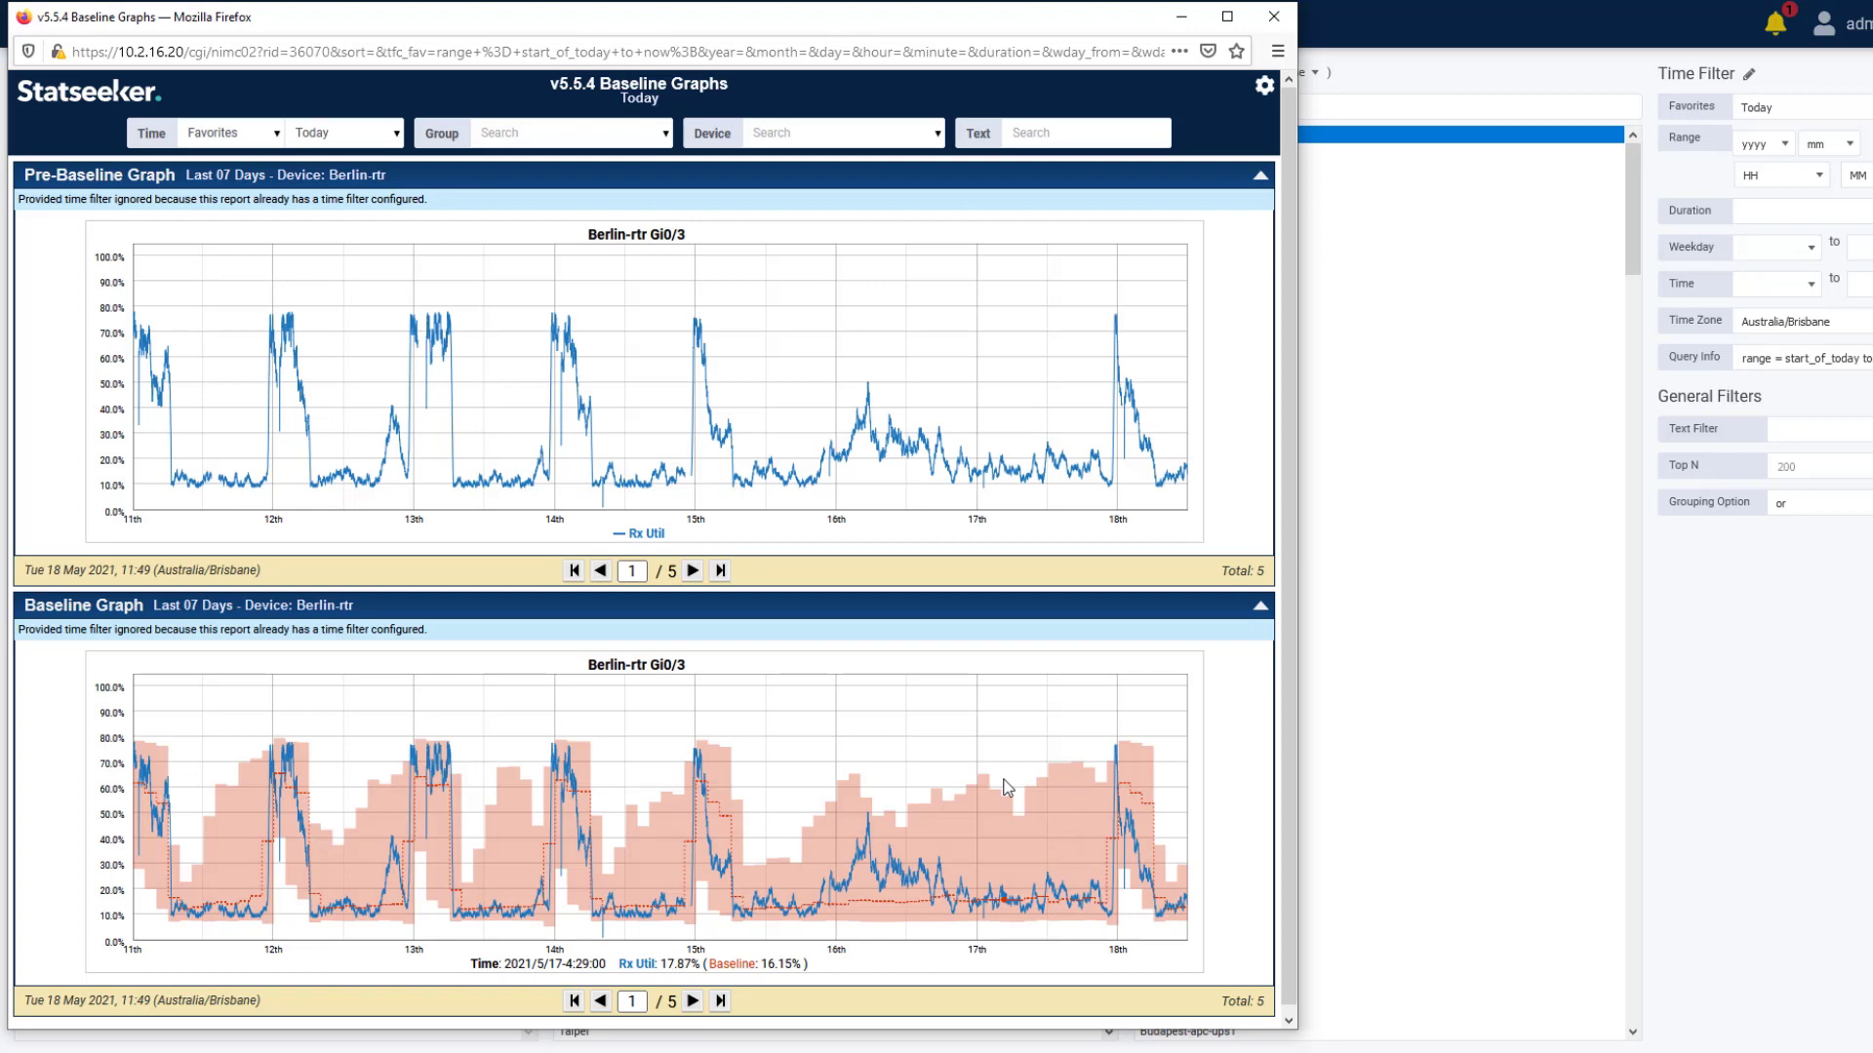
{"action": "mouse_move", "coordinate": [408, 757]}
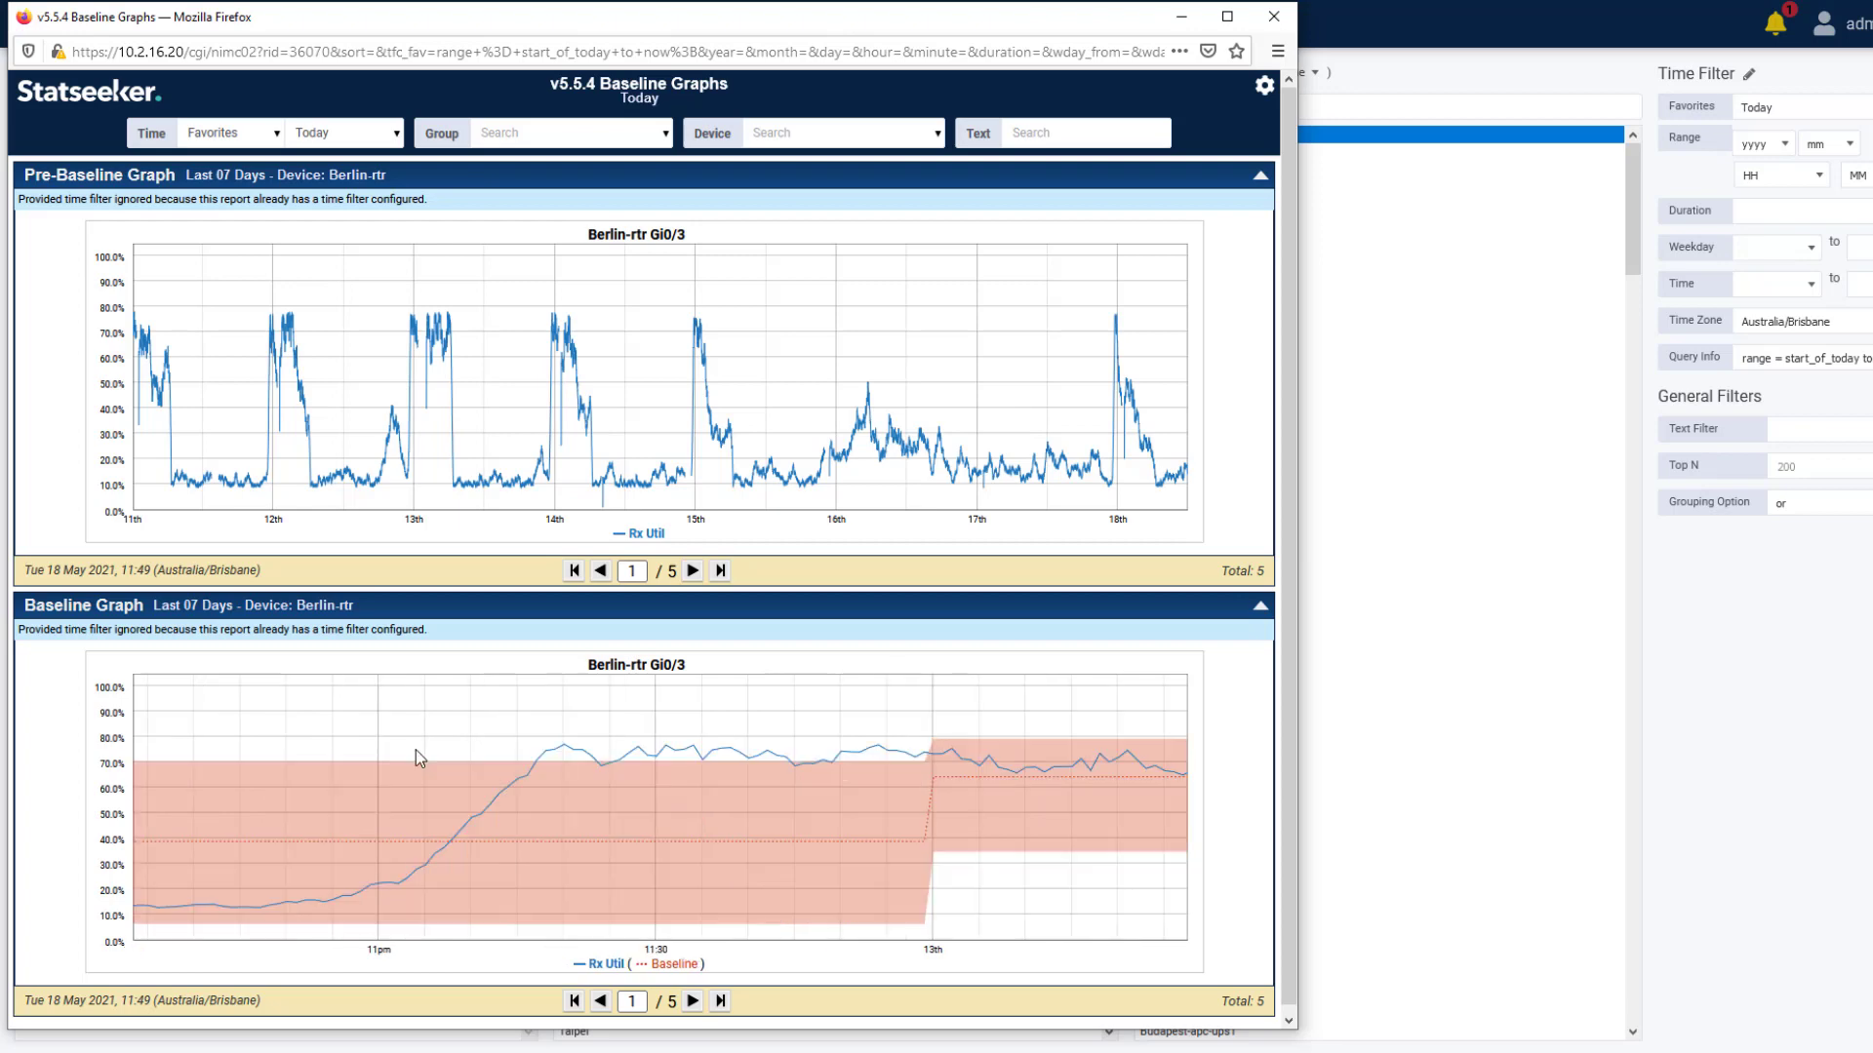
{"action": "mouse_move", "coordinate": [650, 757]}
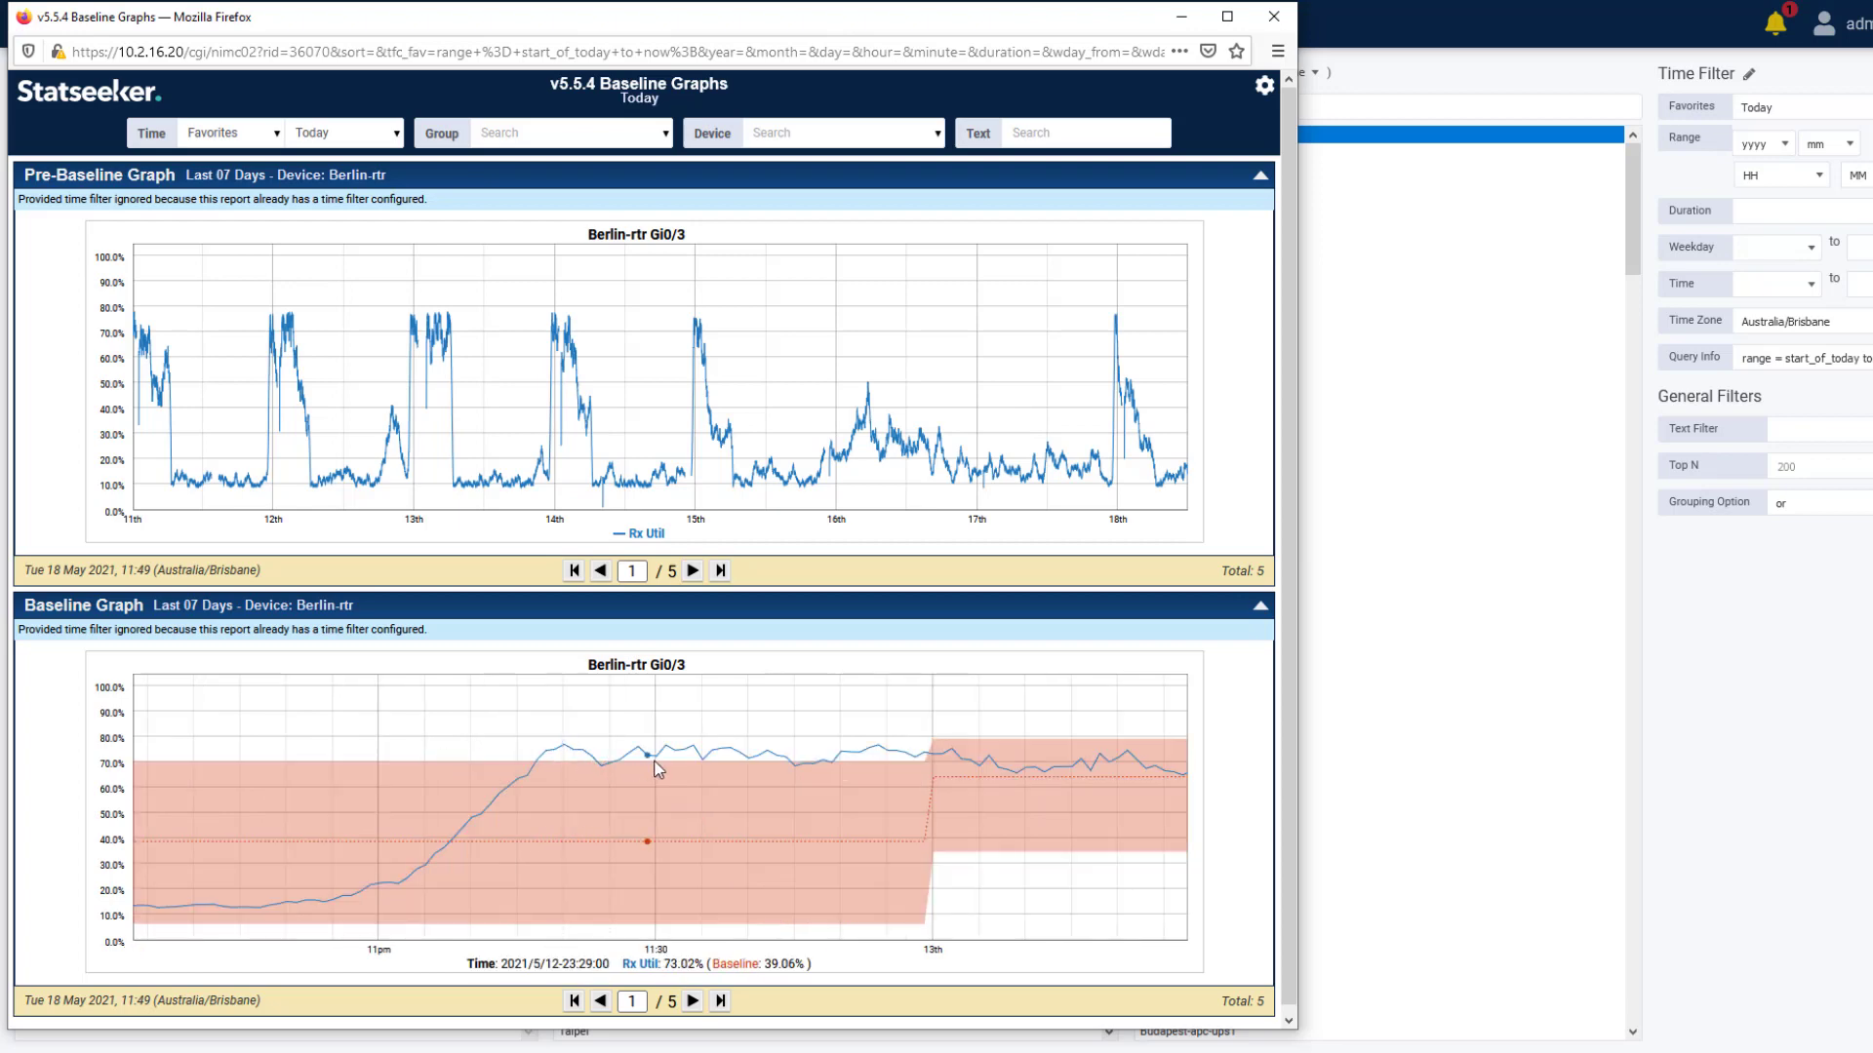
{"action": "mouse_move", "coordinate": [878, 755]}
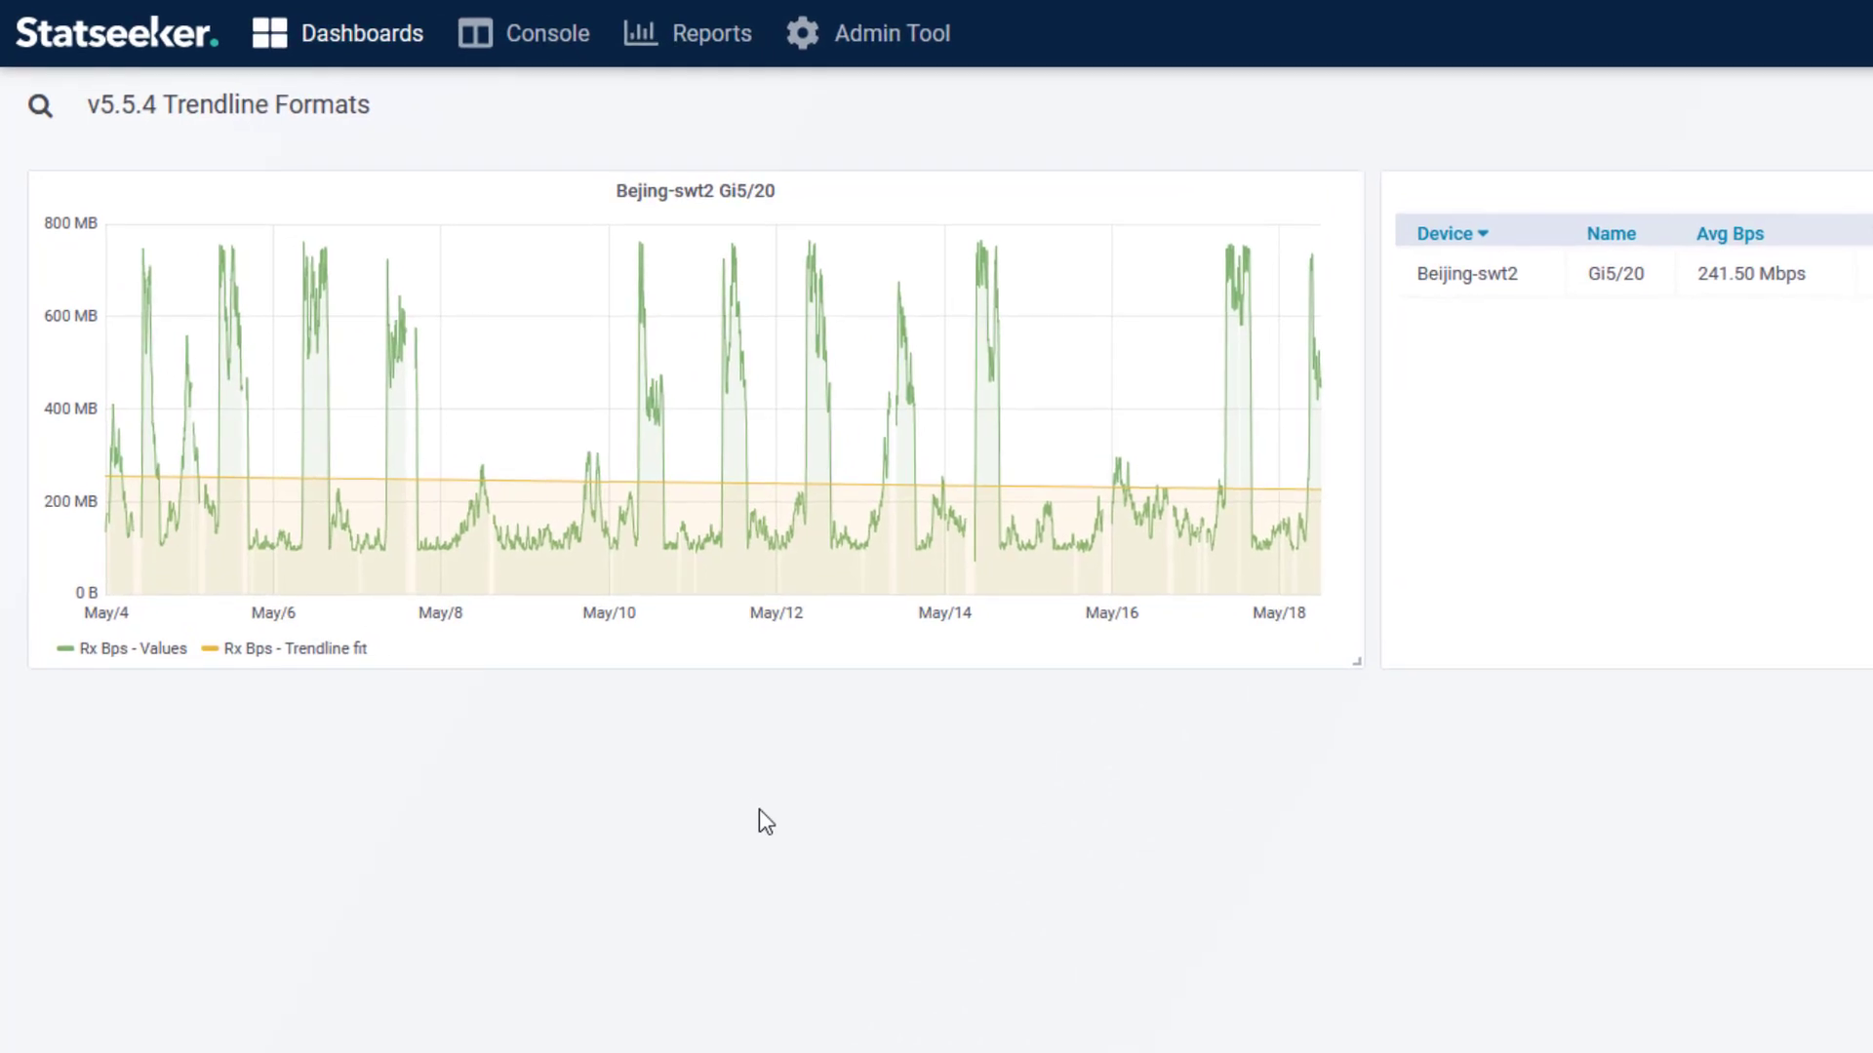
{"action": "mouse_move", "coordinate": [191, 361]}
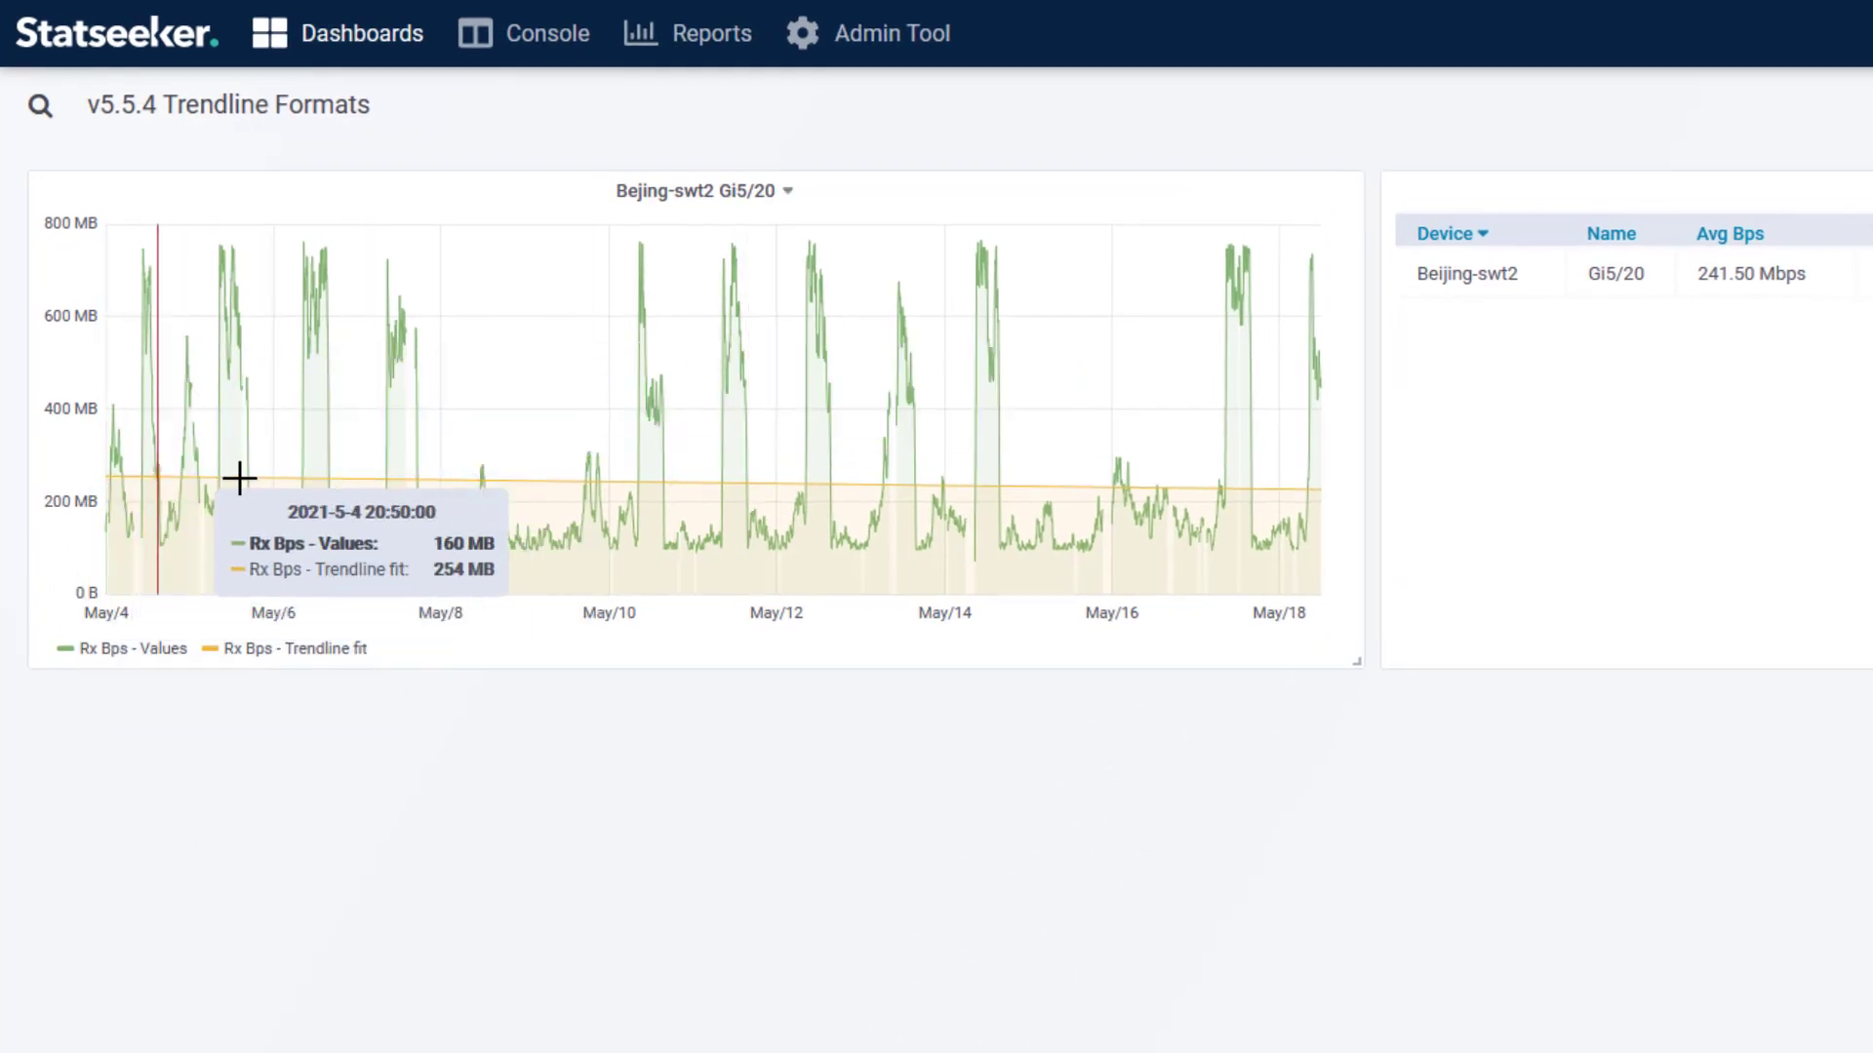
{"action": "mouse_move", "coordinate": [919, 488]}
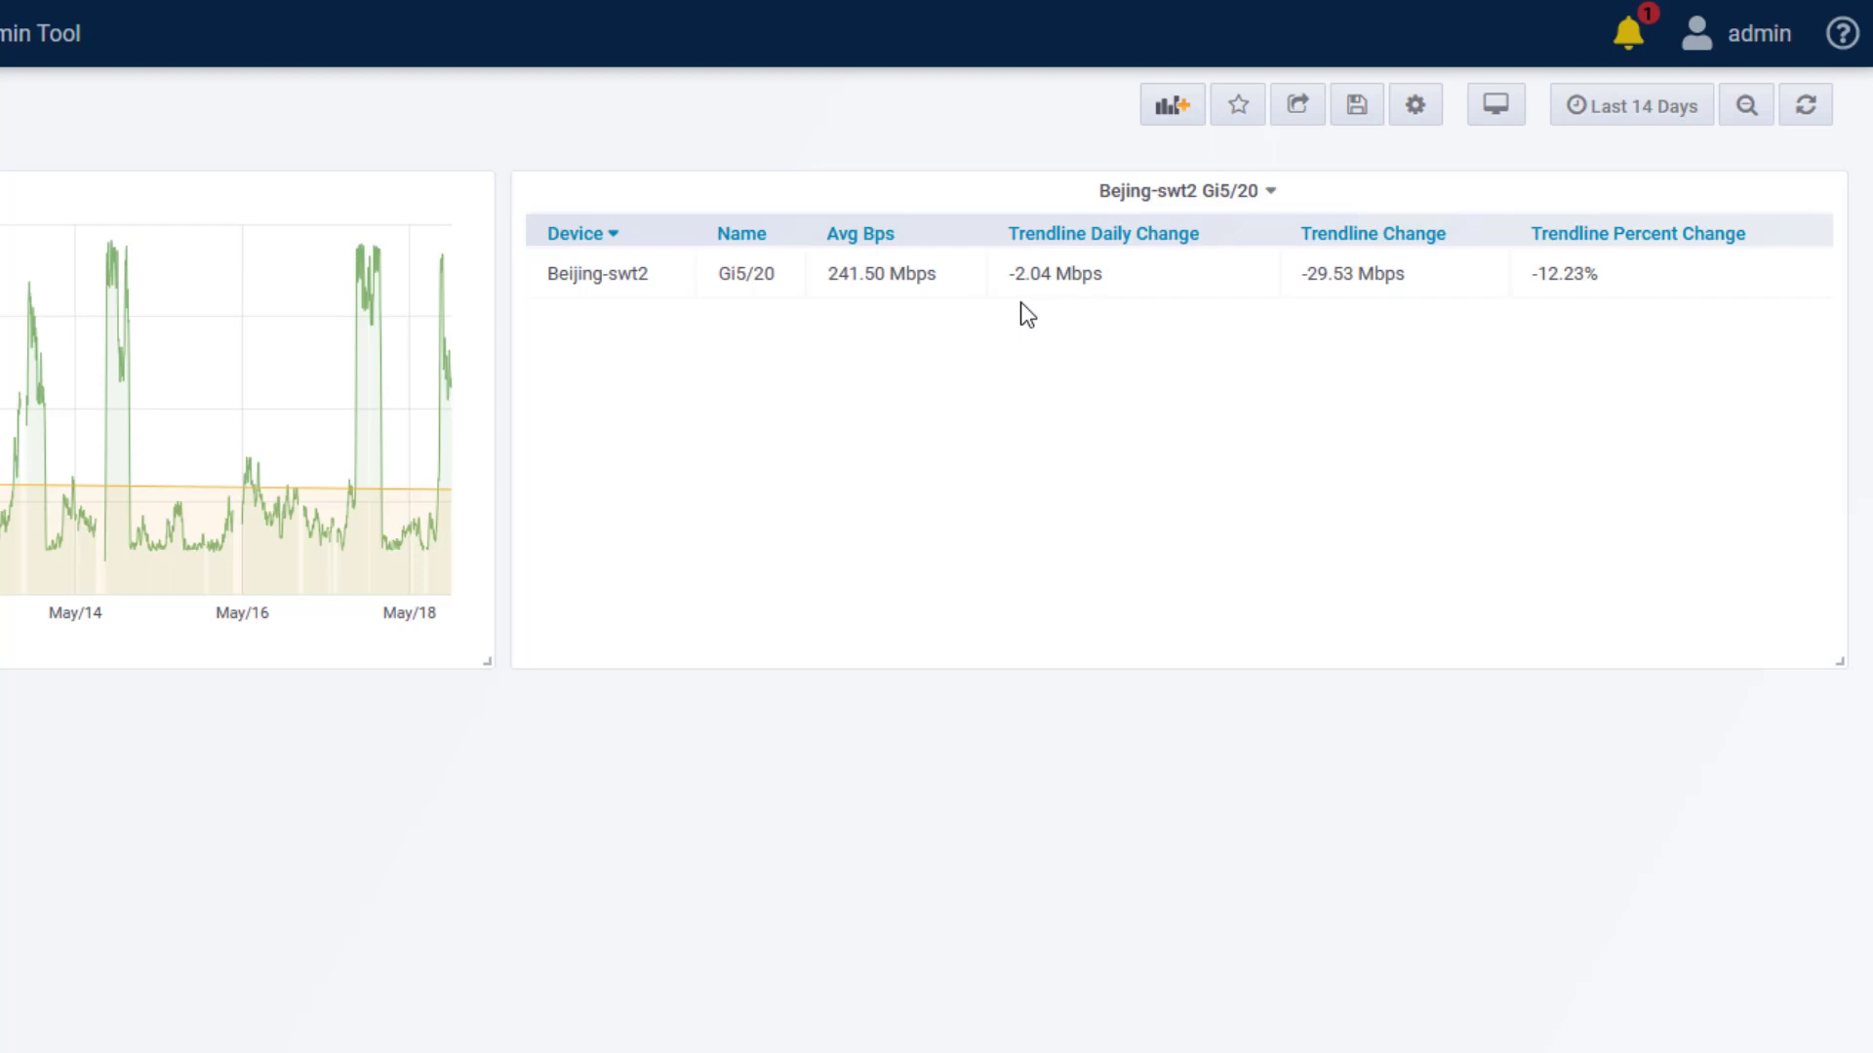
{"action": "mouse_move", "coordinate": [1108, 299]}
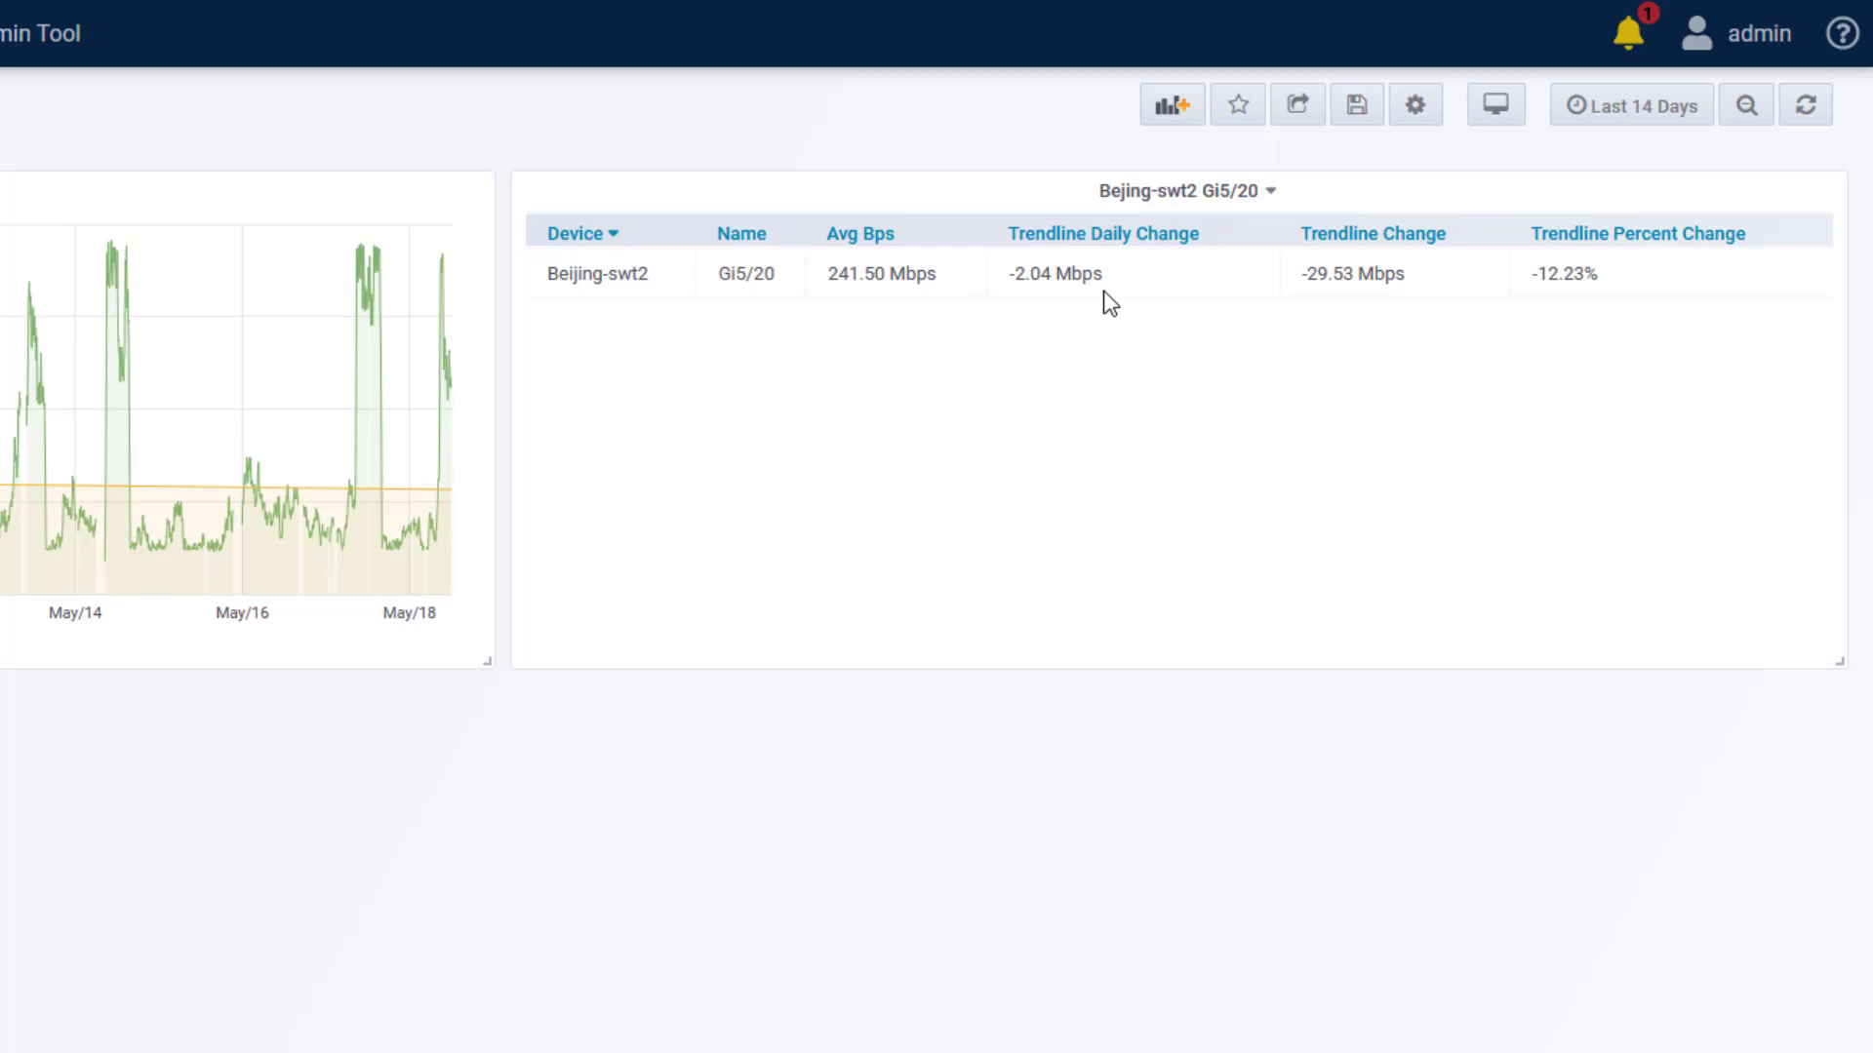
{"action": "mouse_move", "coordinate": [1437, 303]}
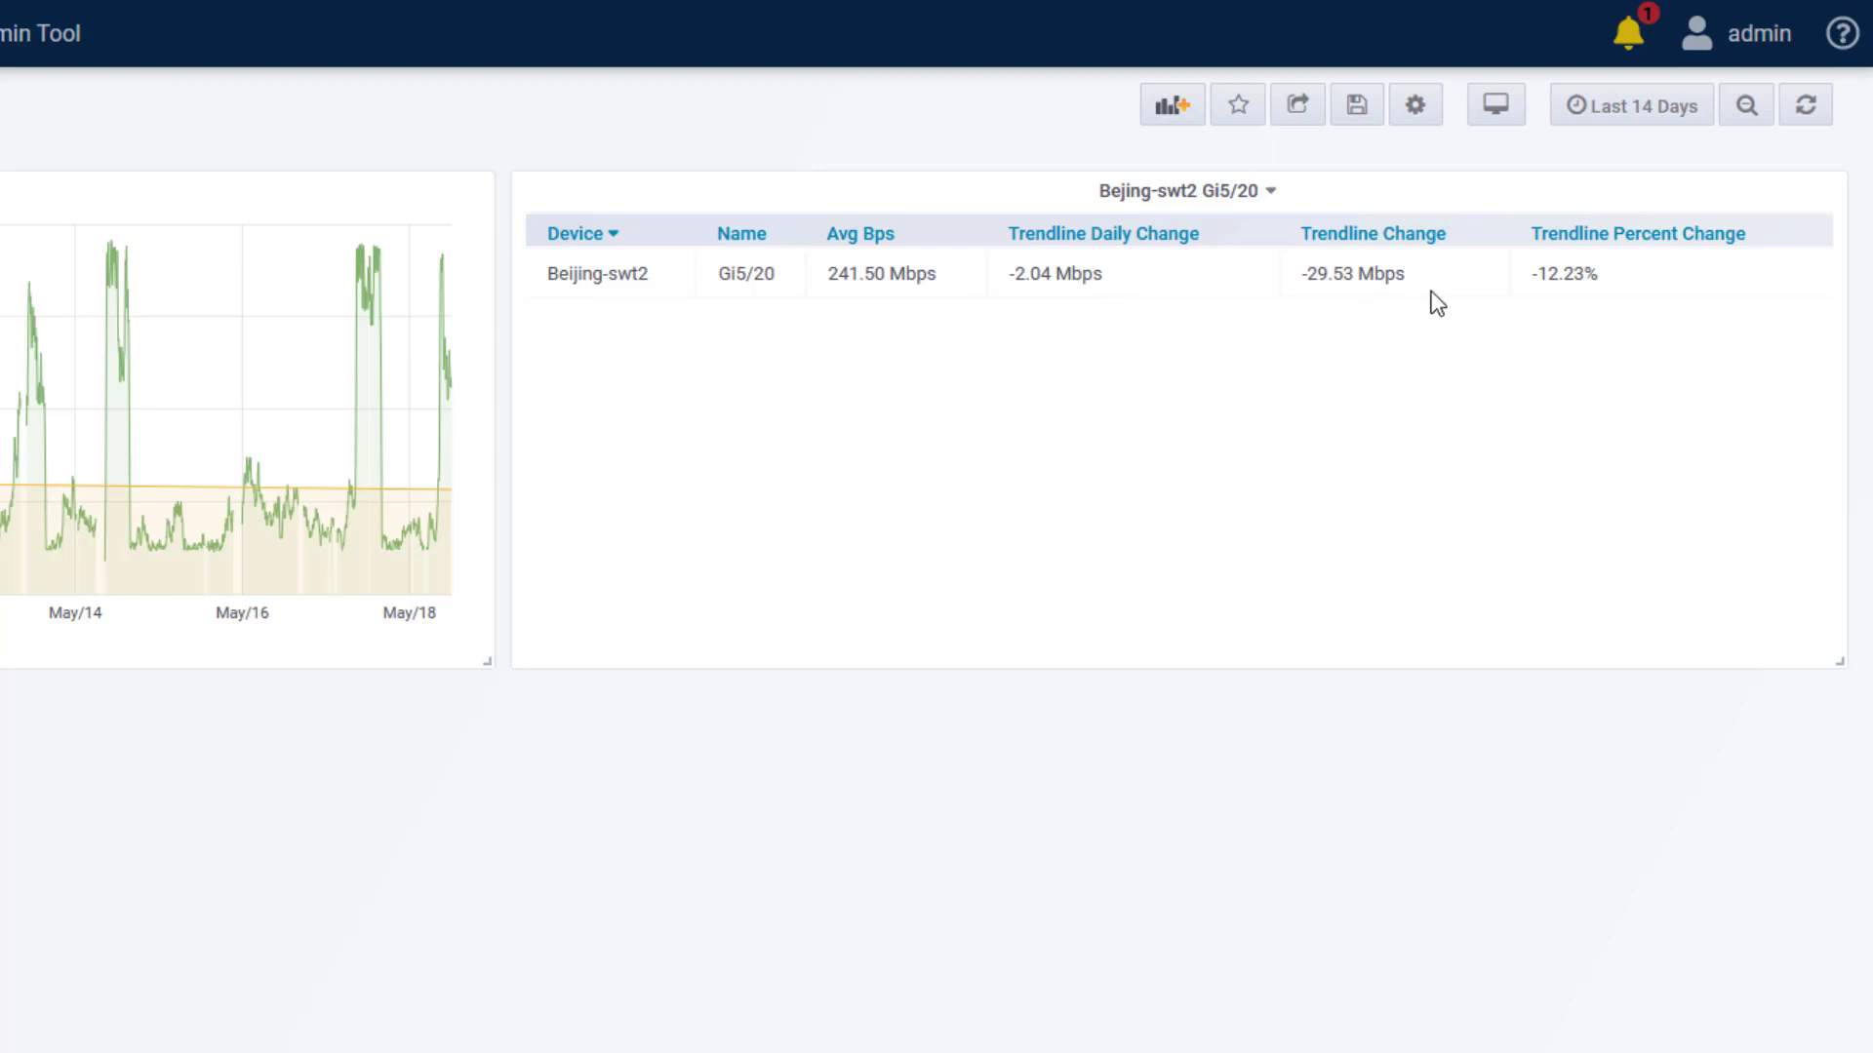
{"action": "mouse_move", "coordinate": [1635, 297]}
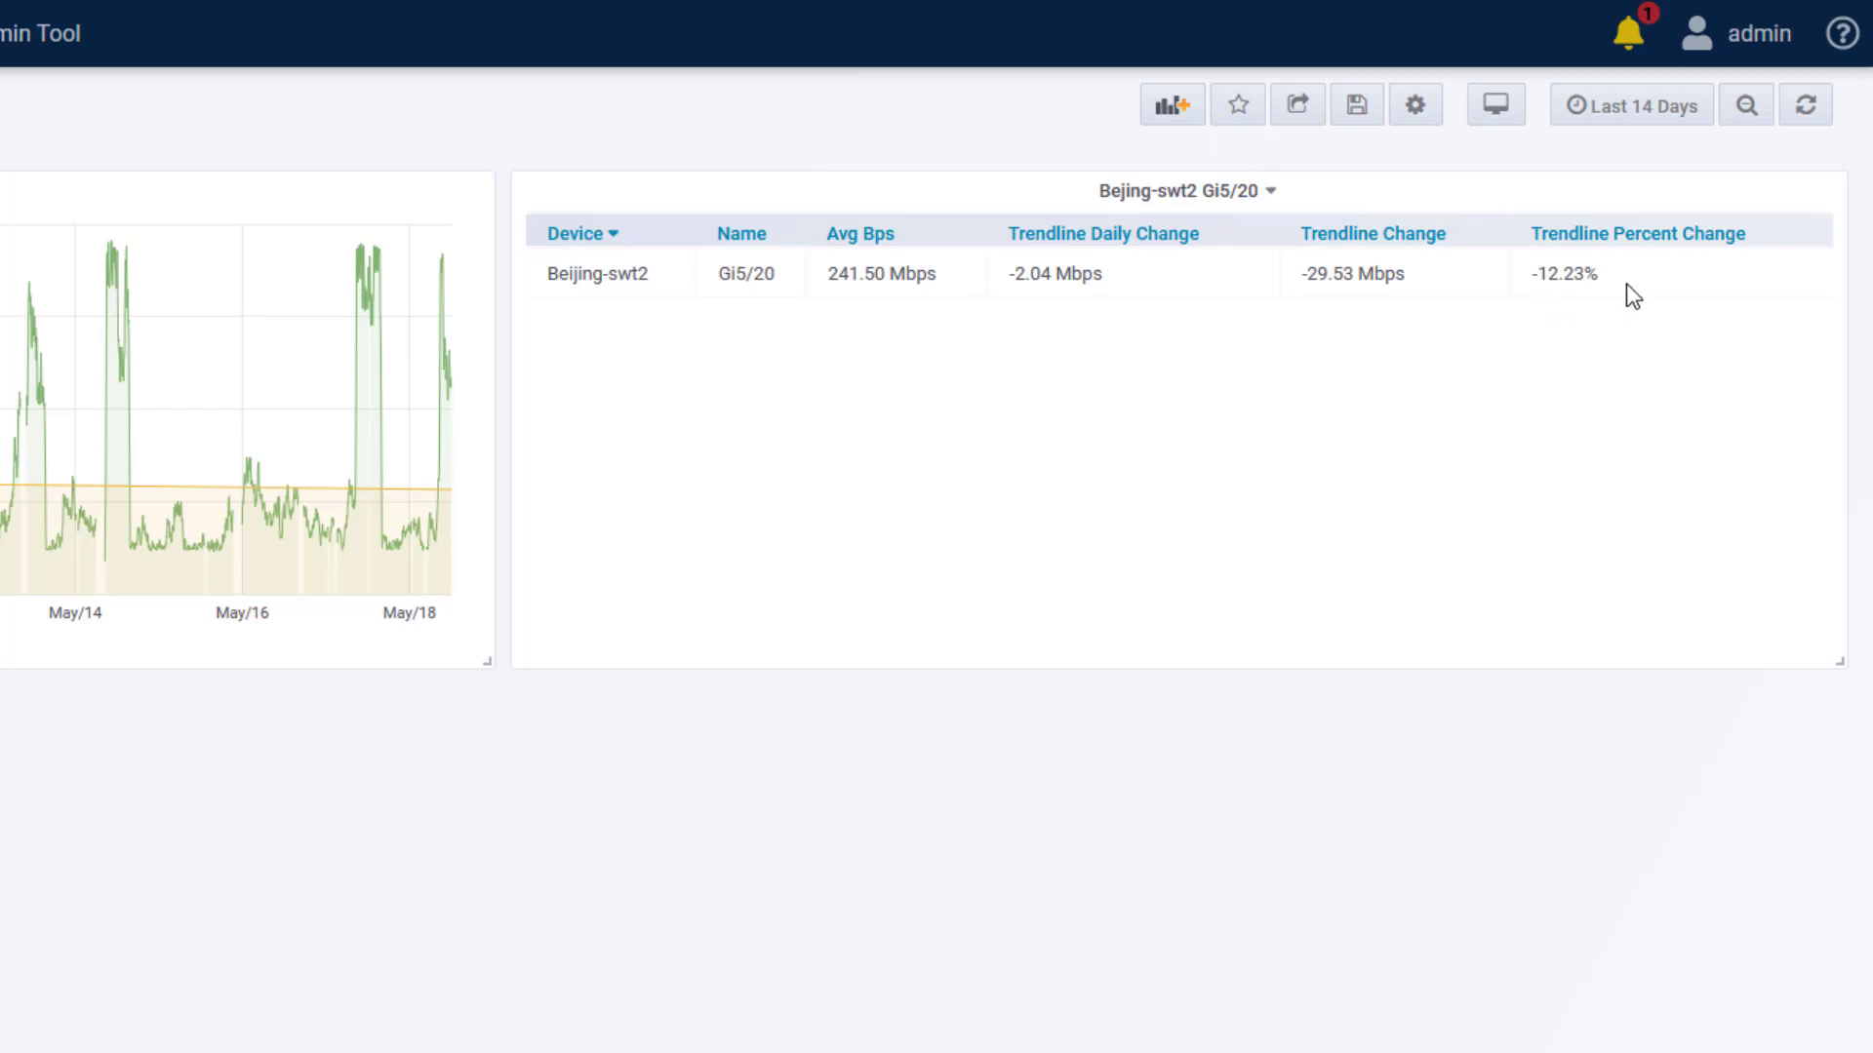
{"action": "mouse_move", "coordinate": [1771, 433]}
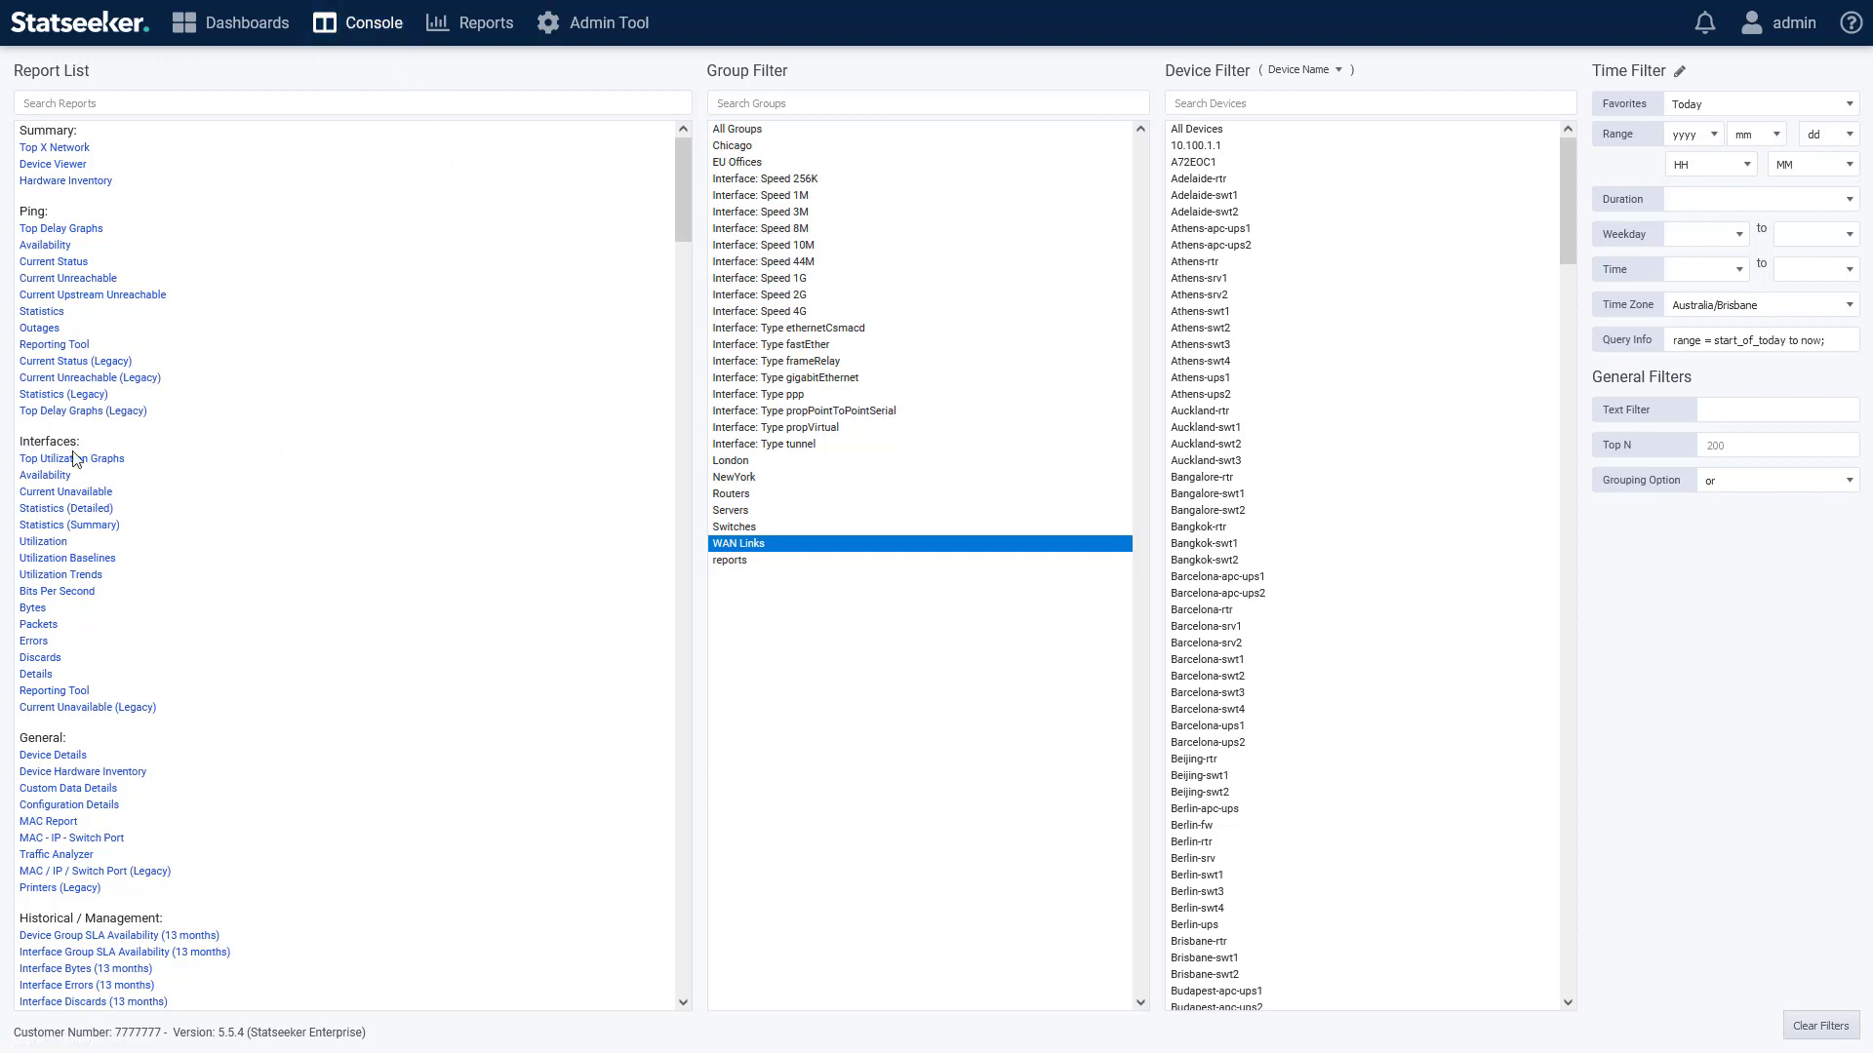
{"action": "mouse_move", "coordinate": [33, 583]}
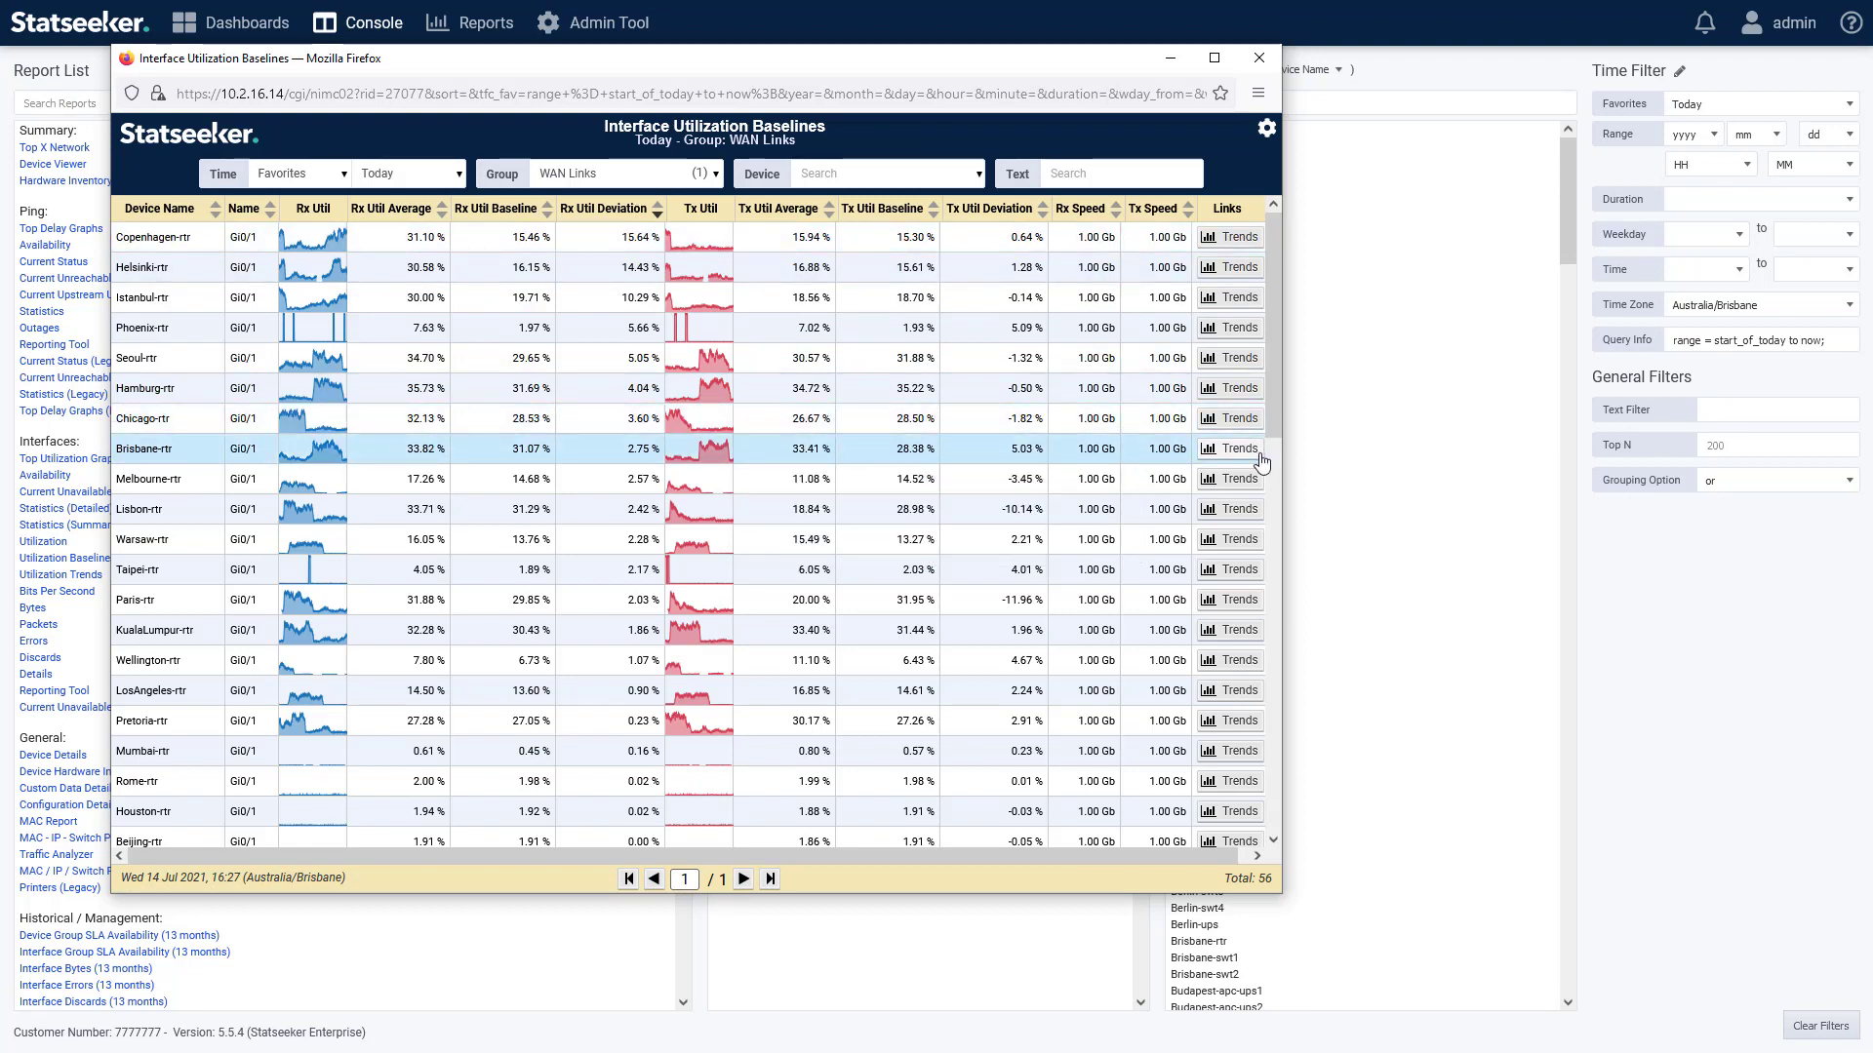
View the Brisbane-rtr utilization trend details, then close them and the WAN Links baselines report.
{"action": "left_click", "coordinate": [1229, 448]}
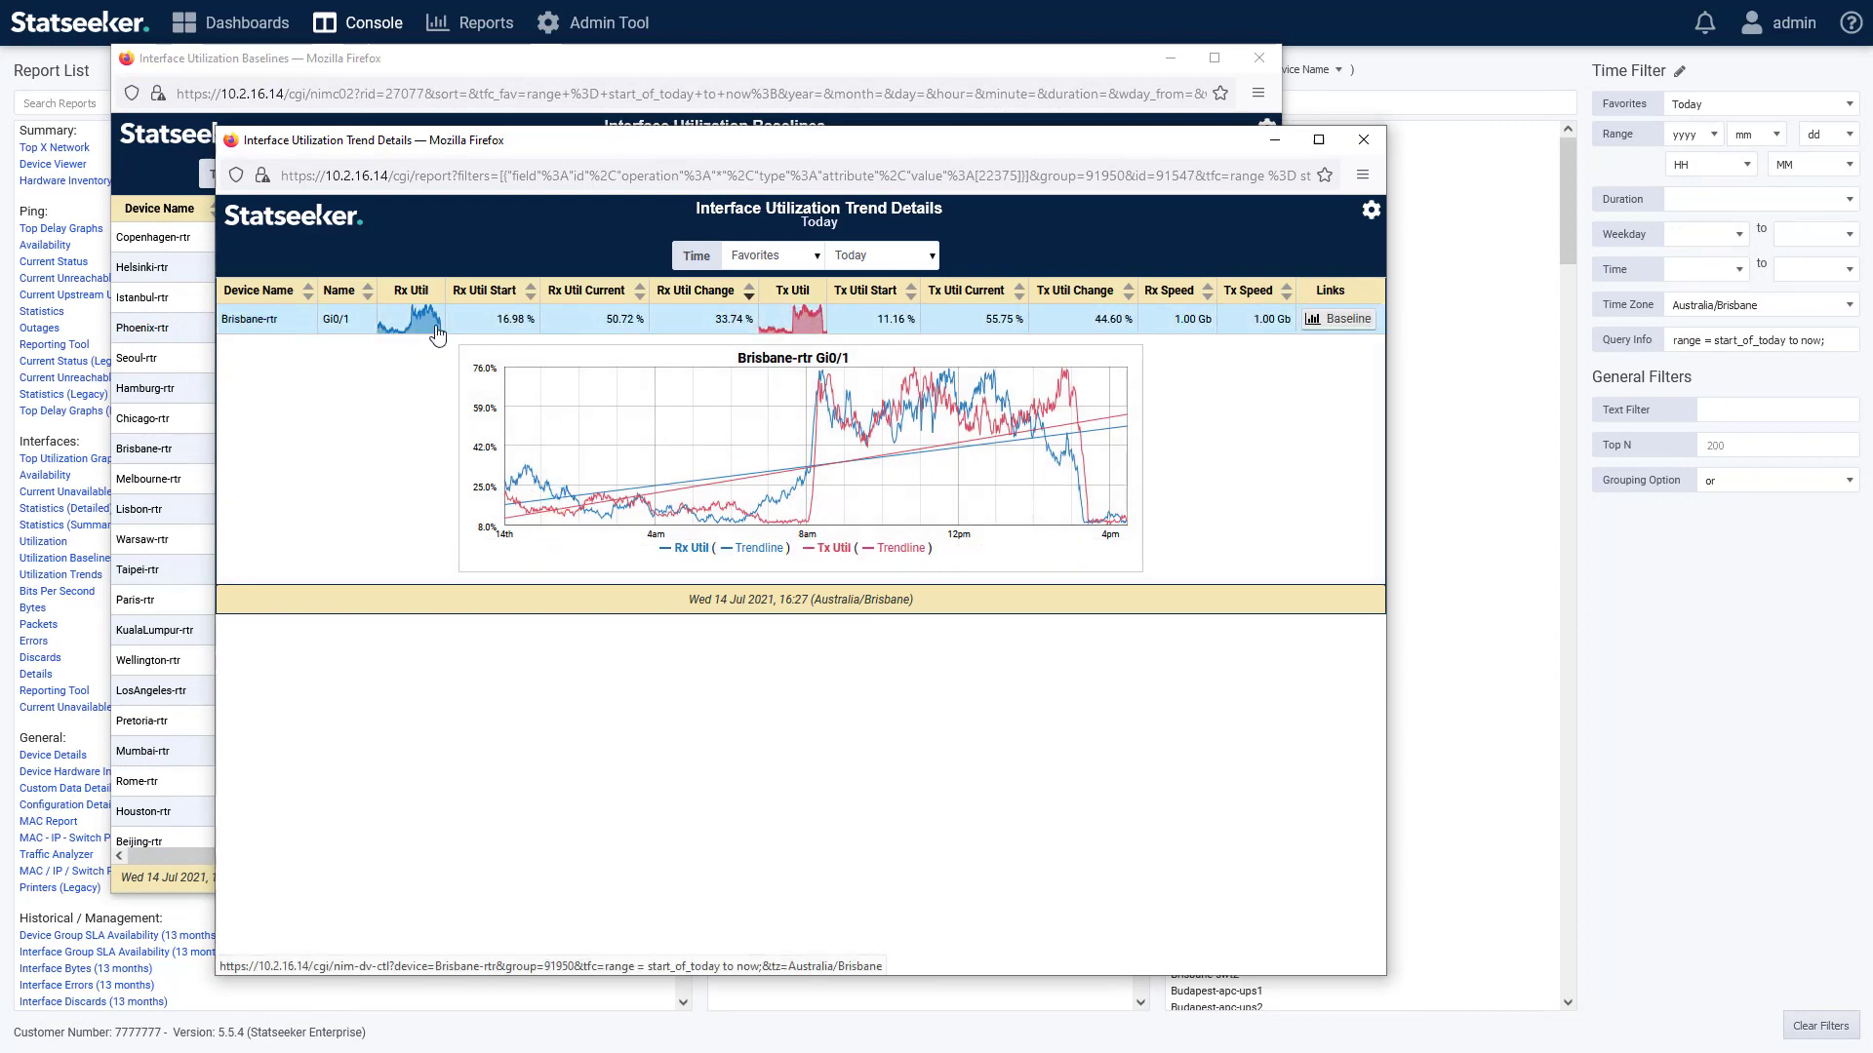
{"action": "mouse_move", "coordinate": [979, 501]}
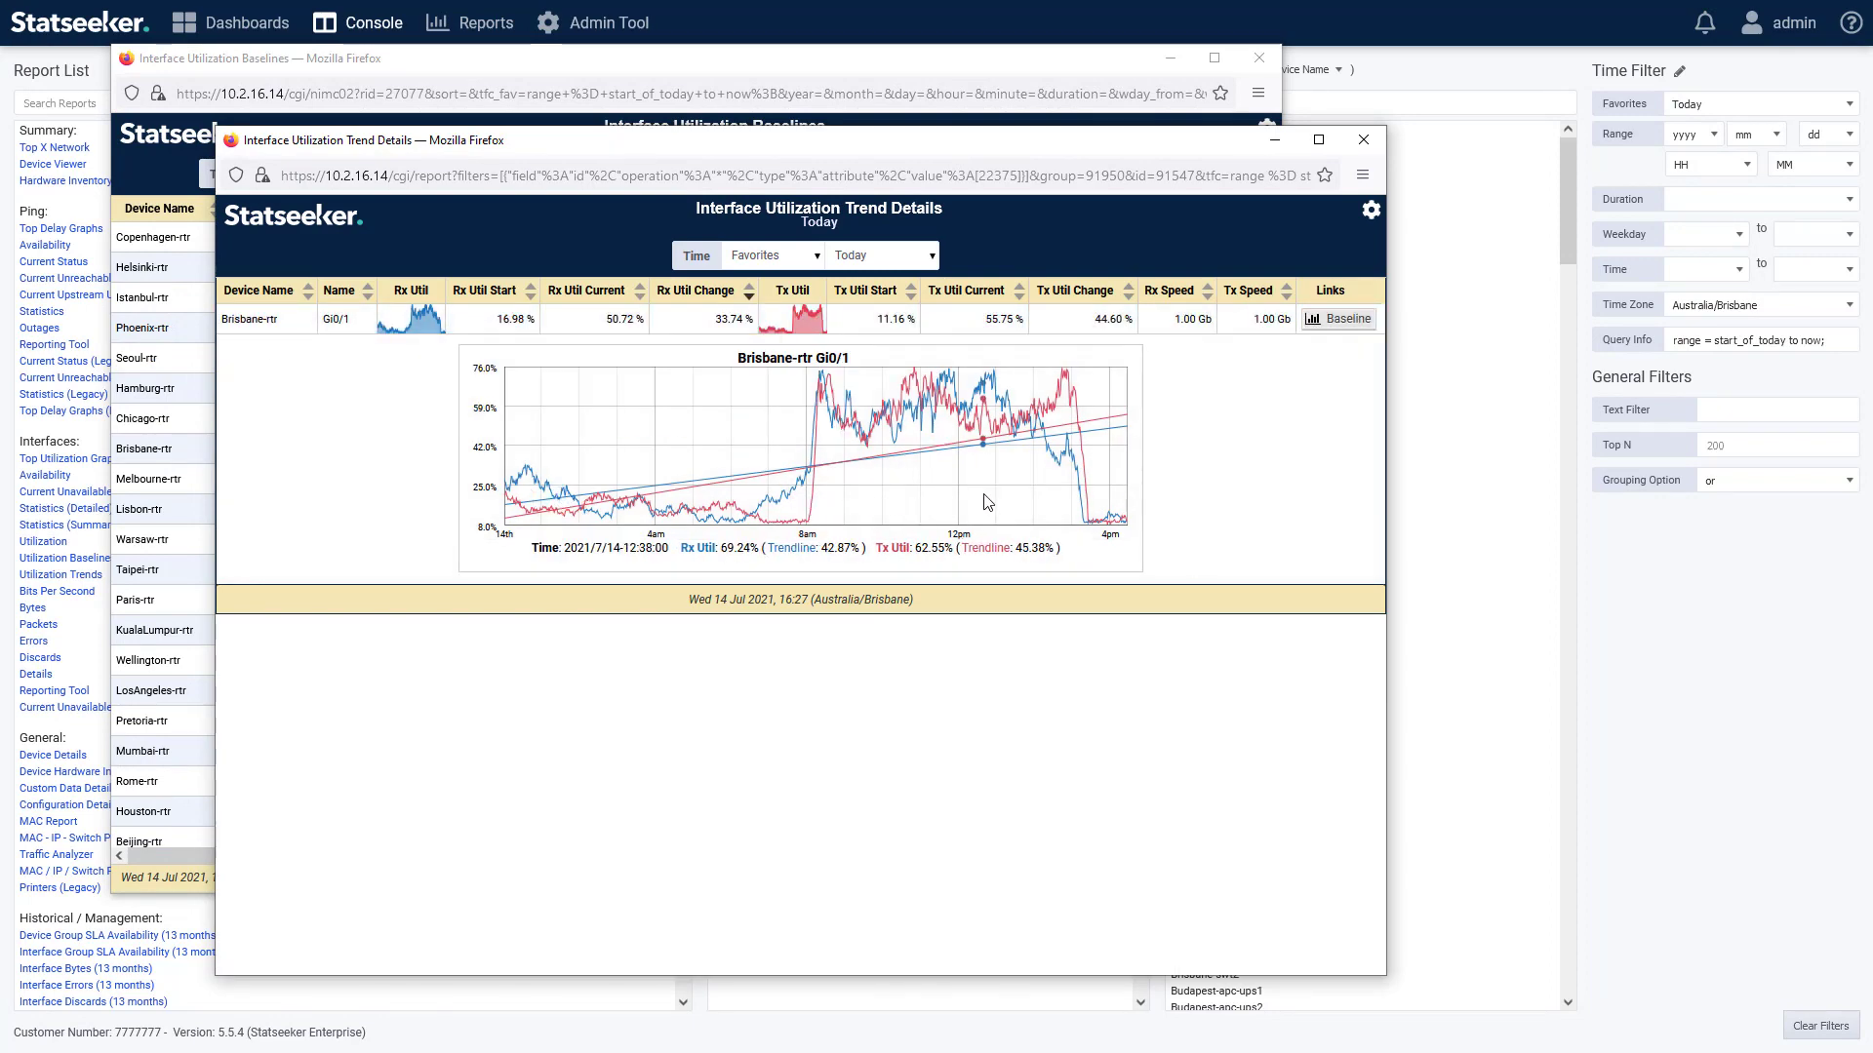
{"action": "left_click", "coordinate": [1359, 140]}
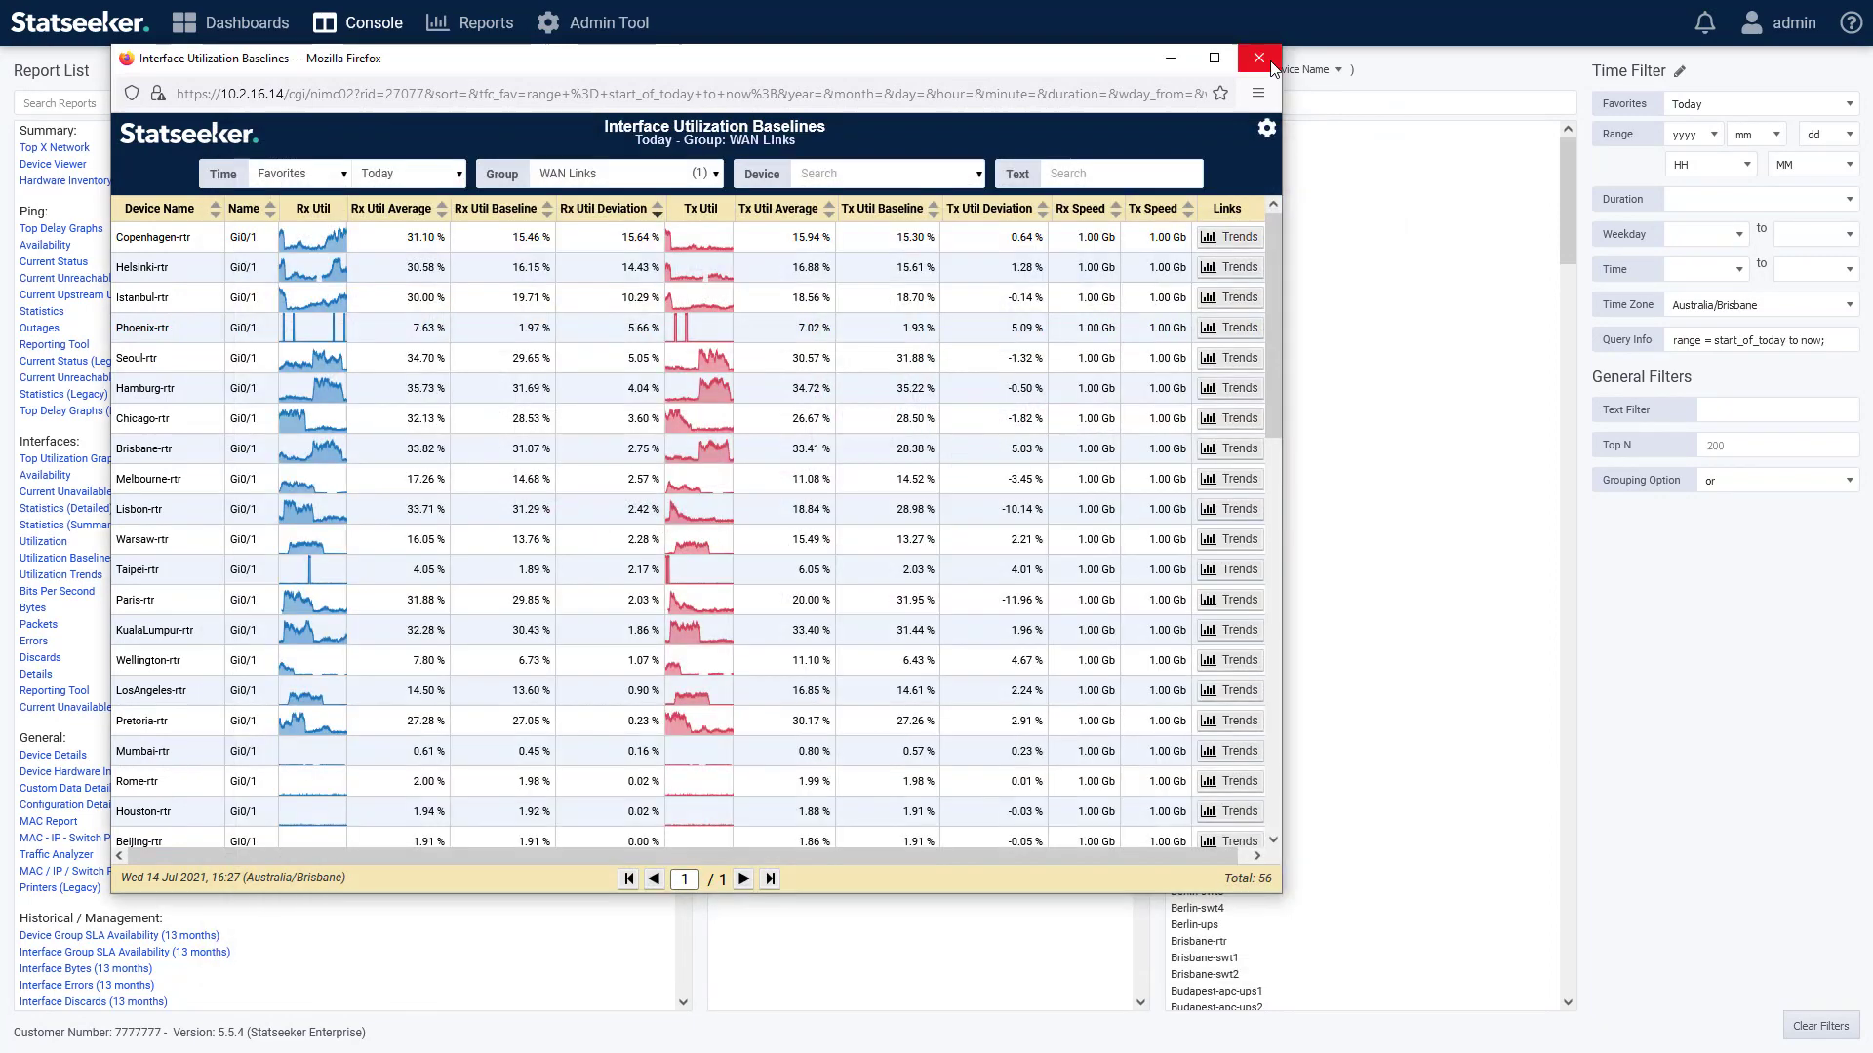
{"action": "left_click", "coordinate": [1258, 57]}
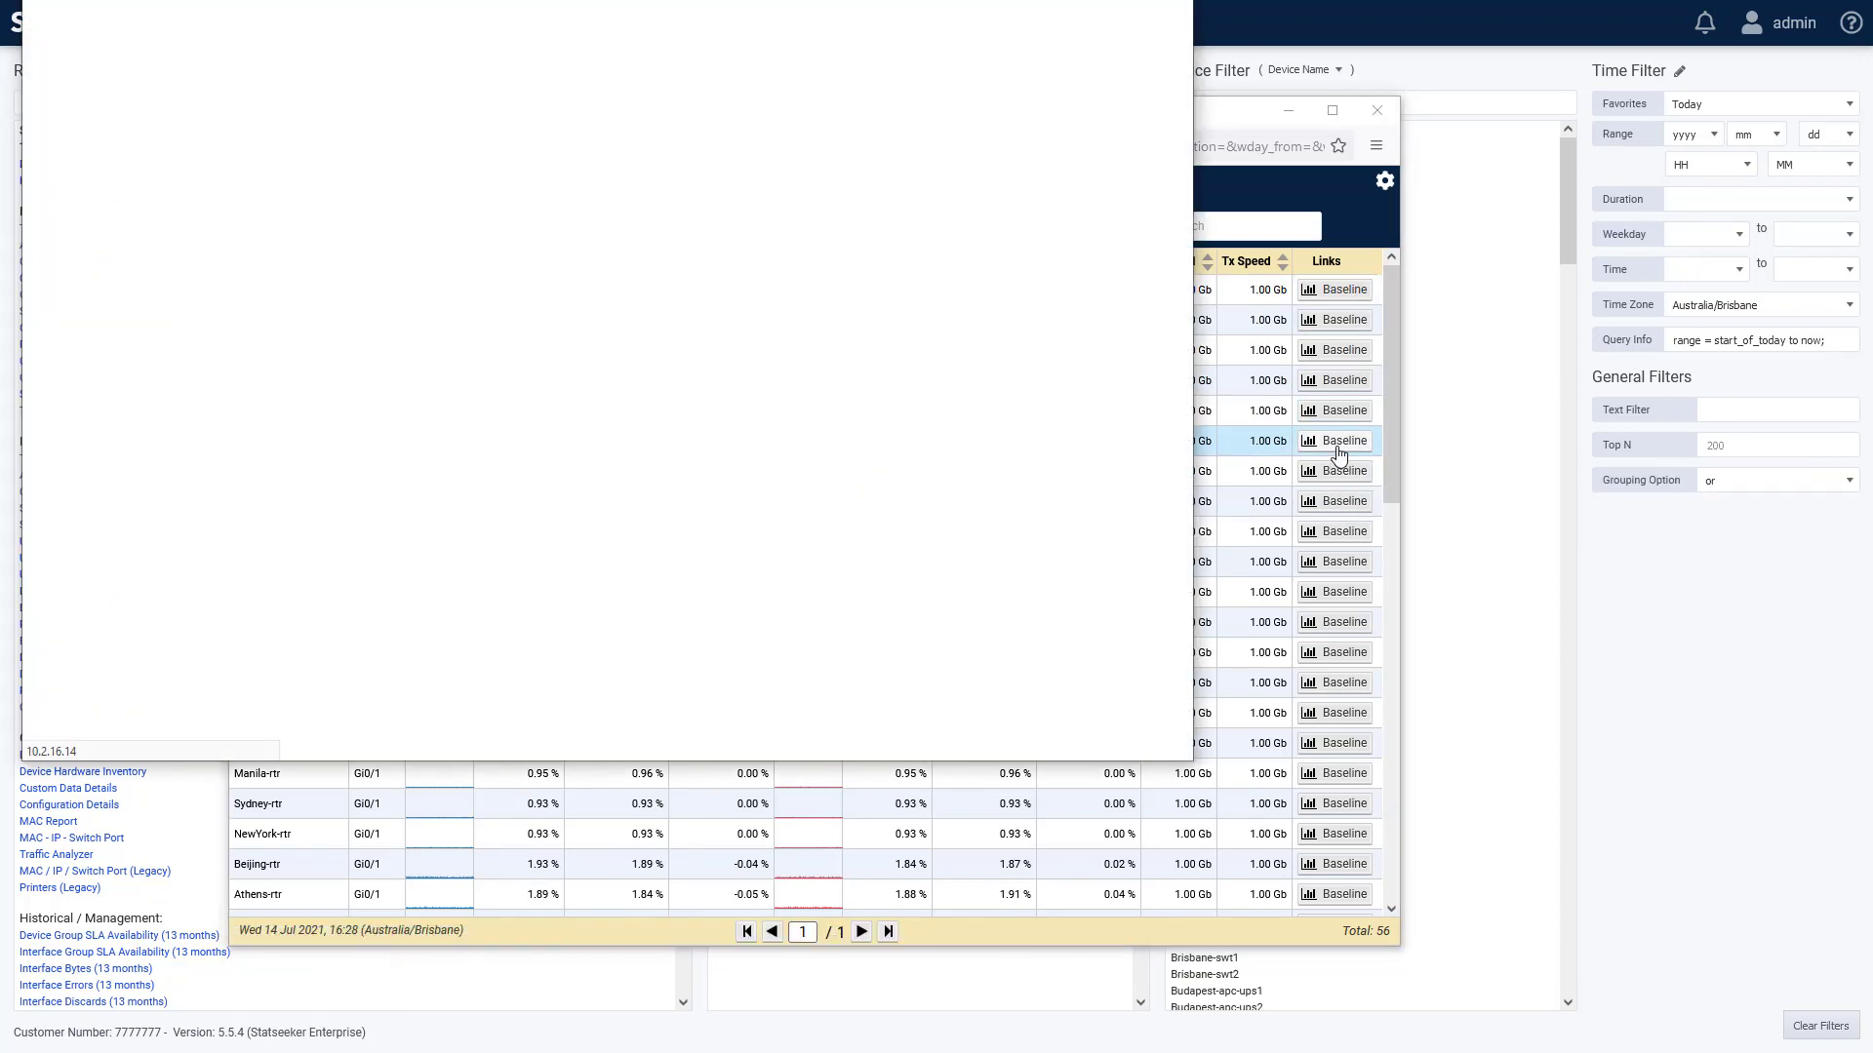
Show Seoul-rtr baseline details over the Last 07 Days, then close the details and trends reports.
{"action": "left_click", "coordinate": [1334, 439]}
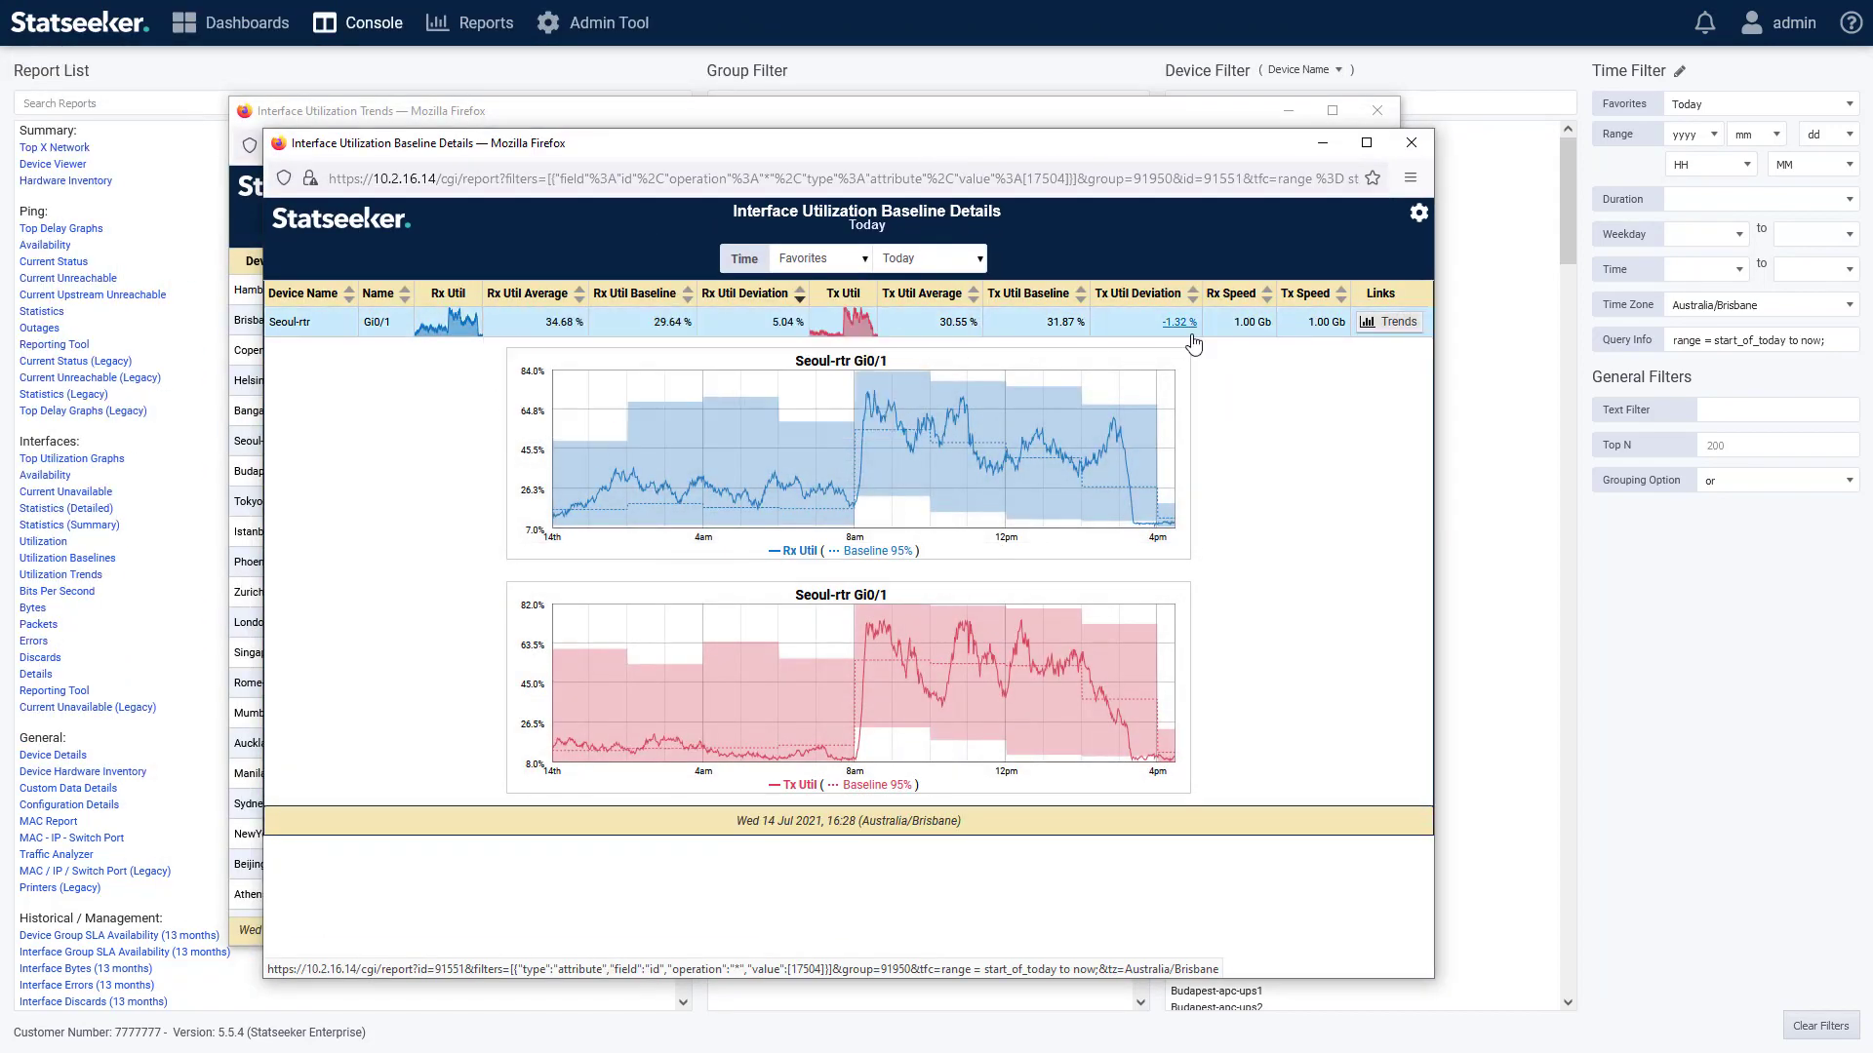
{"action": "left_click", "coordinate": [929, 257]}
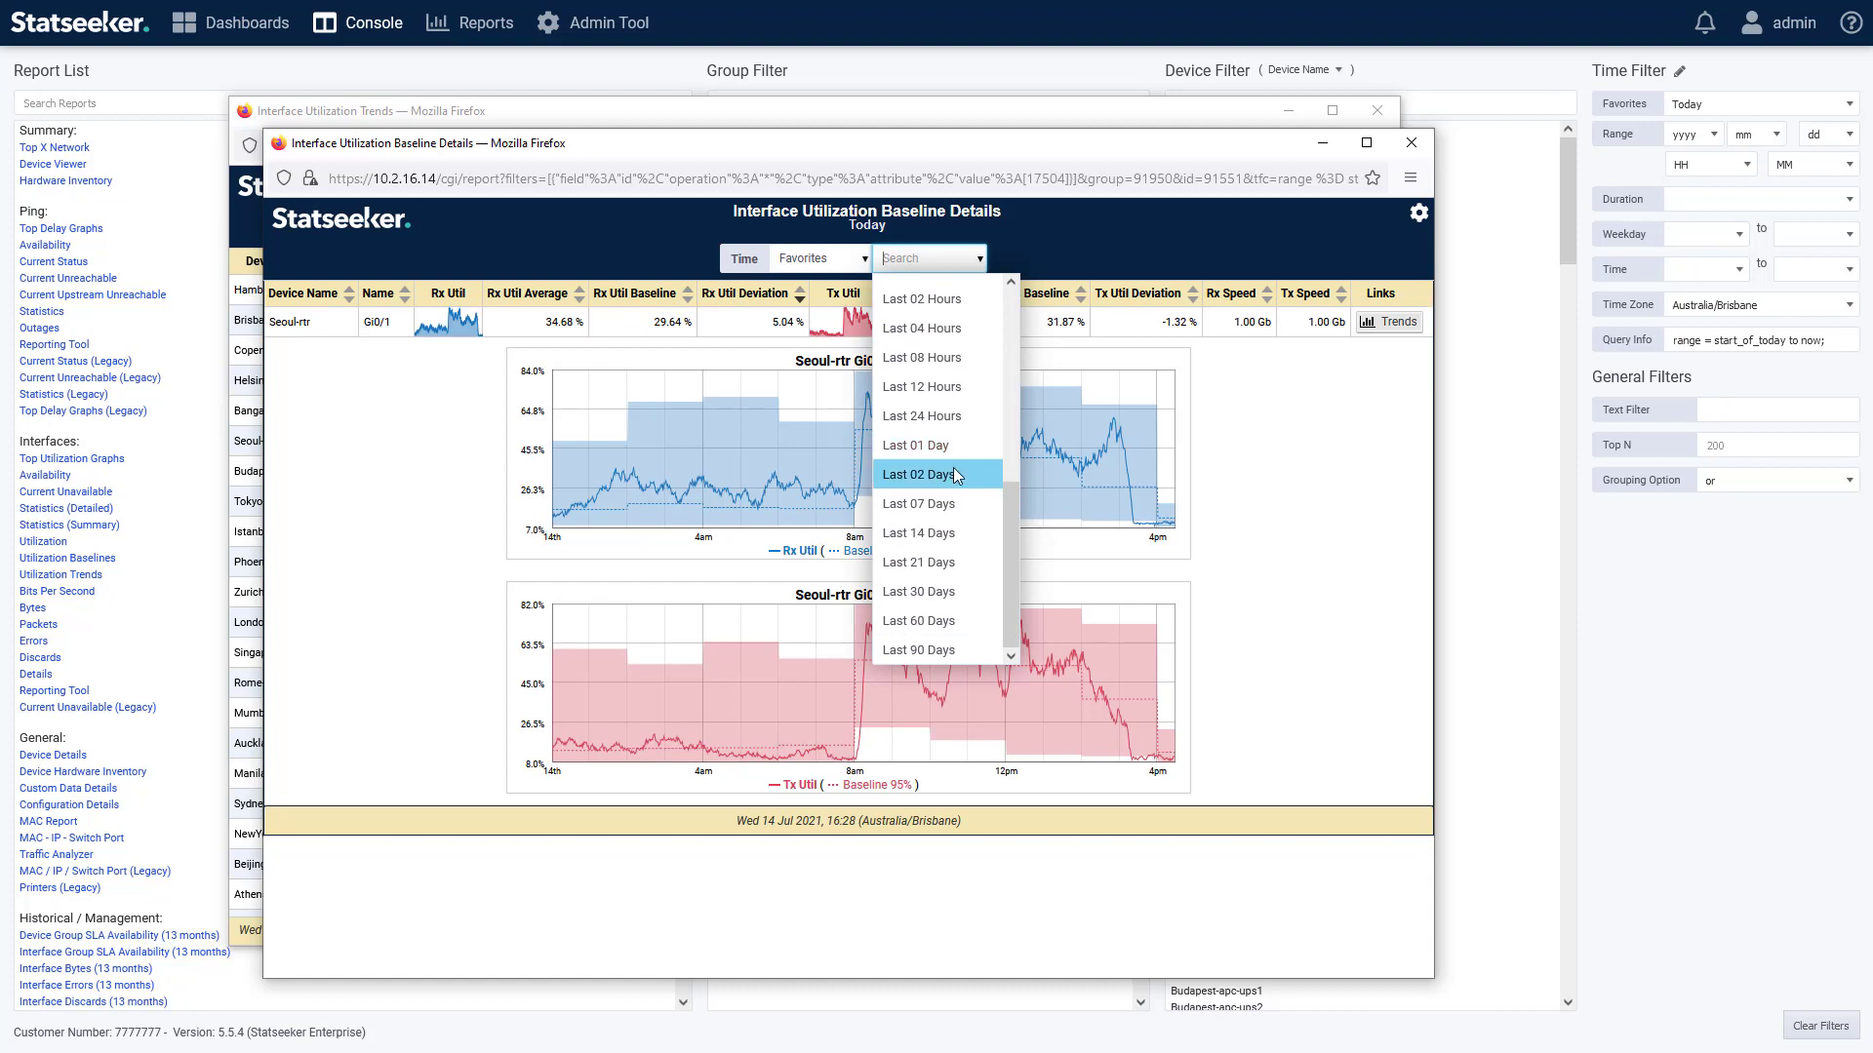
{"action": "left_click", "coordinate": [919, 503]}
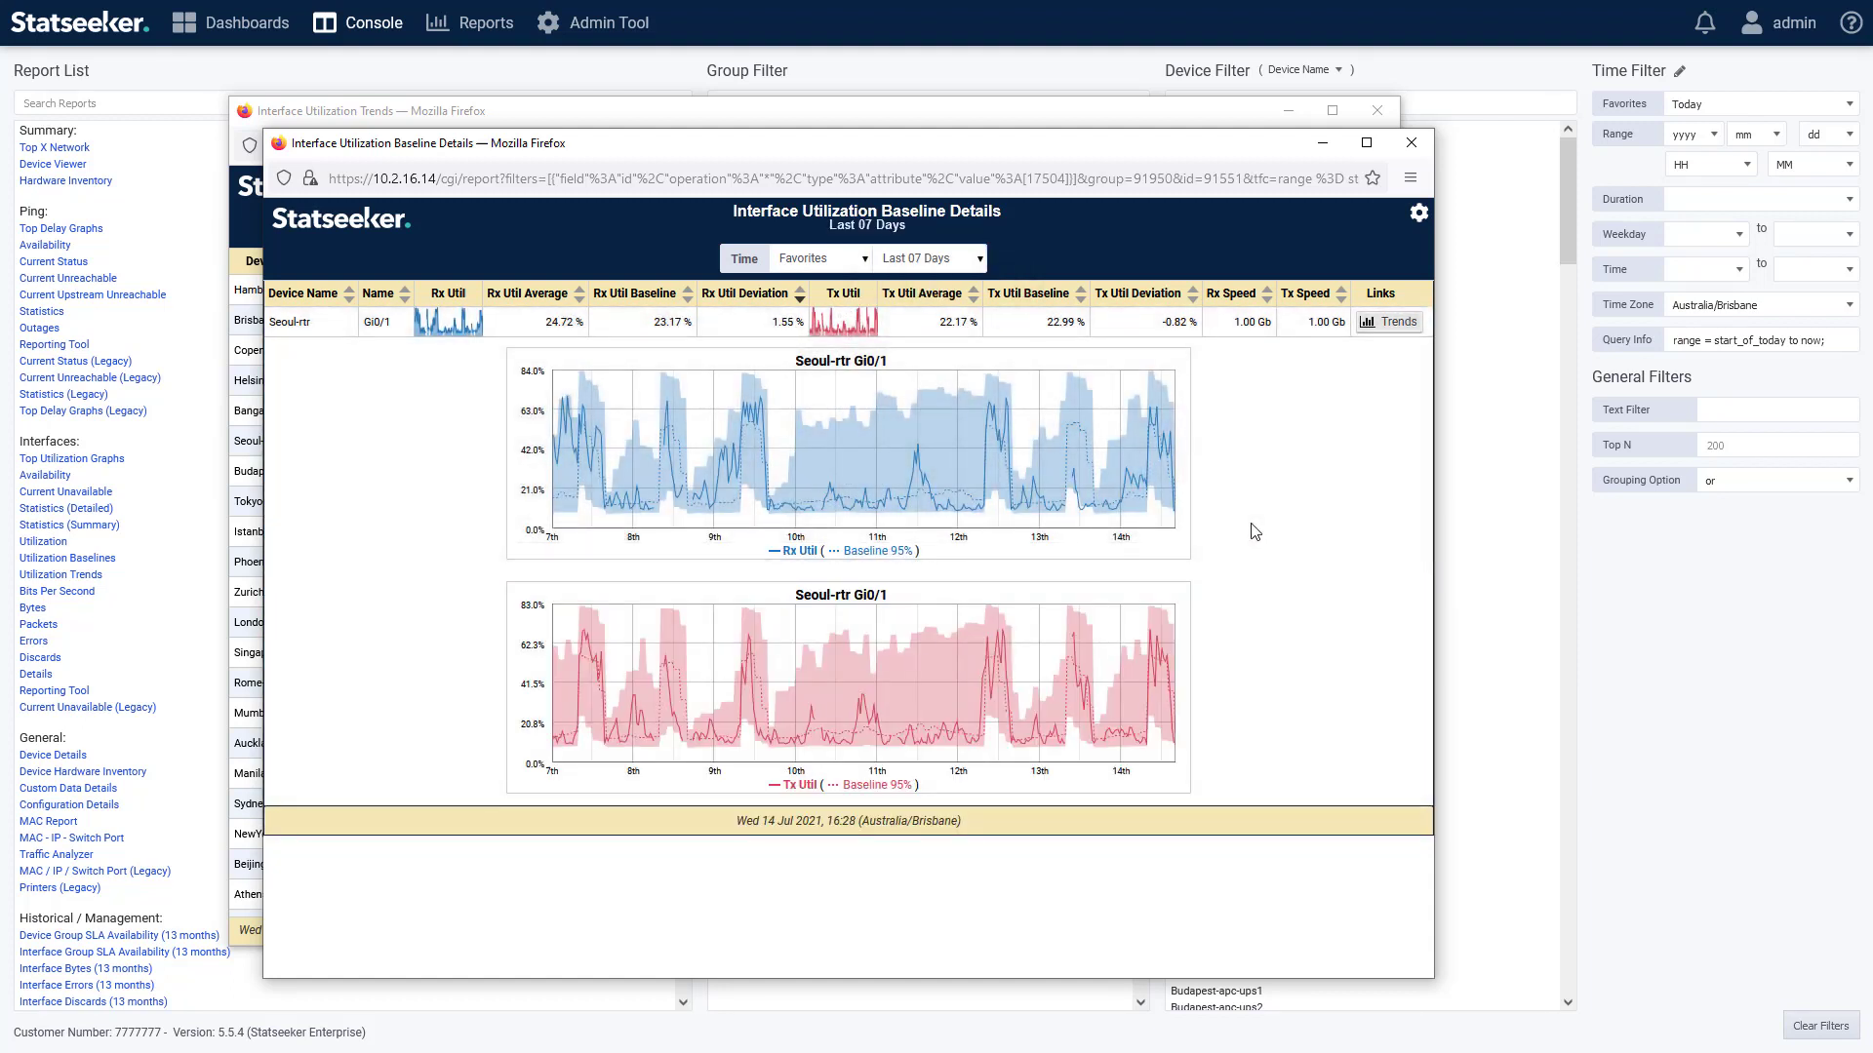
{"action": "left_click", "coordinate": [1410, 142]}
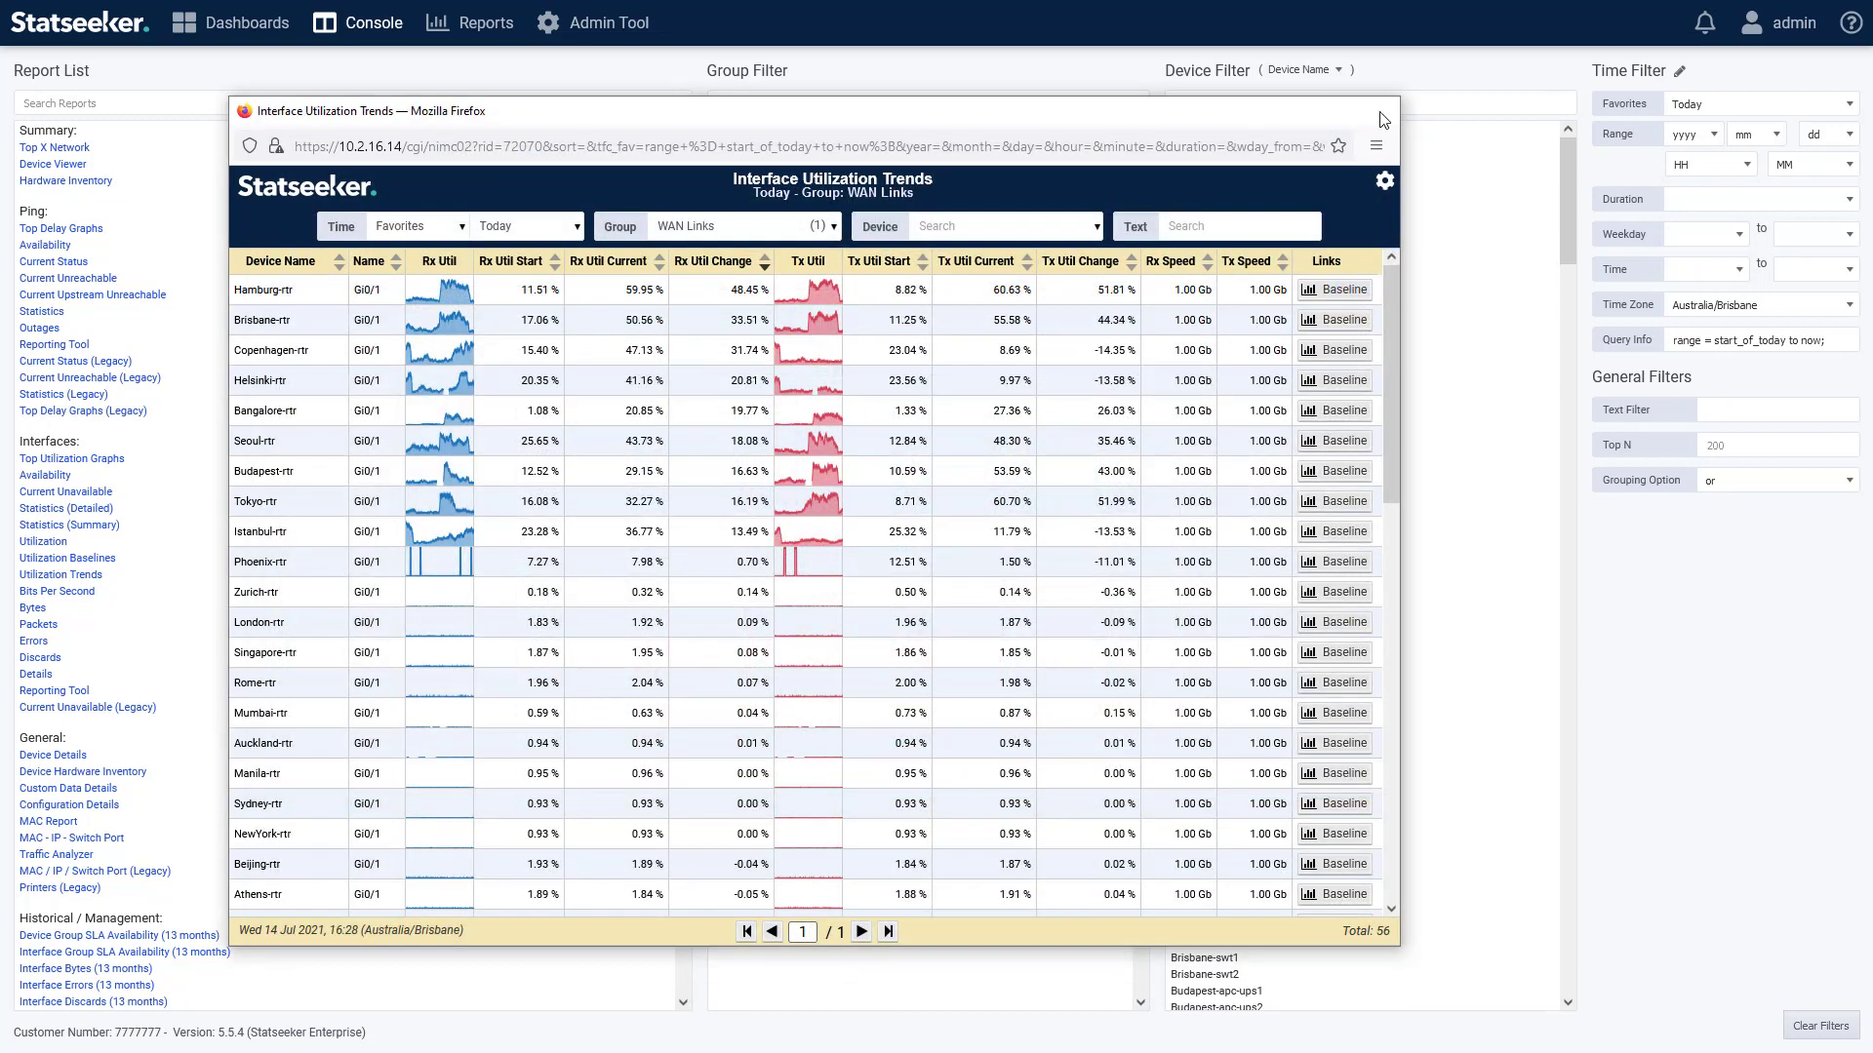
{"action": "left_click", "coordinate": [1381, 111]}
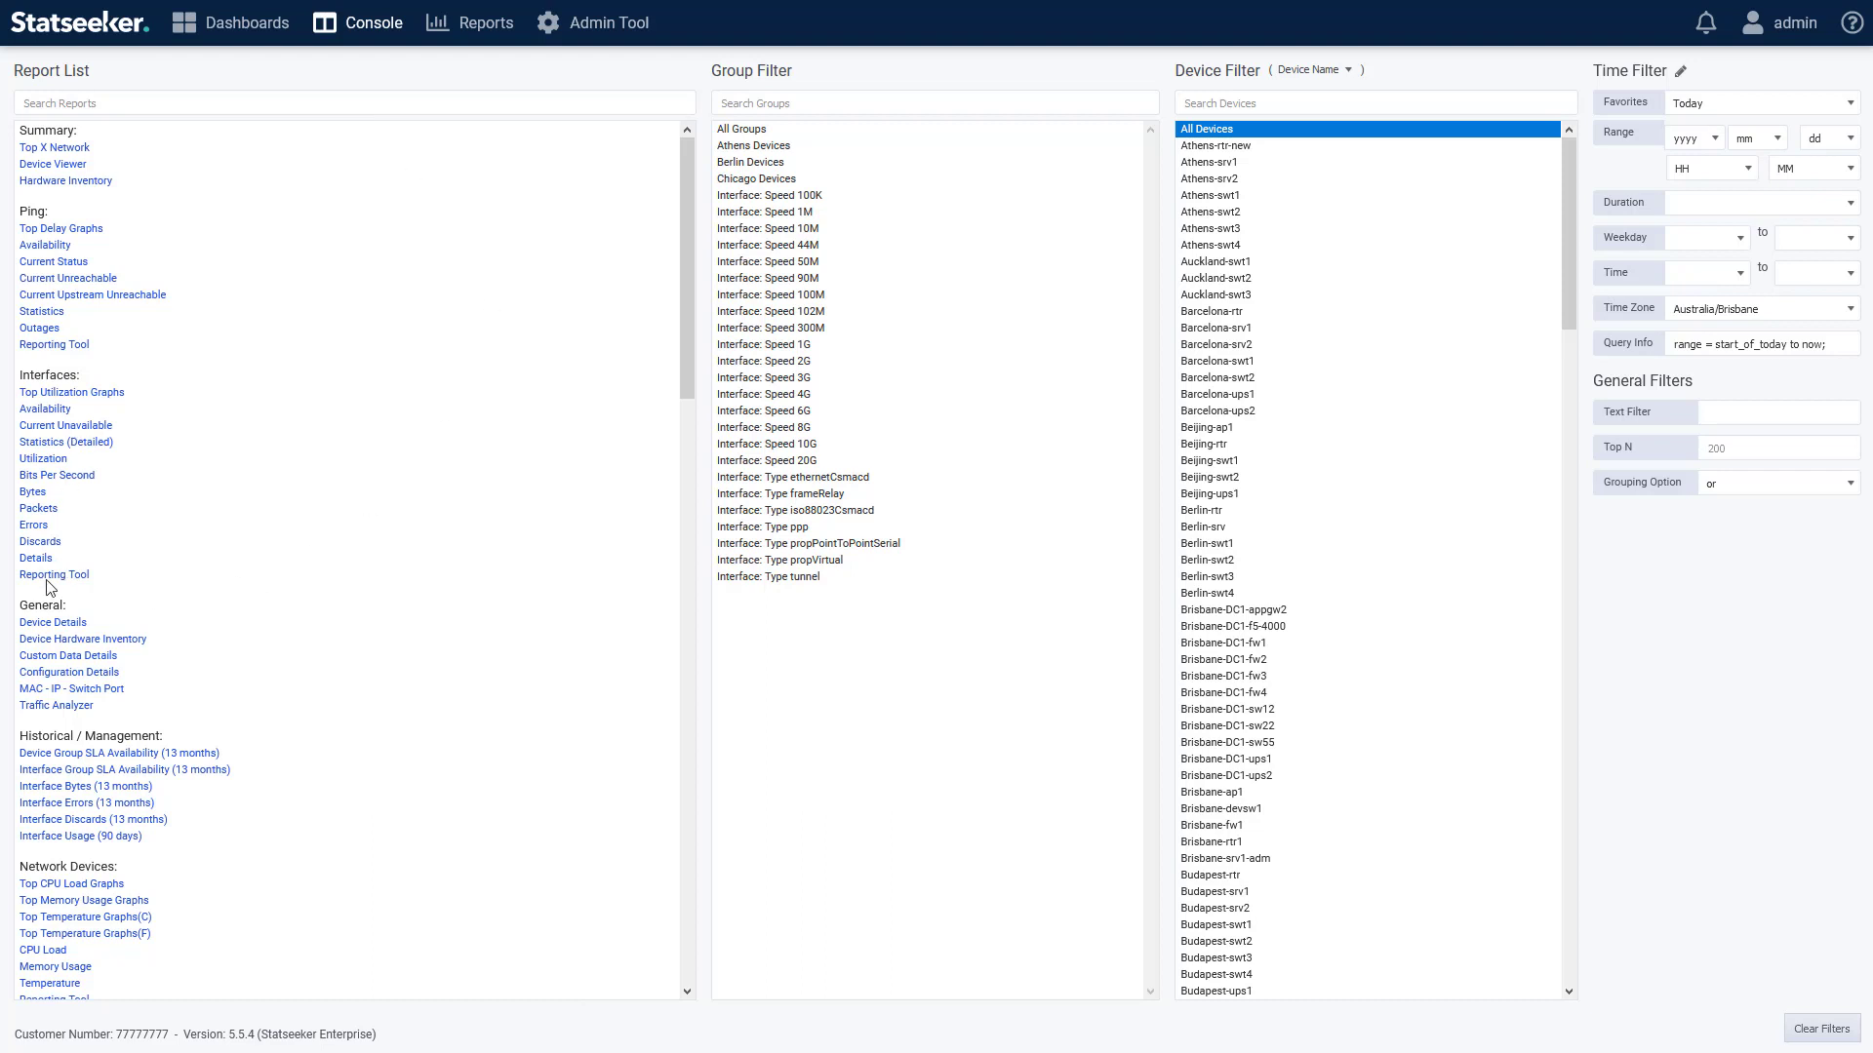
{"action": "mouse_move", "coordinate": [135, 640]}
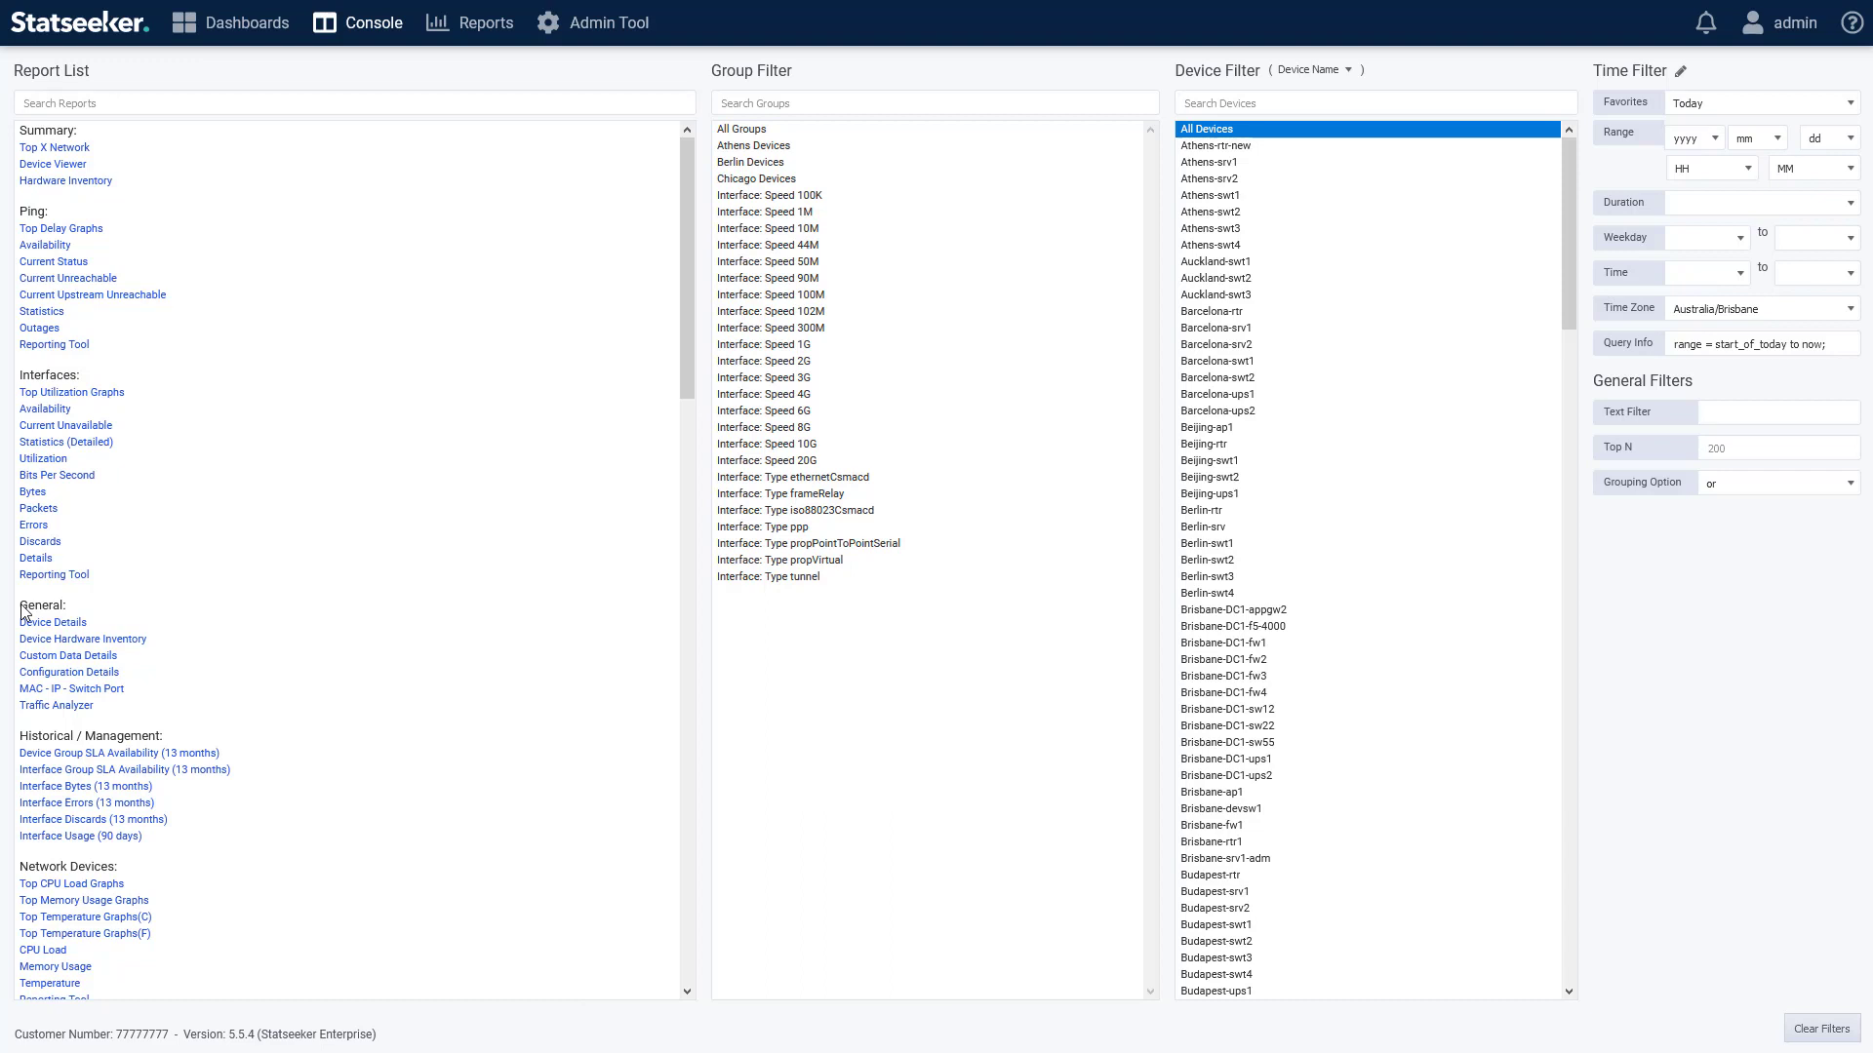
{"action": "mouse_move", "coordinate": [993, 359]}
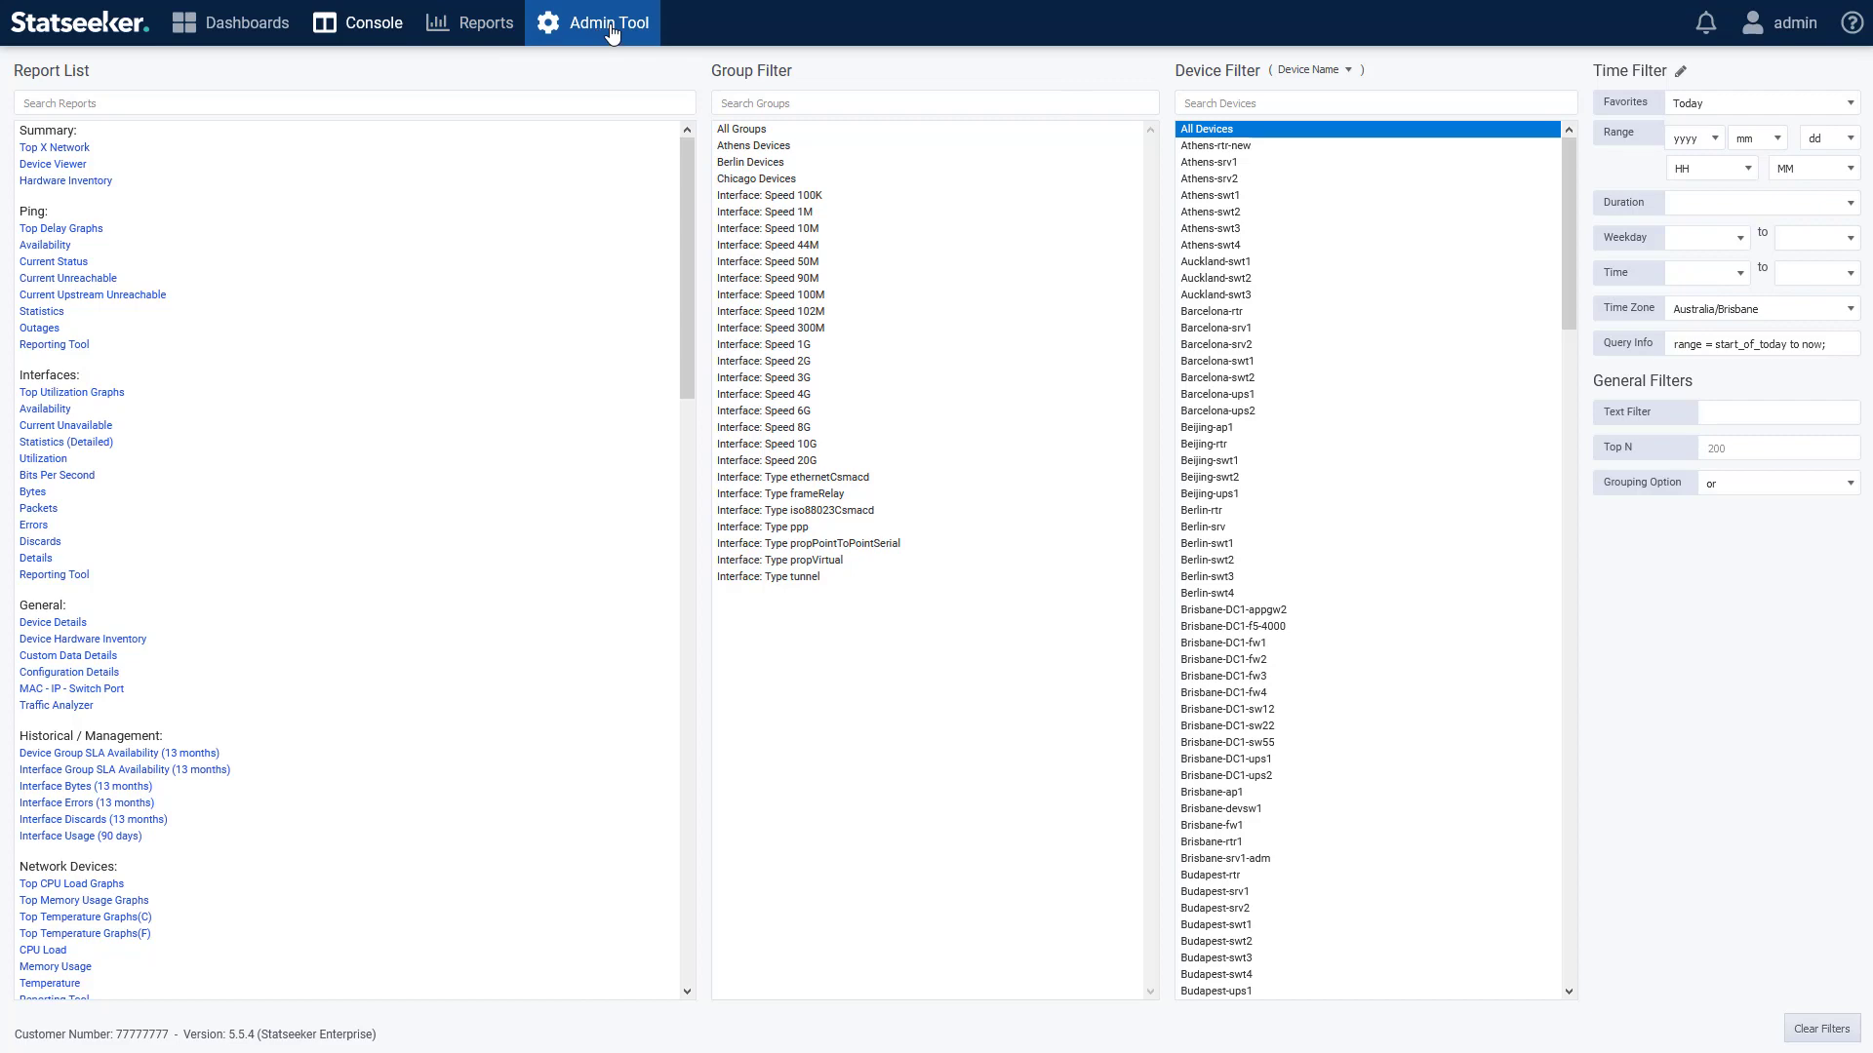
Go to the Administration Tool page listing Network Discovery, Thresholds and Alerting, Data Management.
{"action": "left_click", "coordinate": [606, 22]}
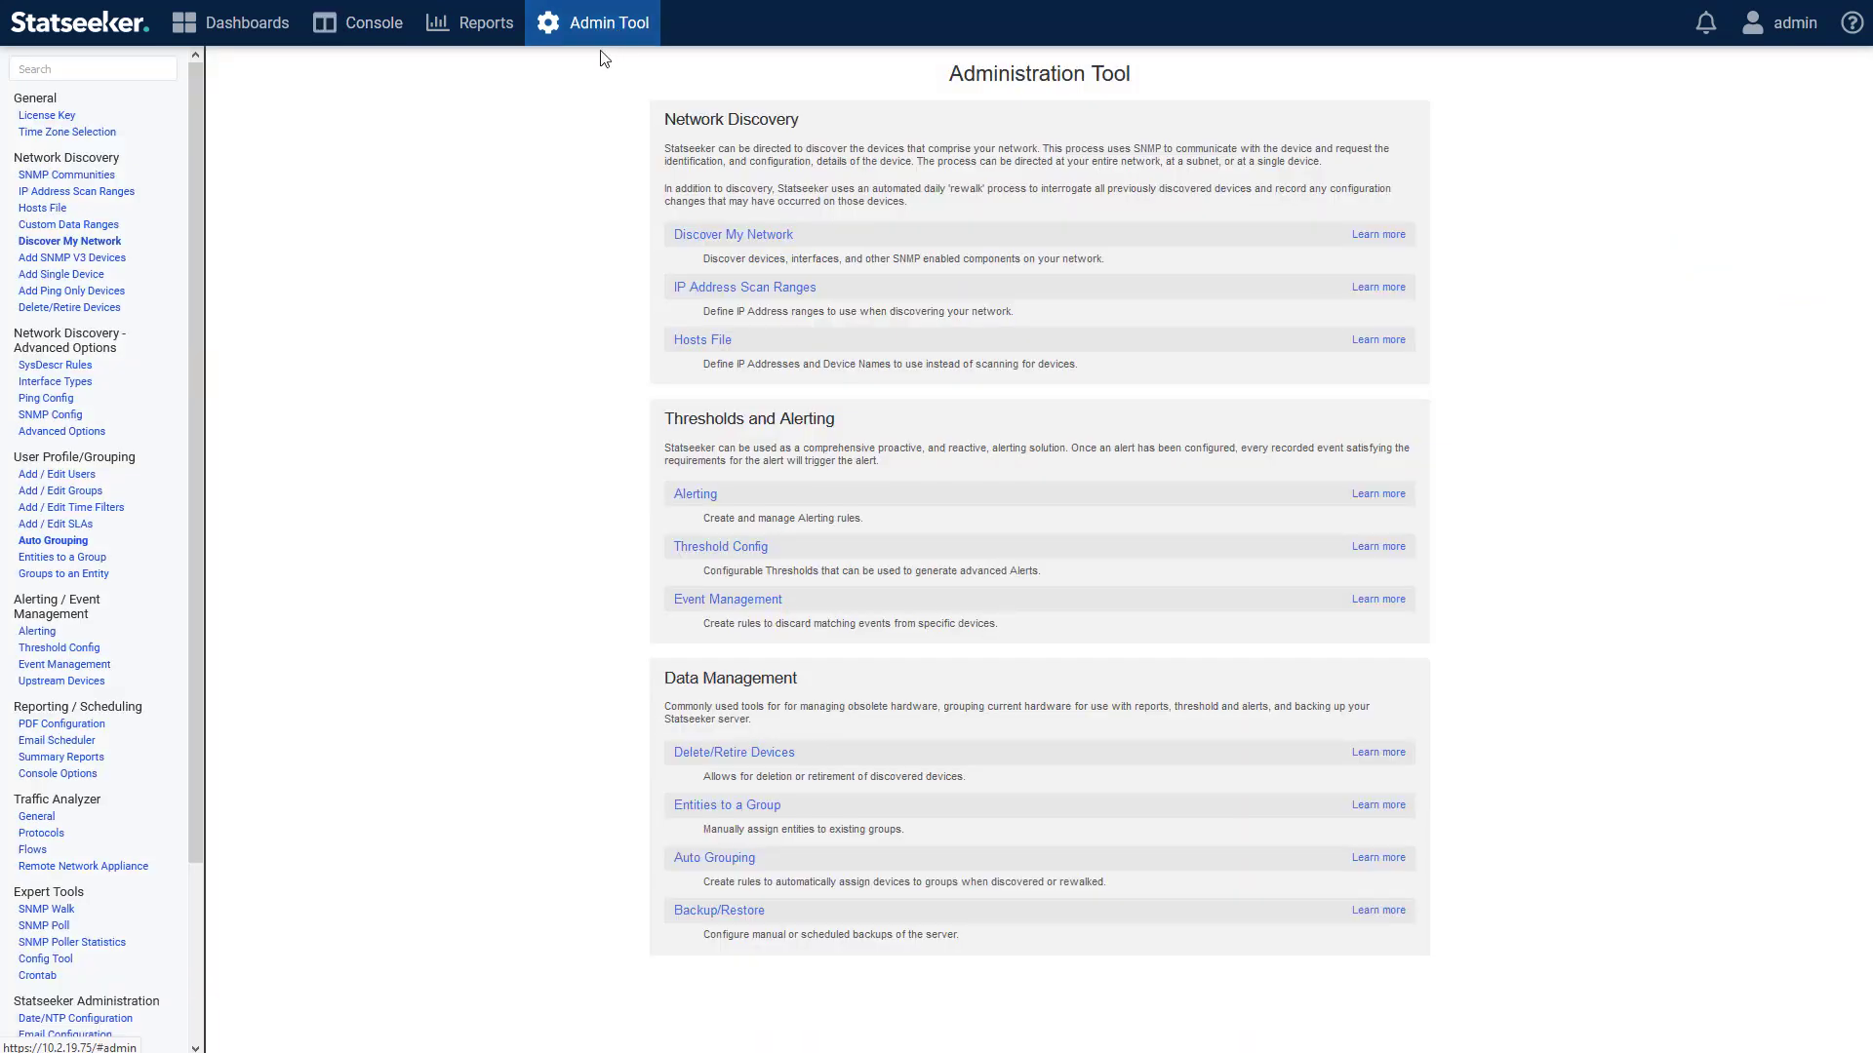